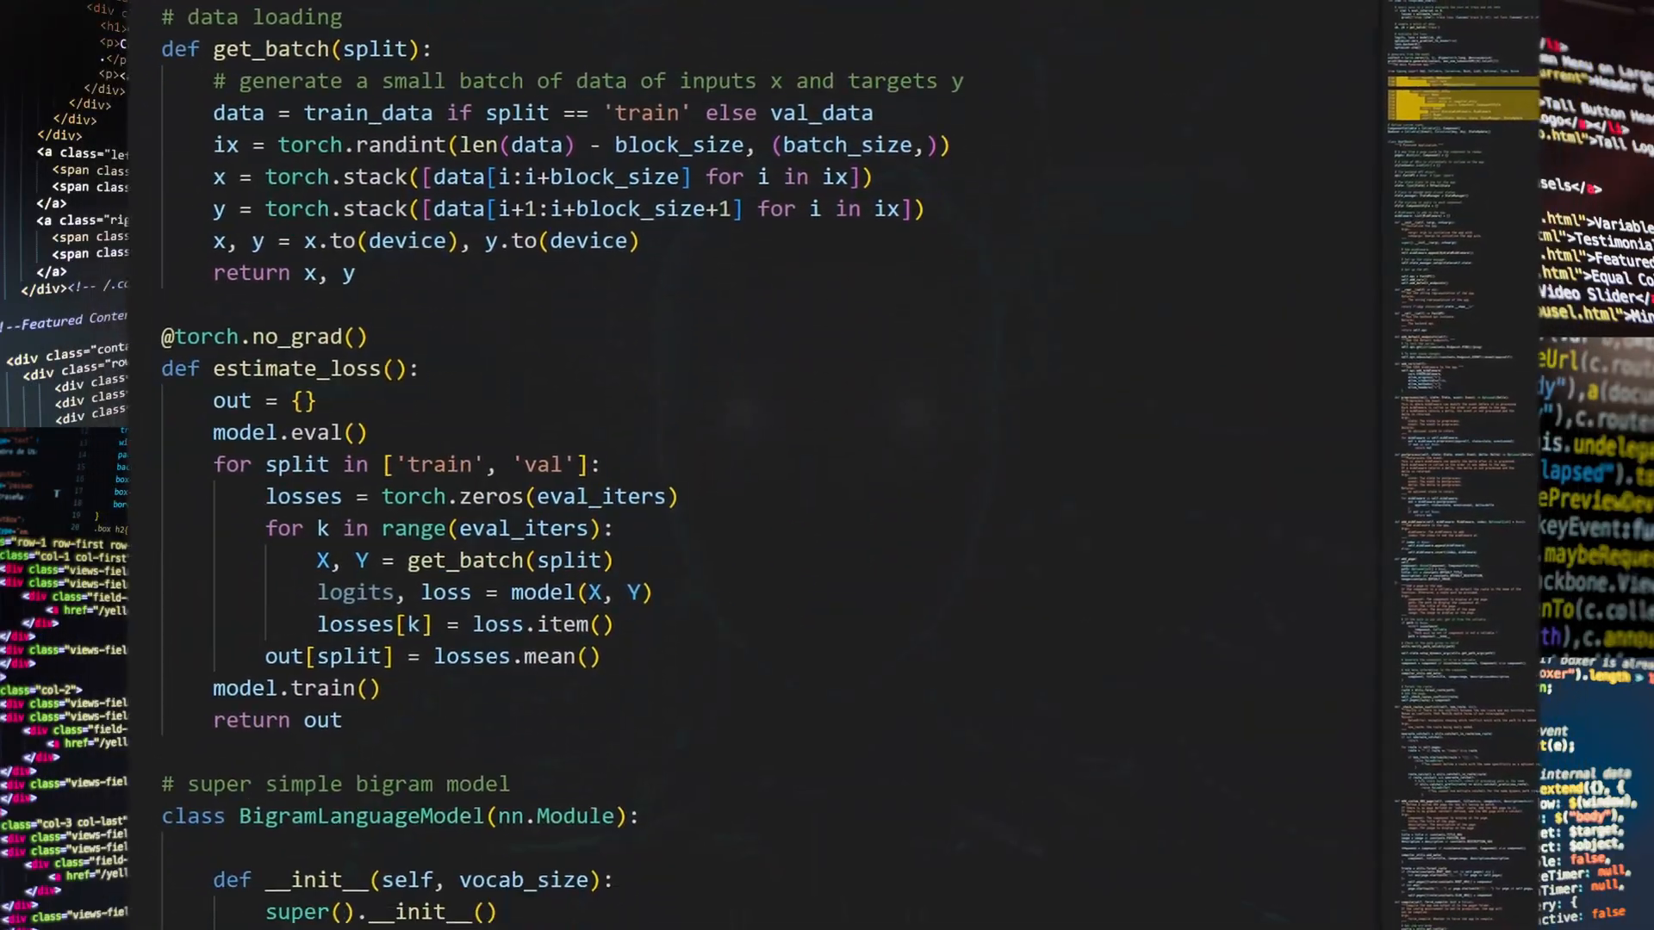
# Scroll down in Chrome before opening a new Incognito window
pyautogui.scroll(-3)
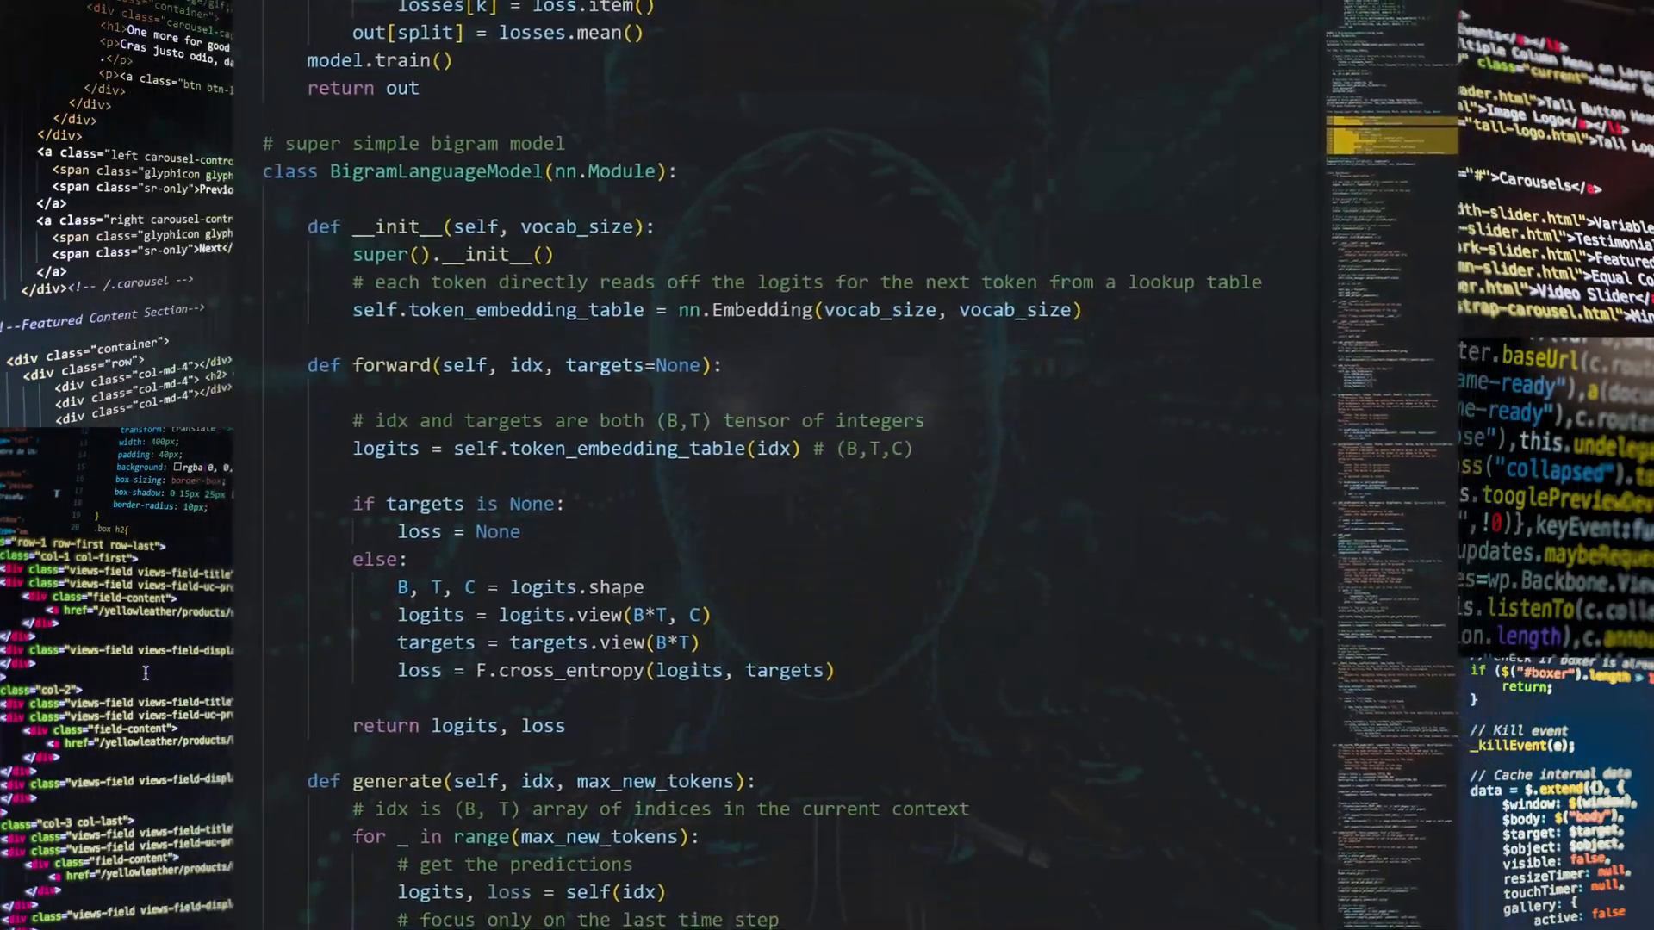
pyautogui.scroll(-3)
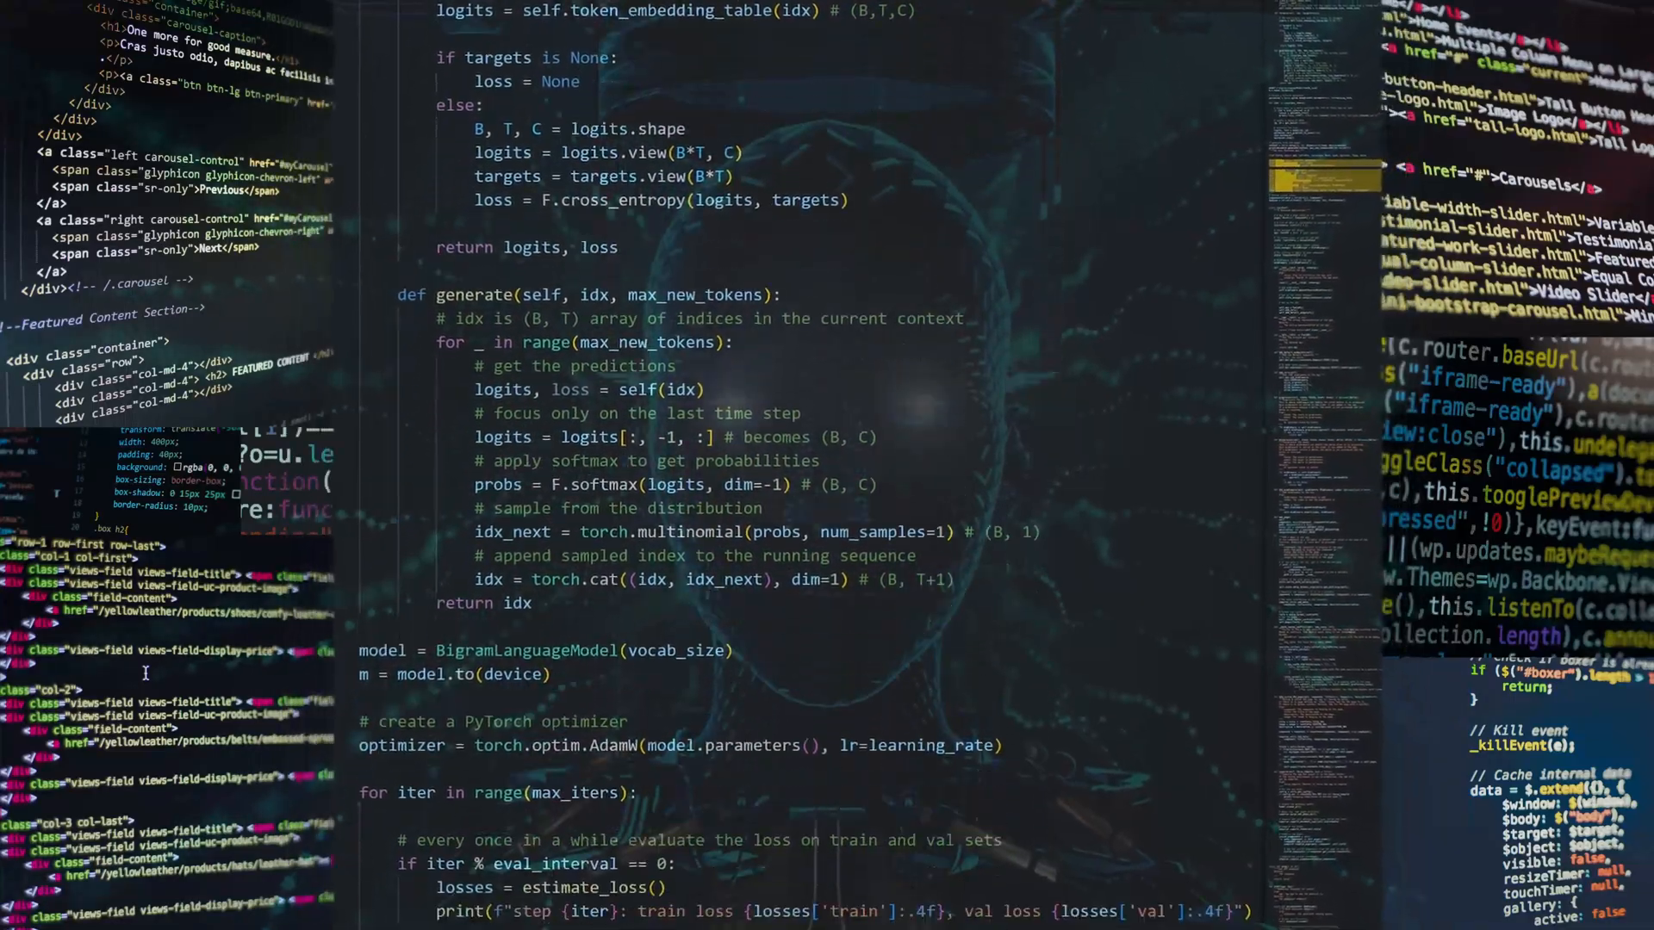
pyautogui.scroll(-3)
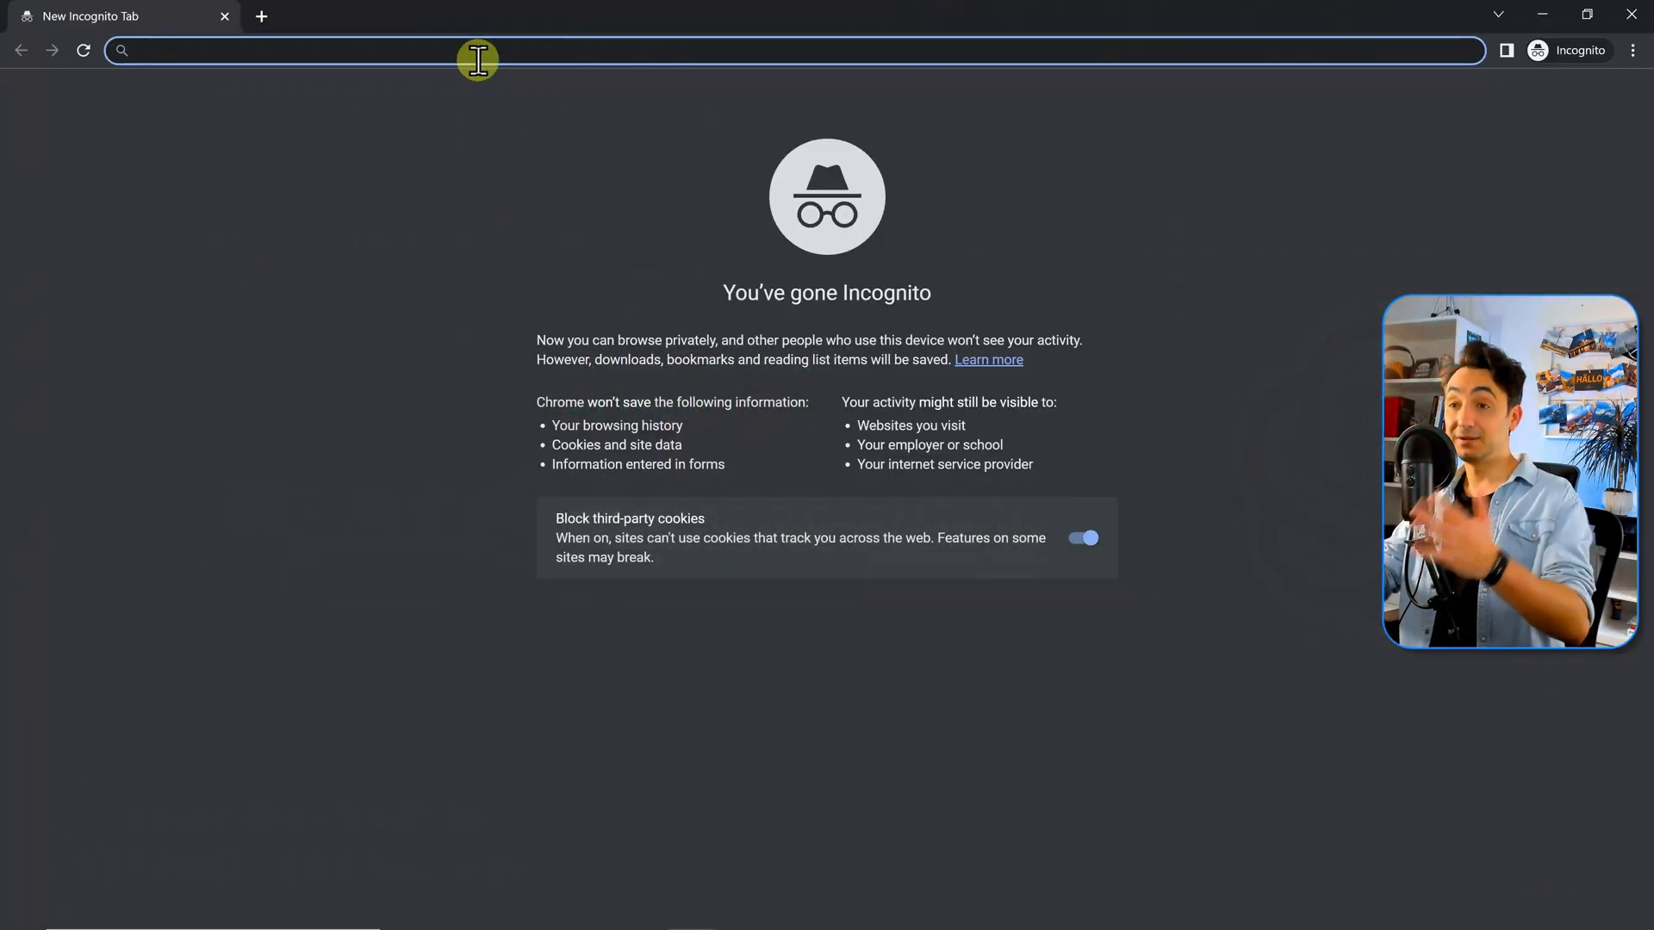
# Enter the chat.openai.com address to load the ChatGPT welcome page
pyautogui.write('chat.op')
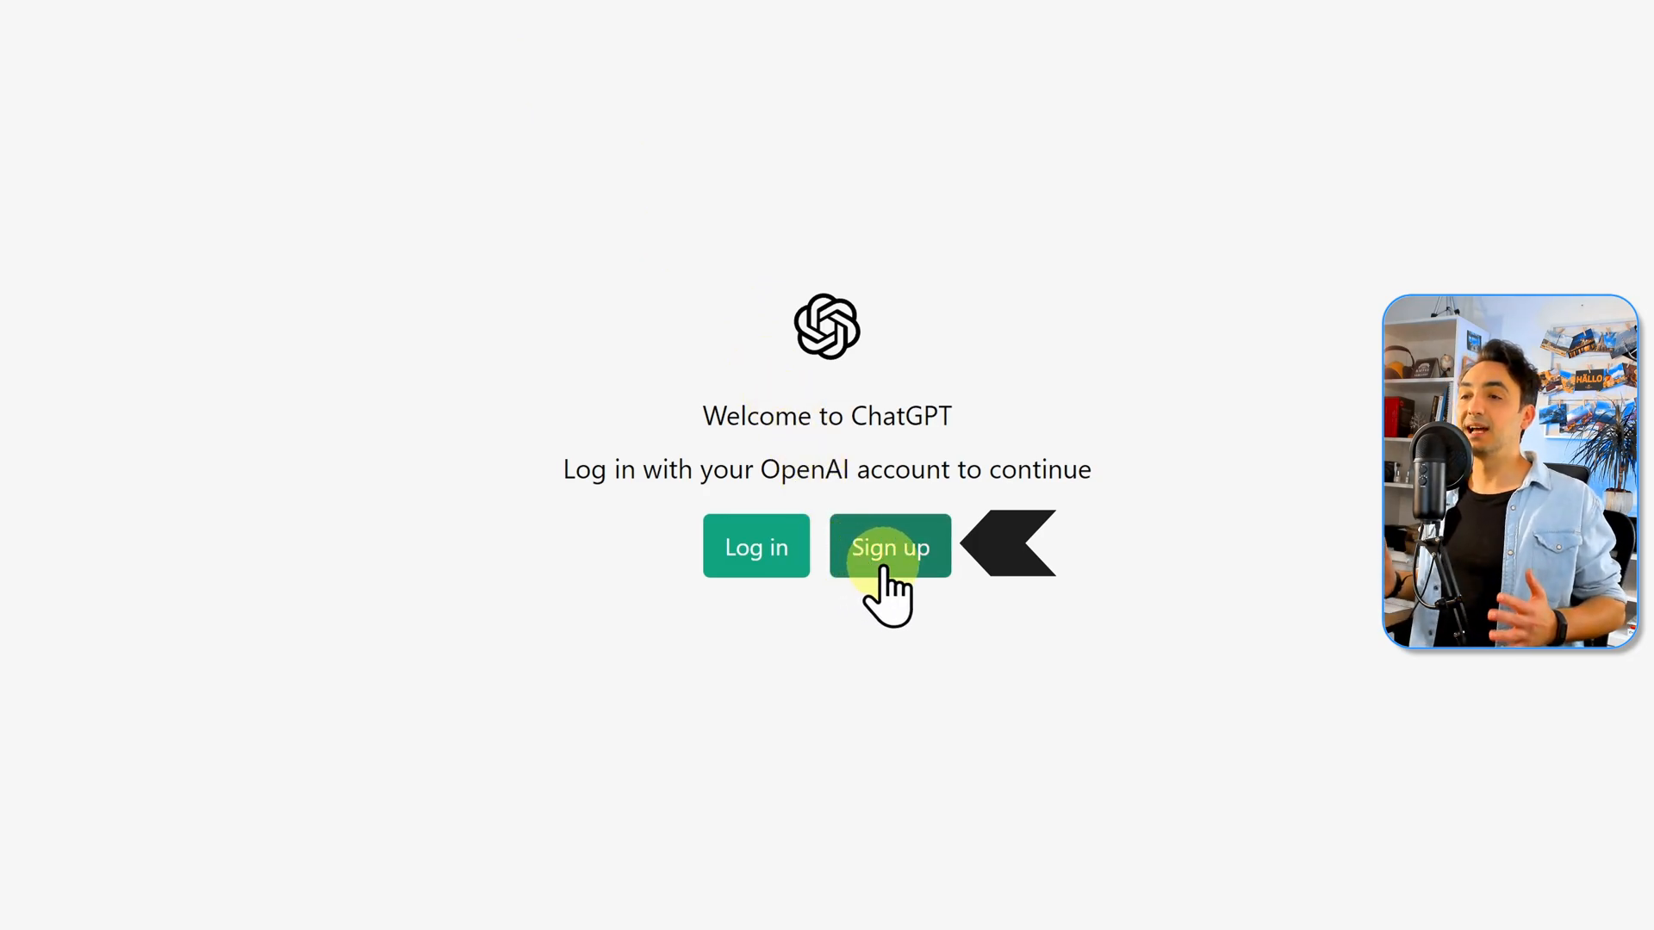
# Sign up with an email, pass the robot check, and set a password
pyautogui.click(889, 547)
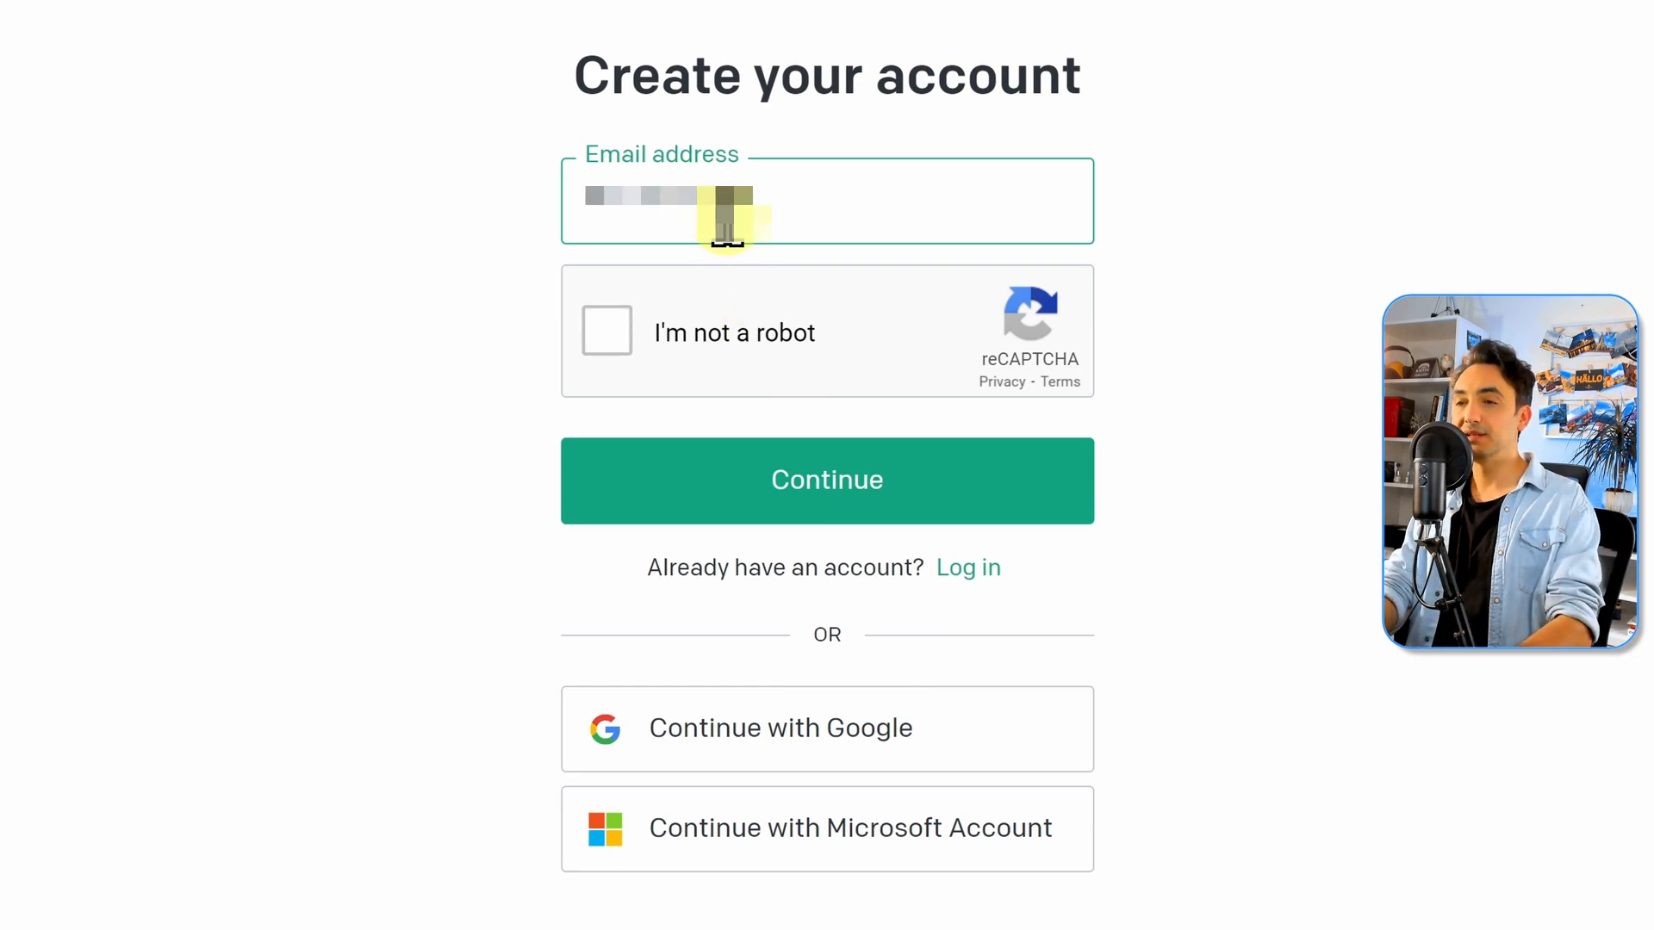
pyautogui.click(606, 333)
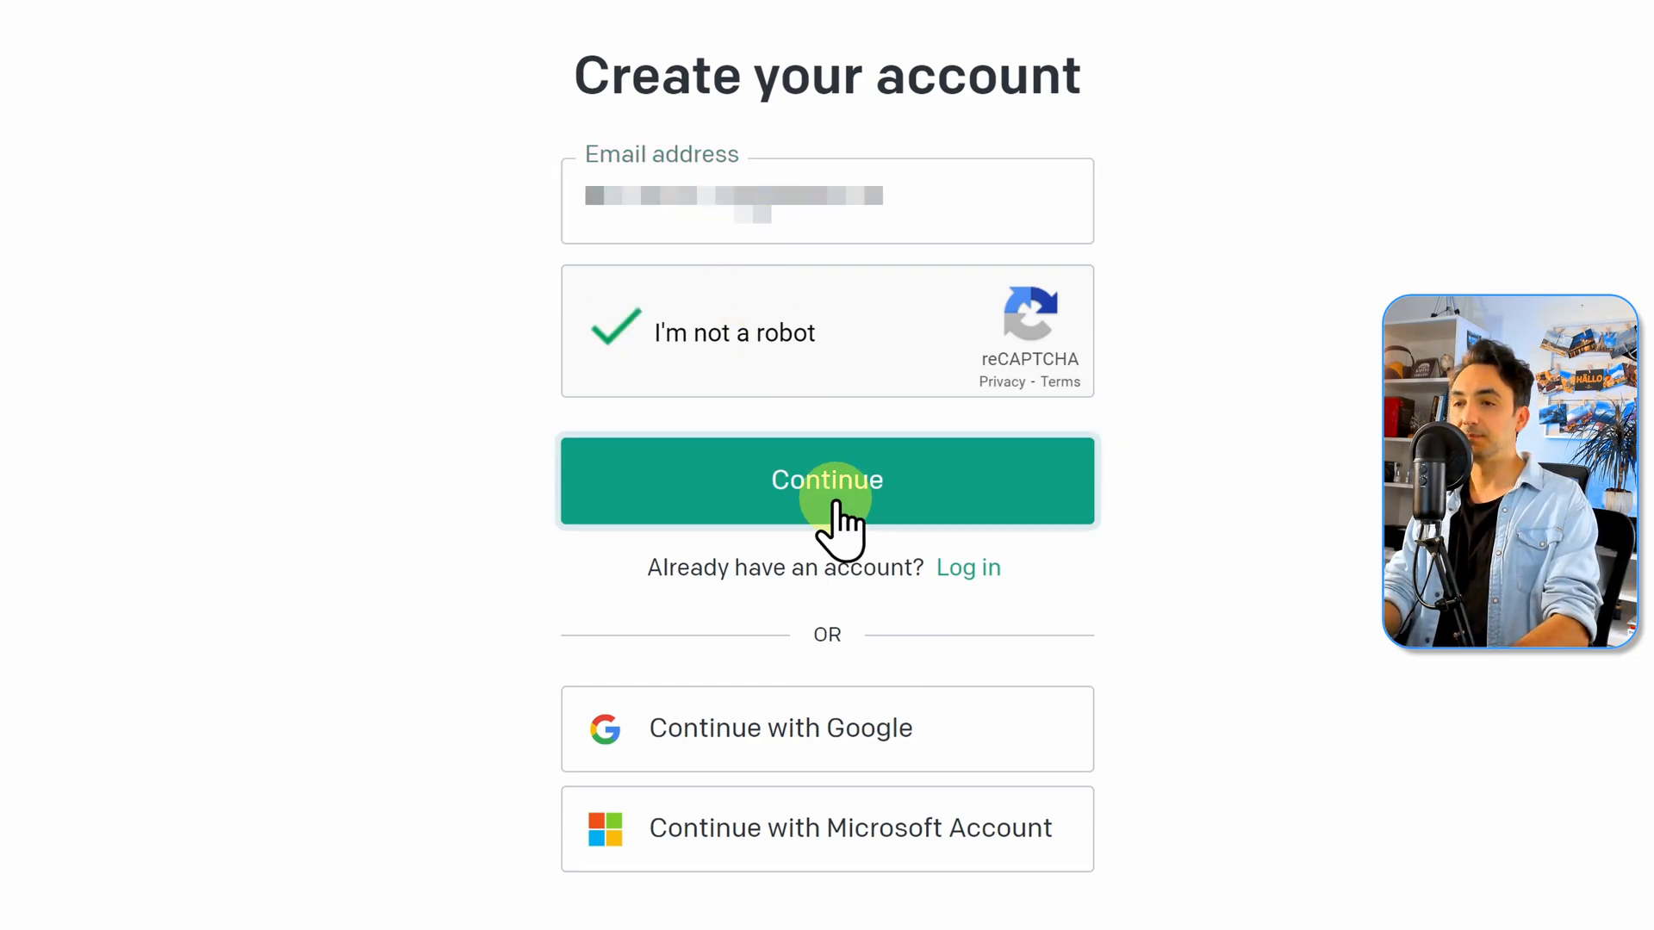
pyautogui.click(827, 480)
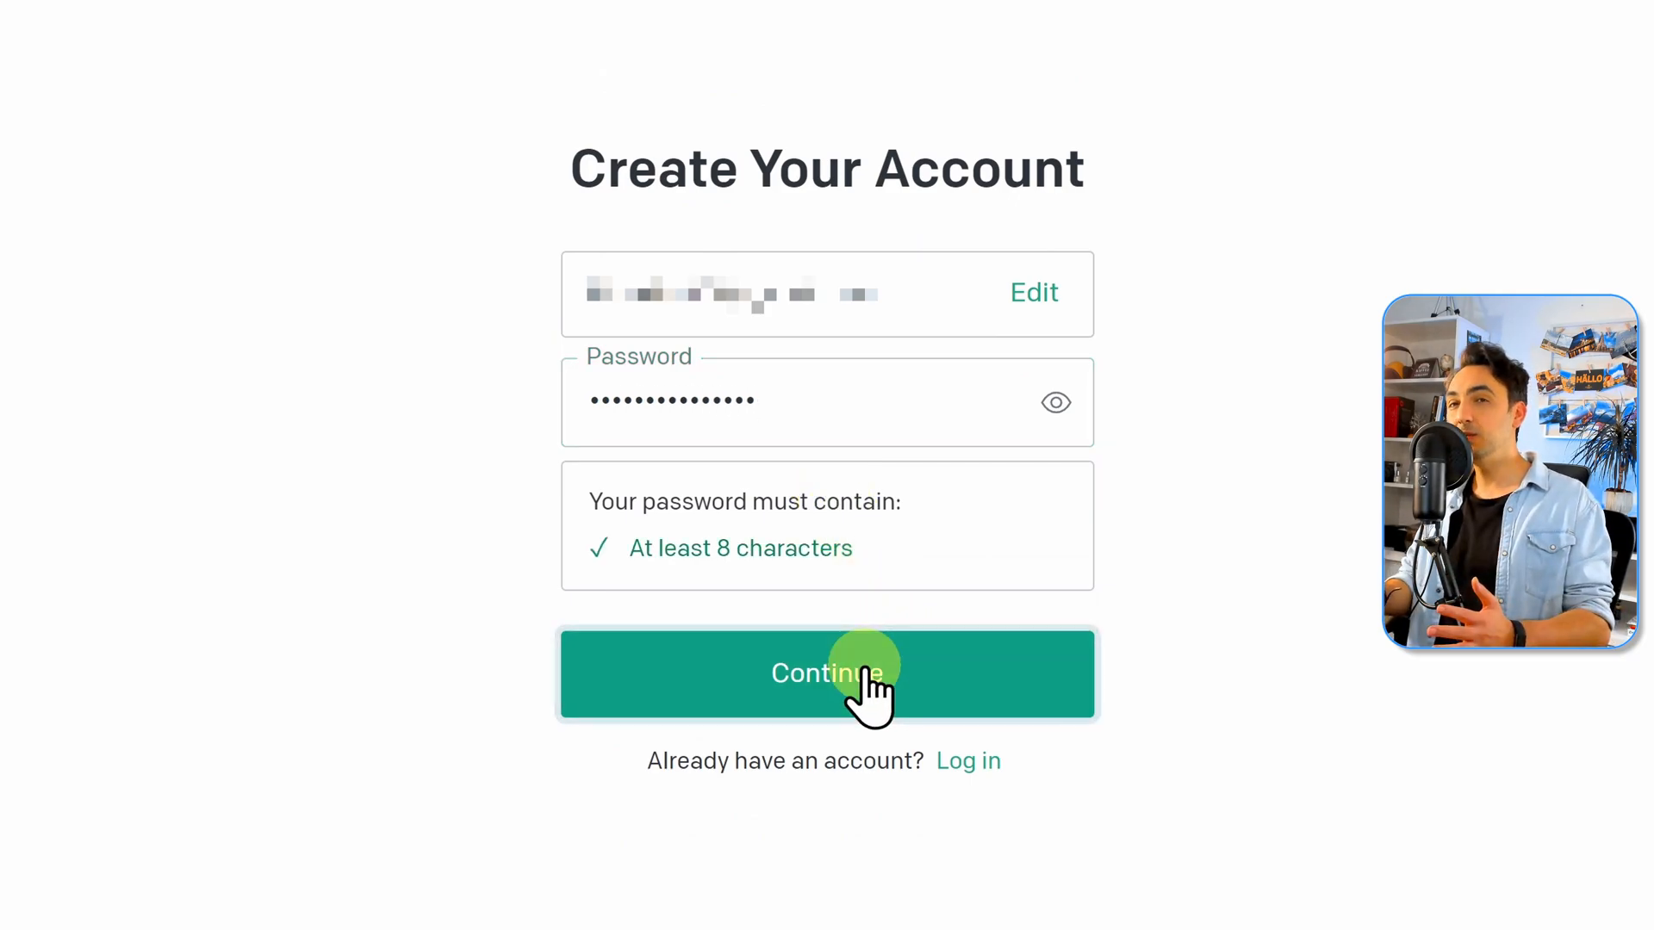
pyautogui.click(827, 674)
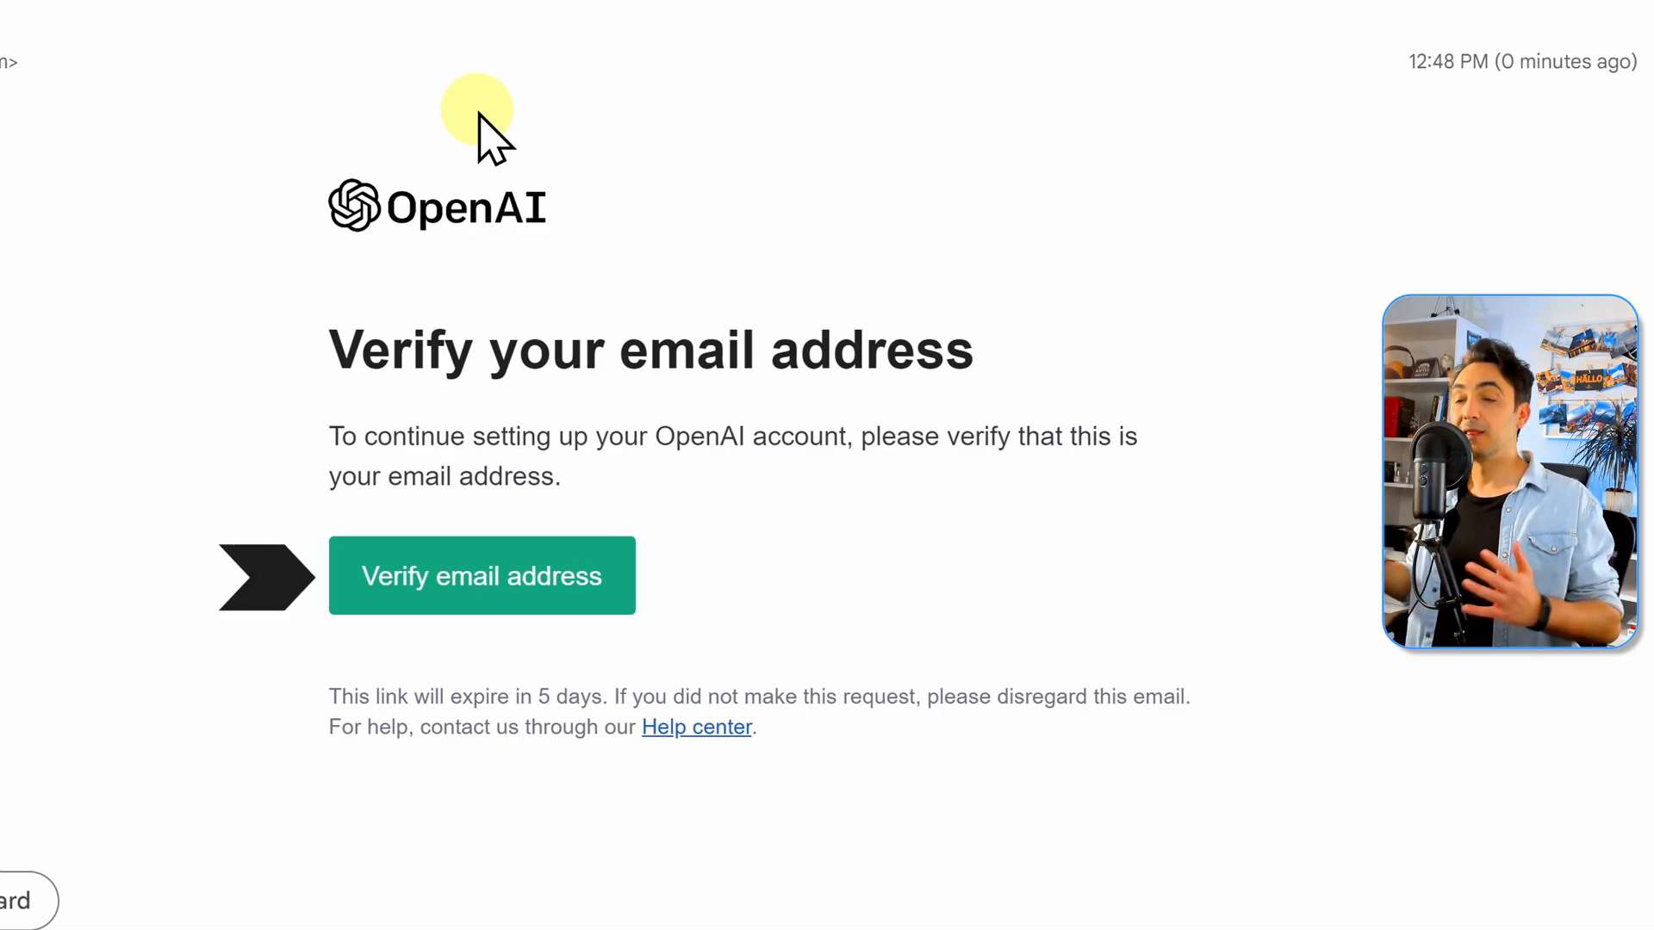
pyautogui.moveTo(513, 634)
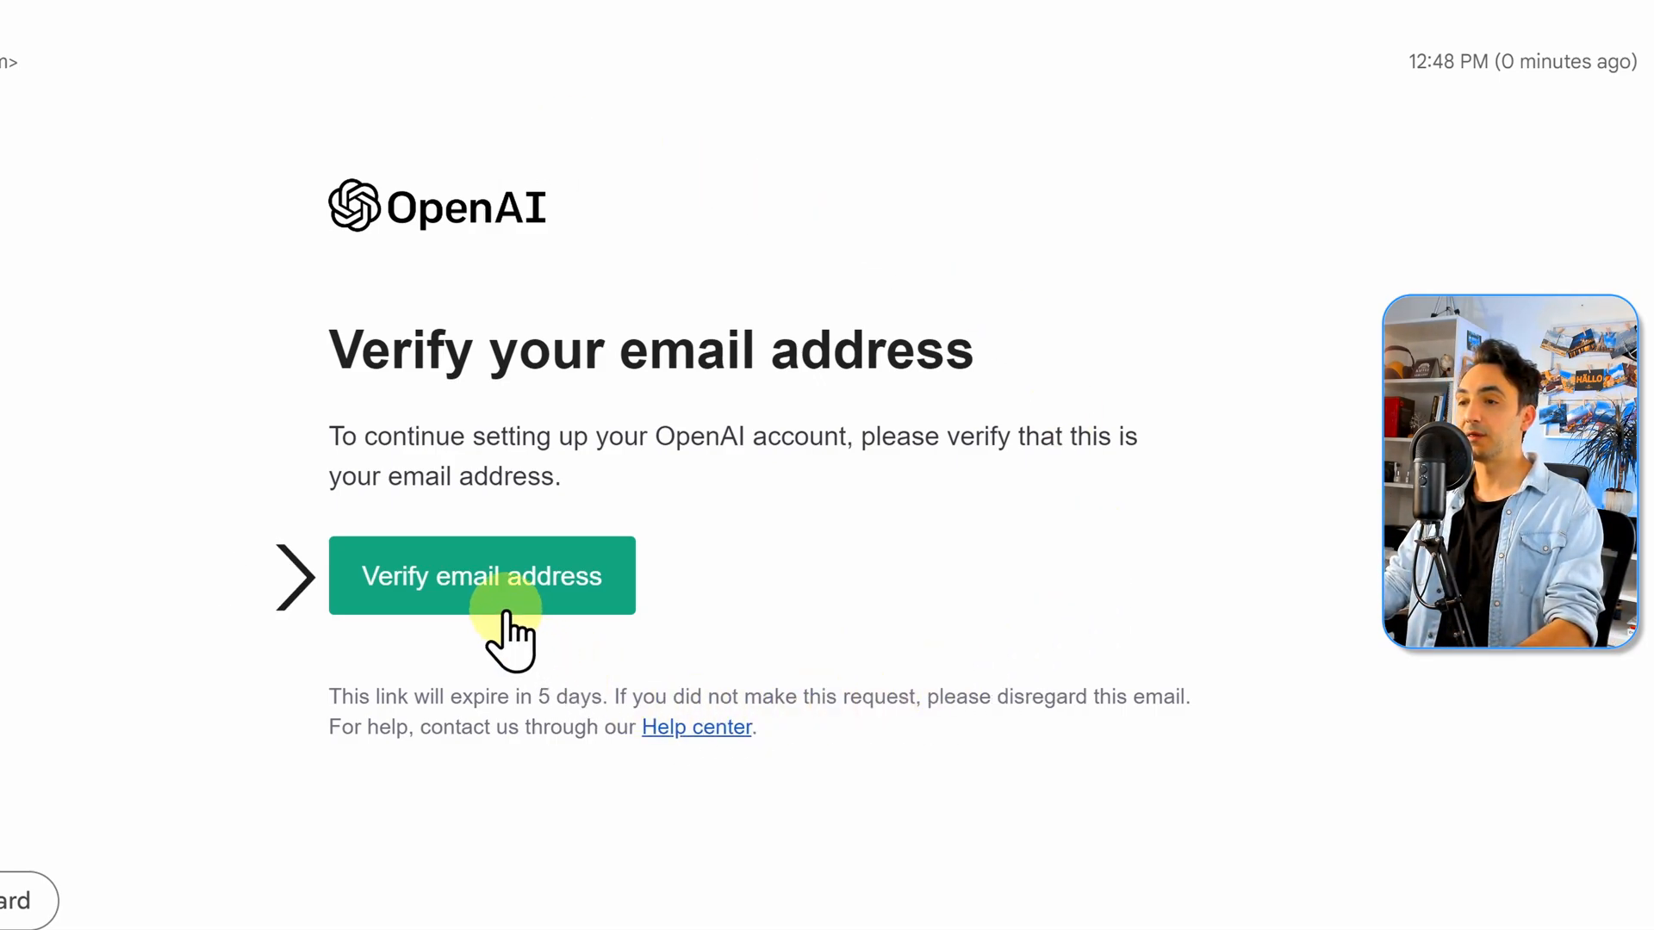
# Verify the email and enter the name Baraa Salkini
pyautogui.click(483, 576)
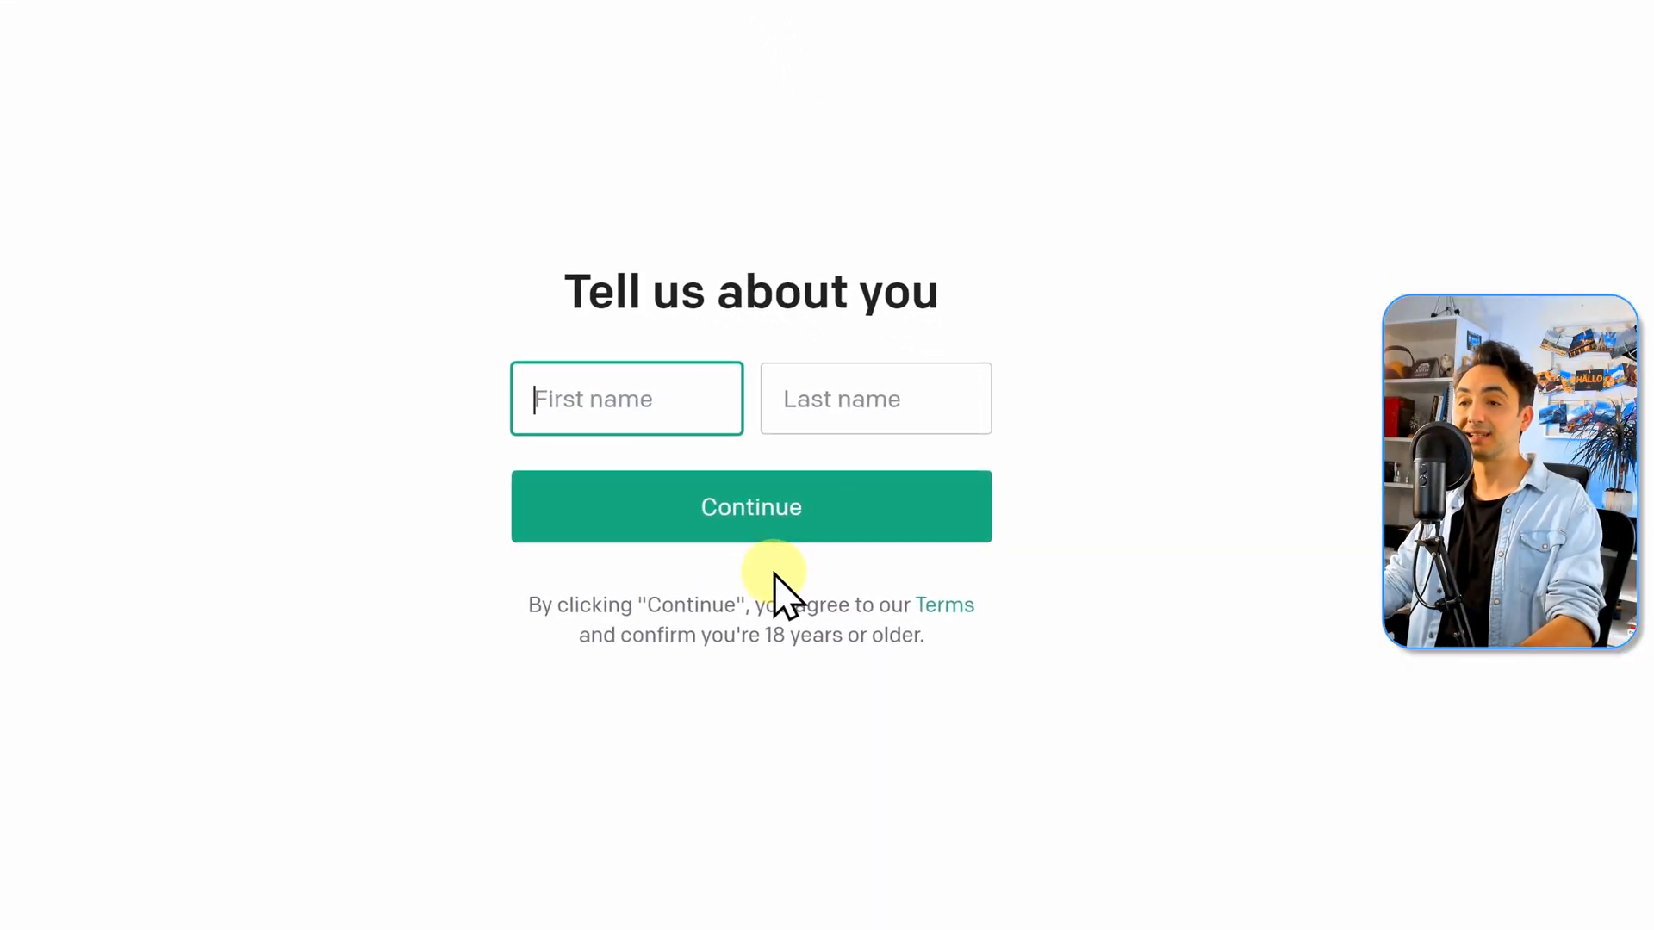
pyautogui.moveTo(676, 411)
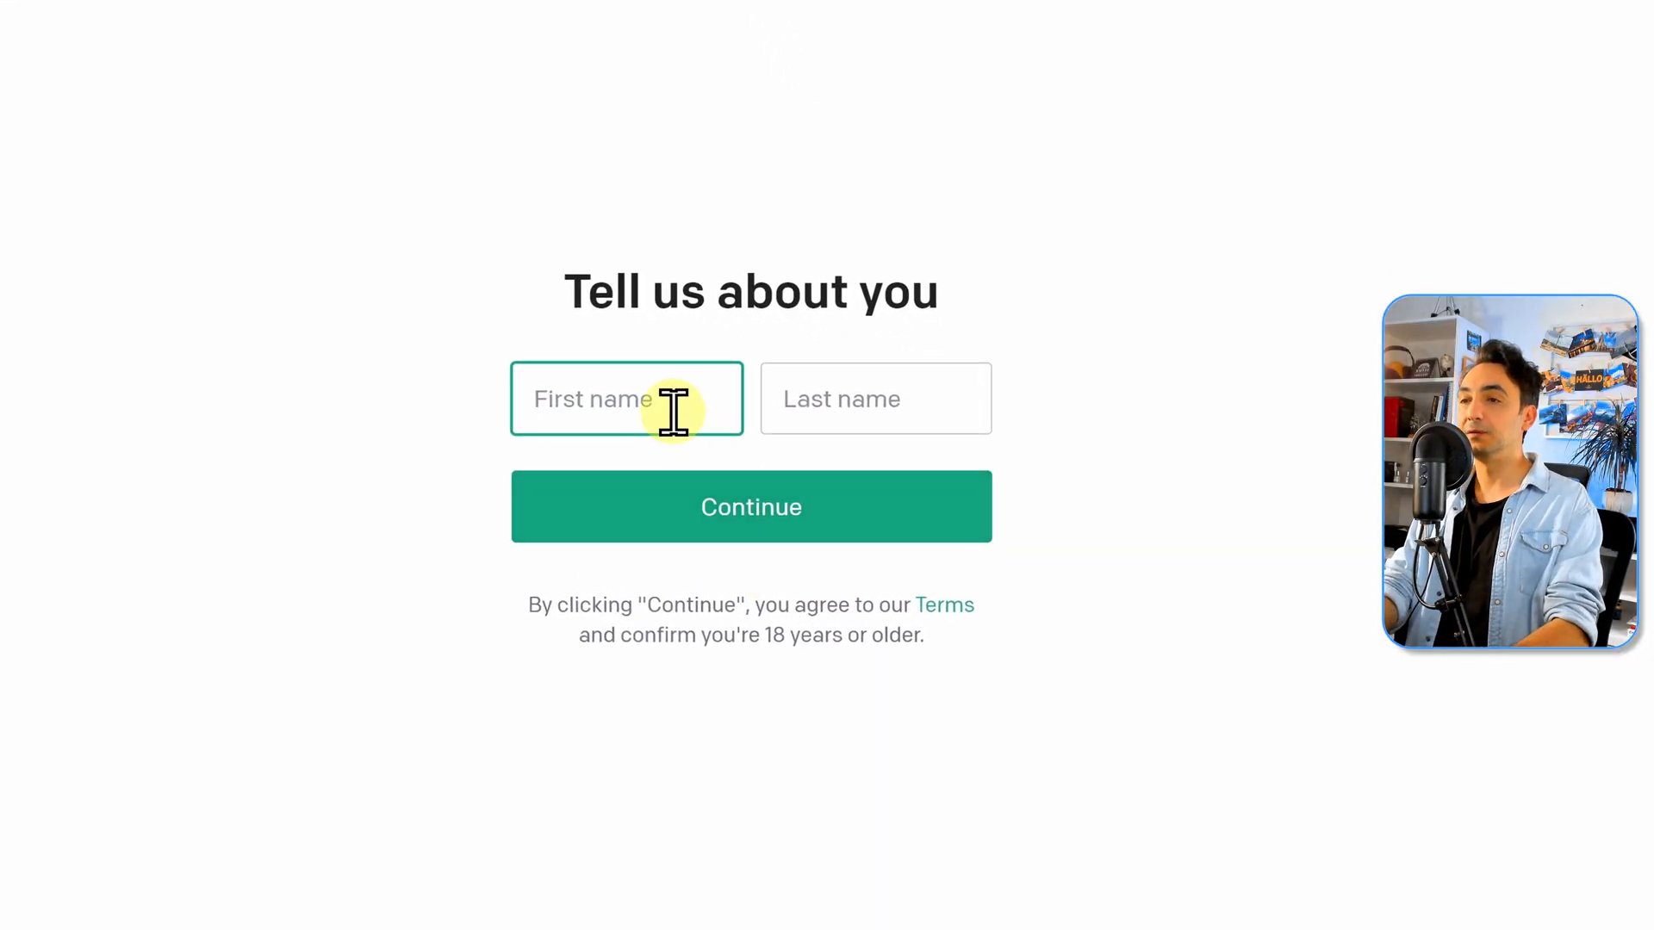
pyautogui.write('Baraa')
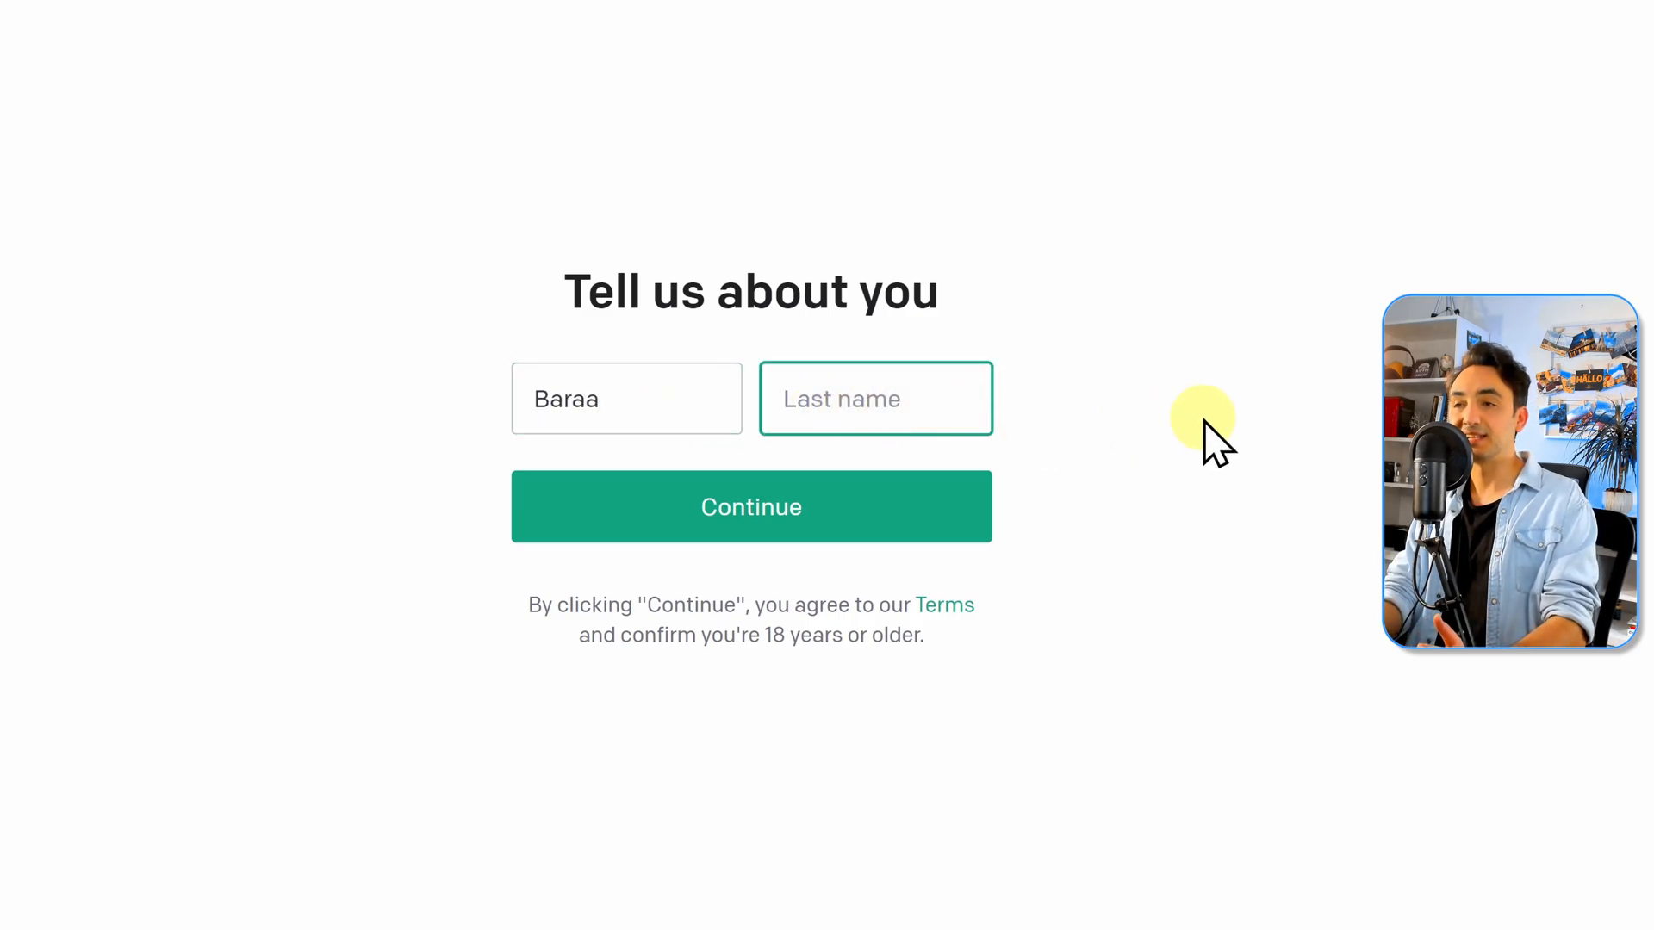
pyautogui.write('Salkini')
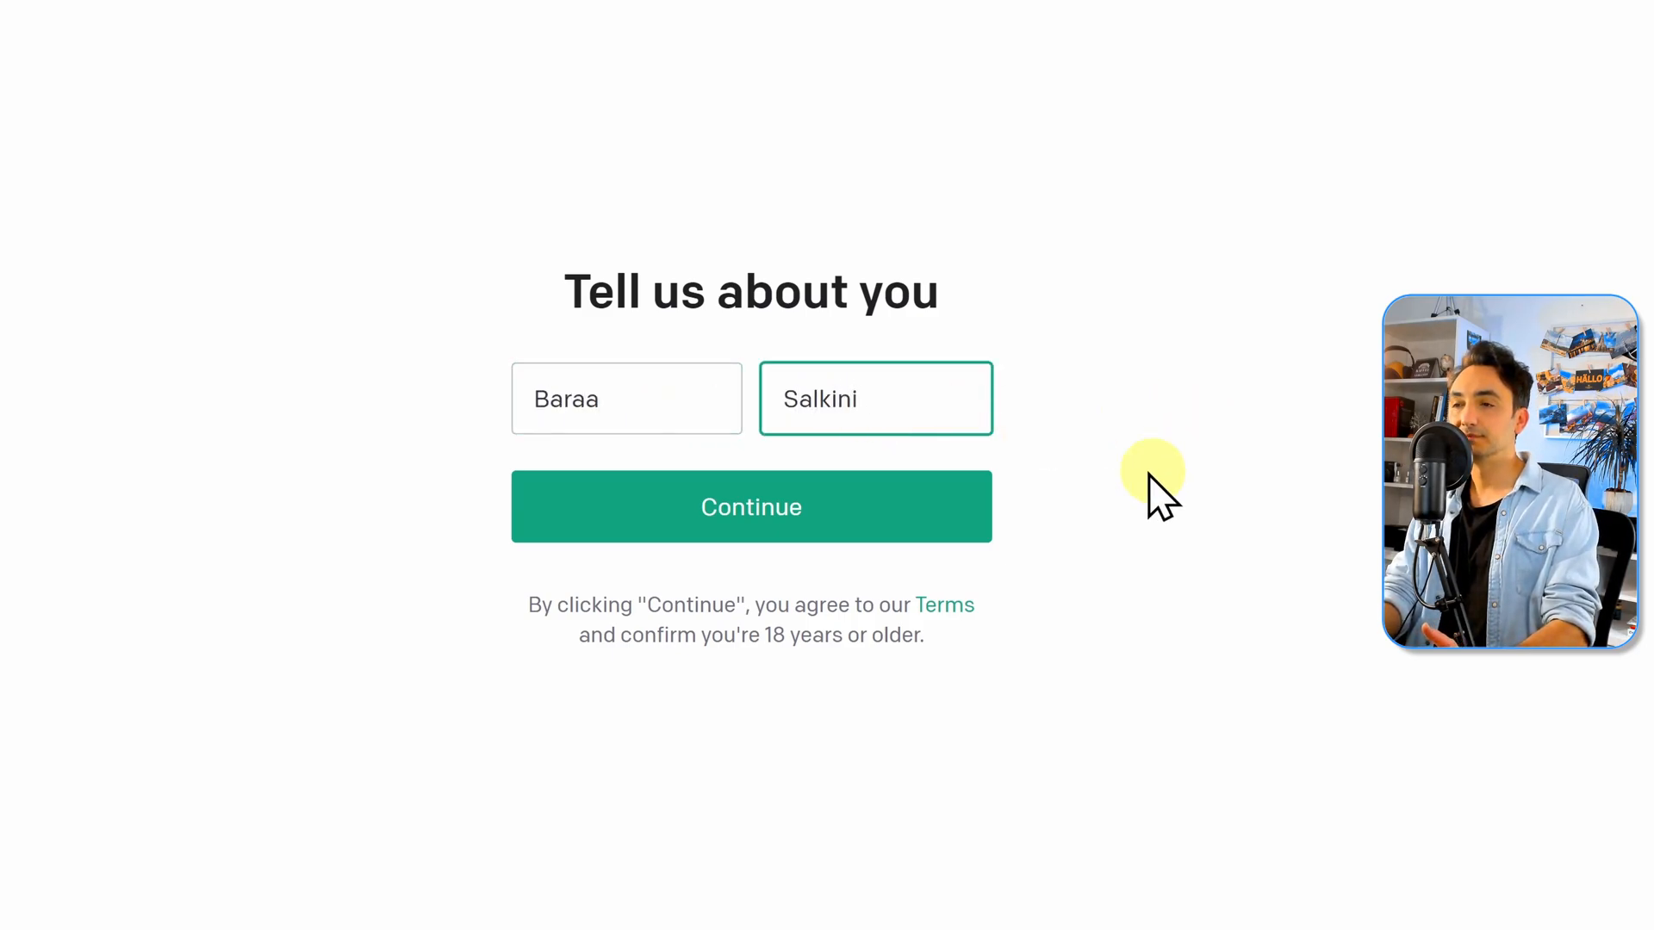
pyautogui.click(750, 506)
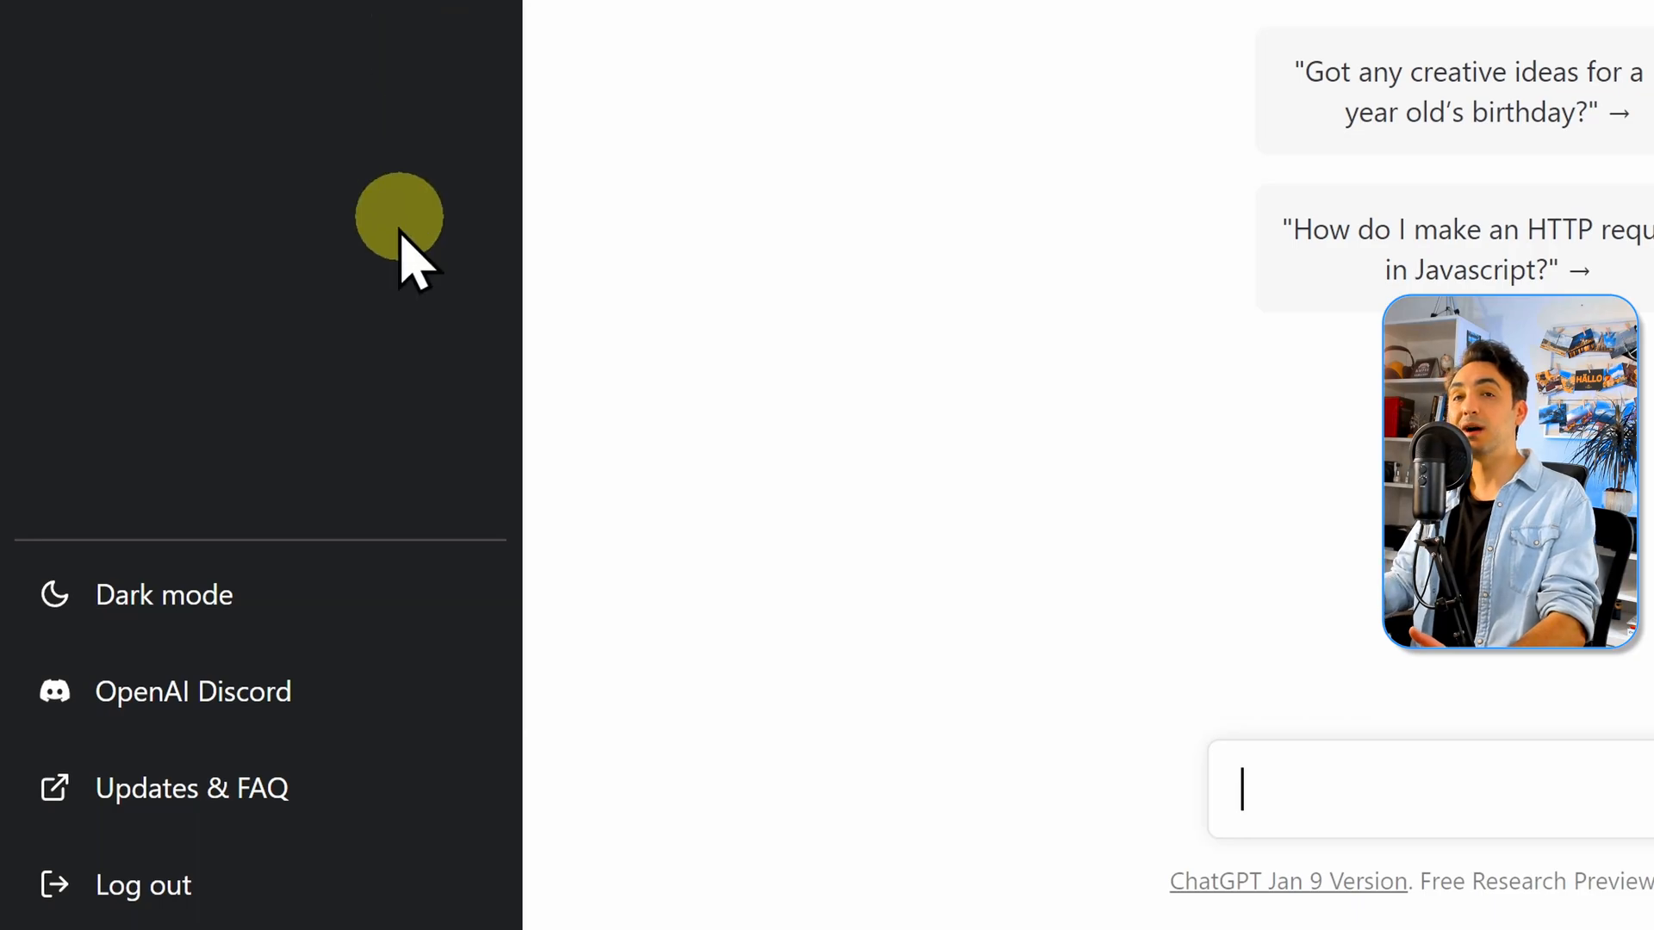
# Toggle between dark and light mode, then follow the OpenAI Discord invite
pyautogui.click(164, 595)
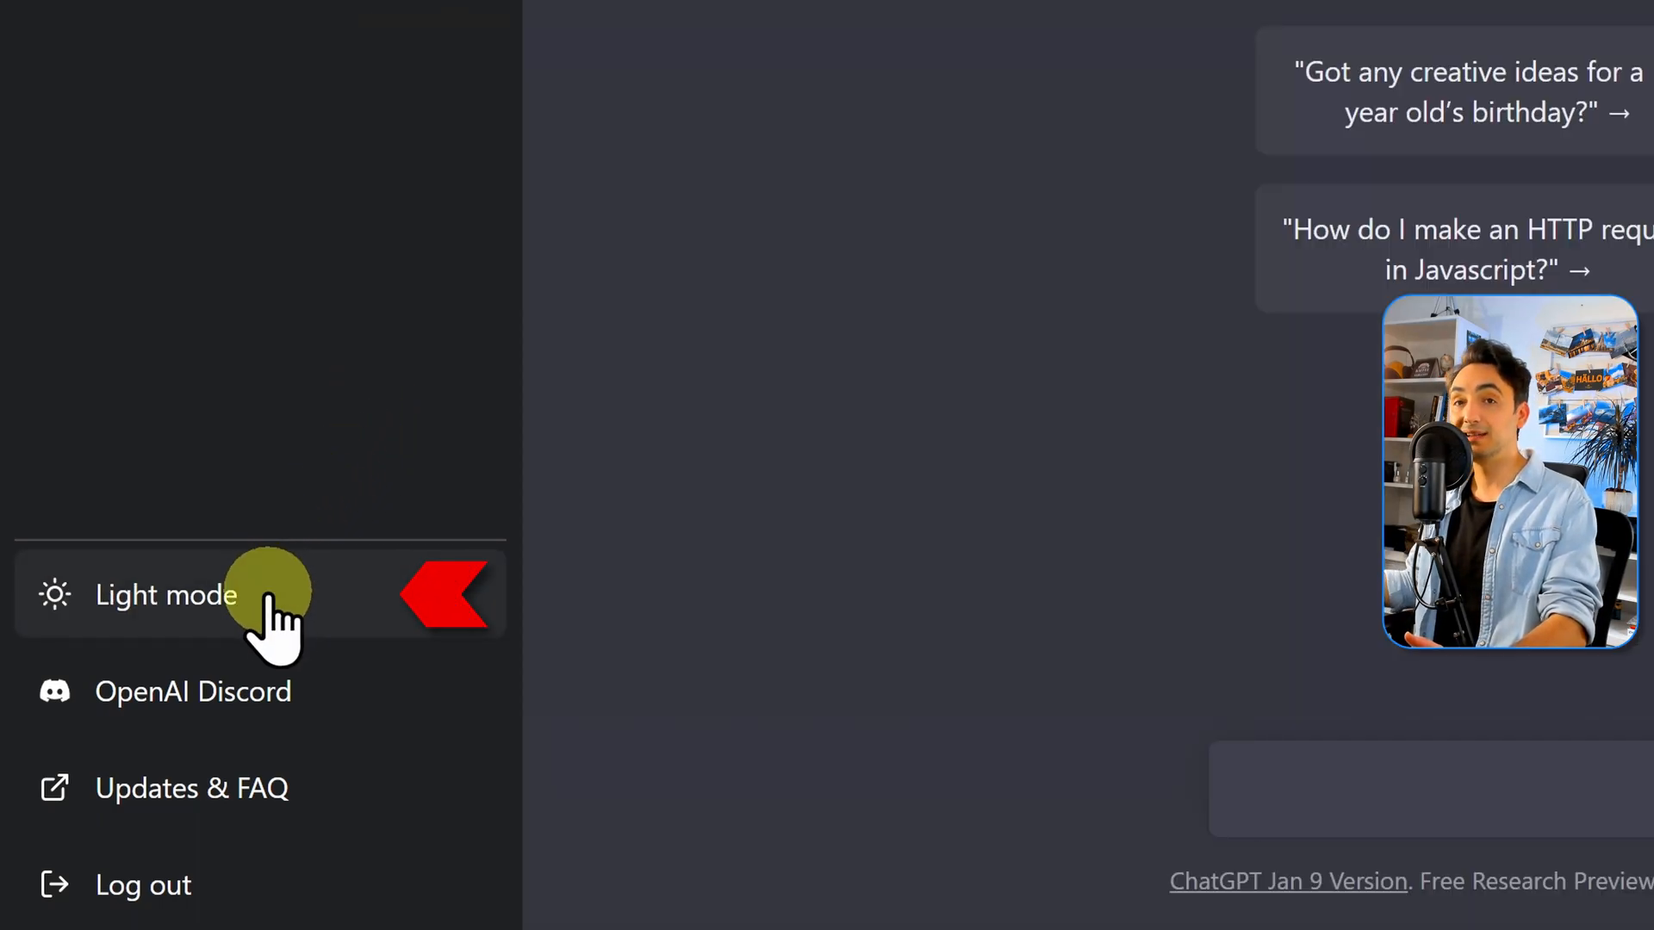
pyautogui.click(165, 596)
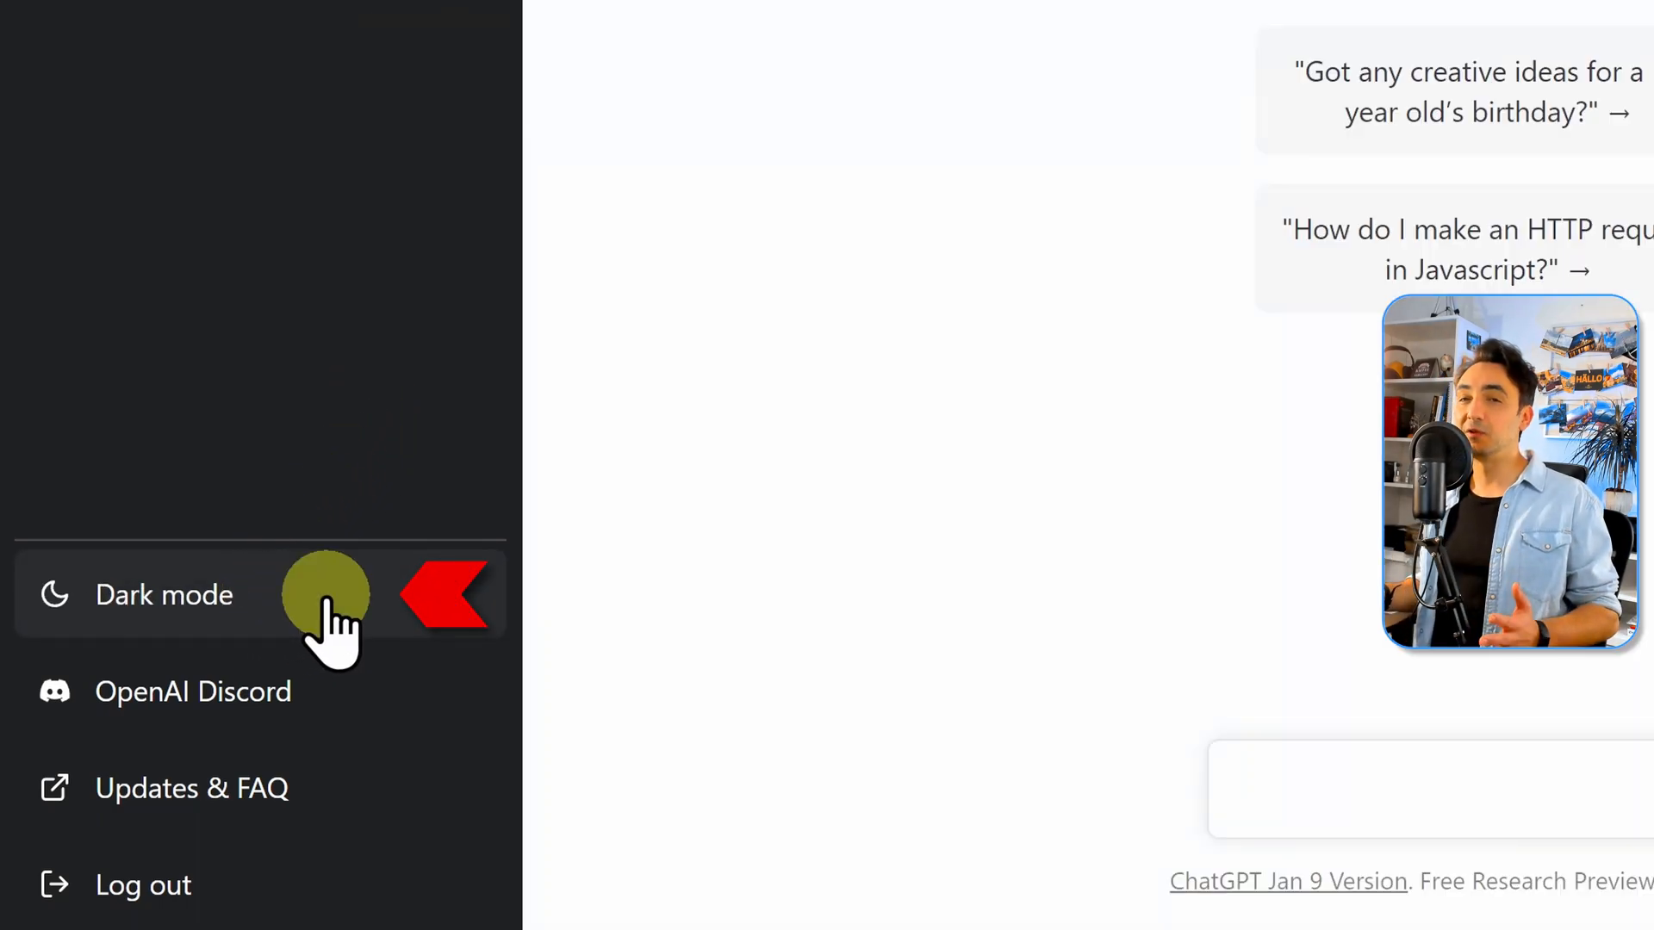
pyautogui.click(164, 593)
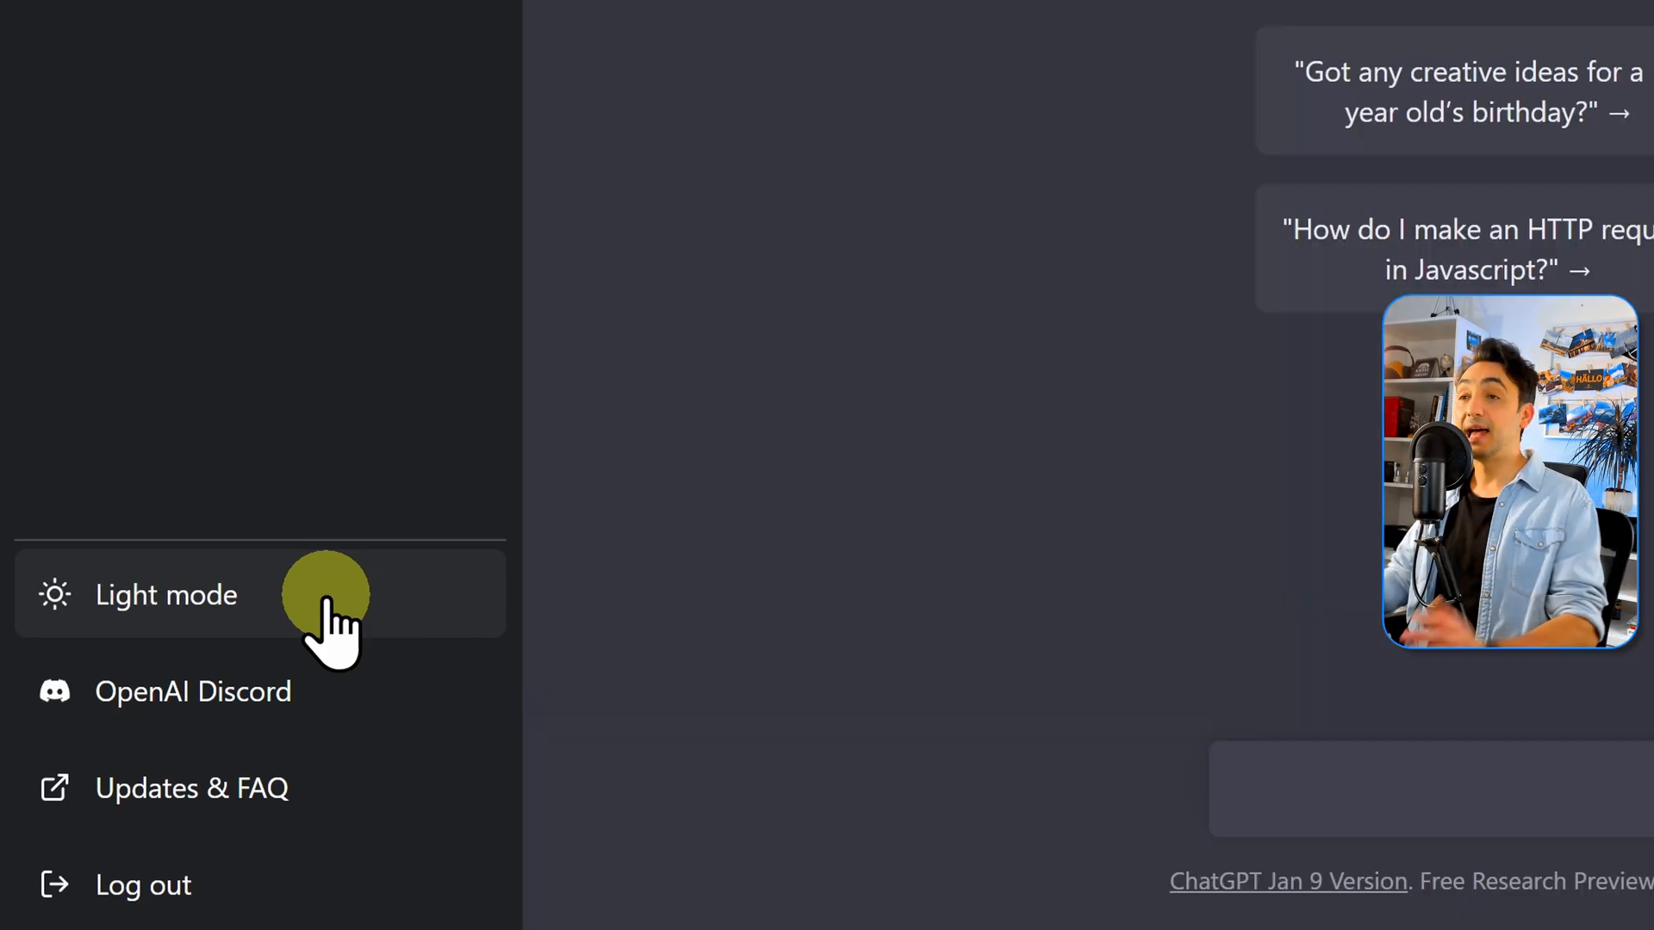
pyautogui.click(193, 691)
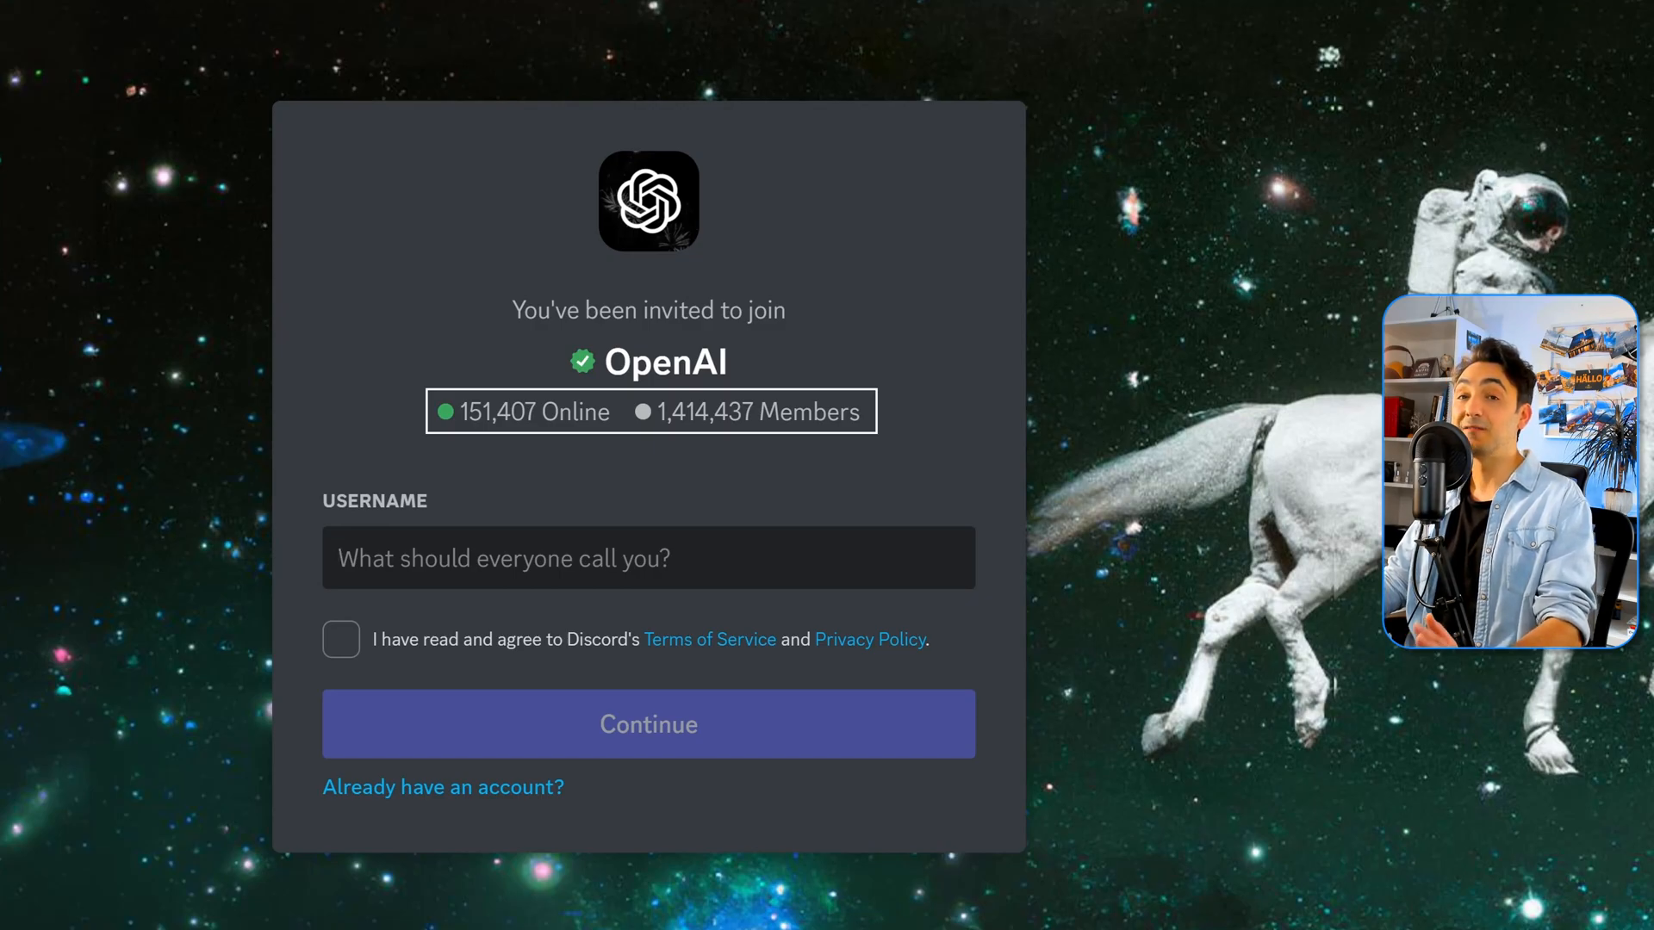
# Join the OpenAI server and scroll through the #chatgpt-examples channel
pyautogui.click(647, 724)
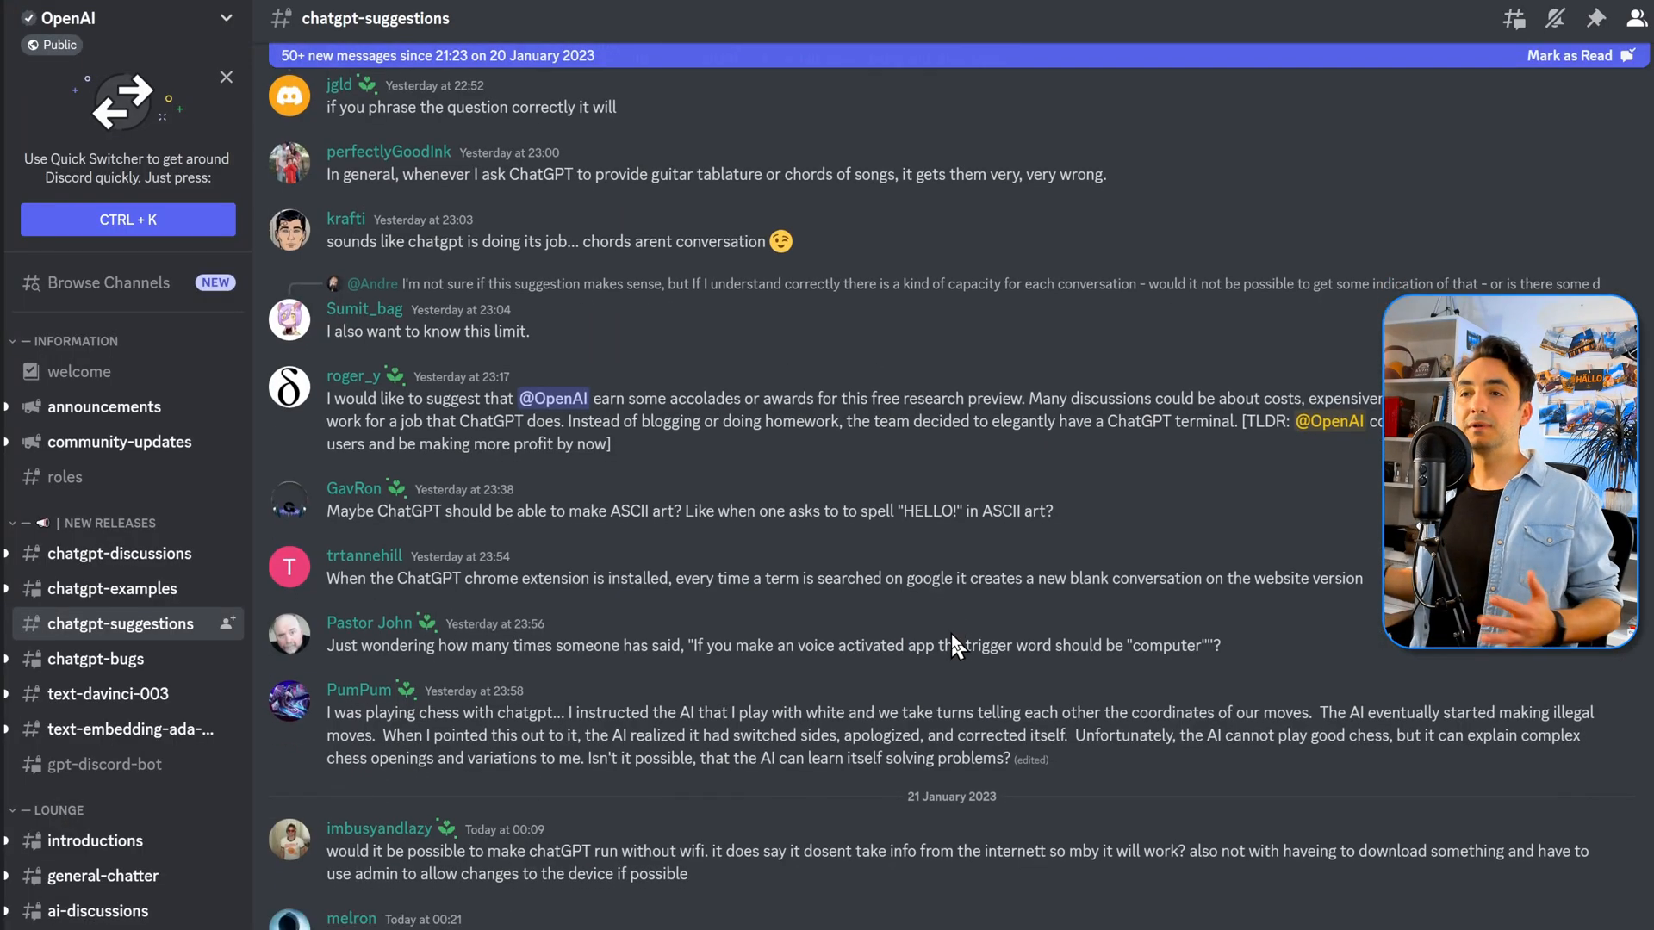
pyautogui.click(113, 588)
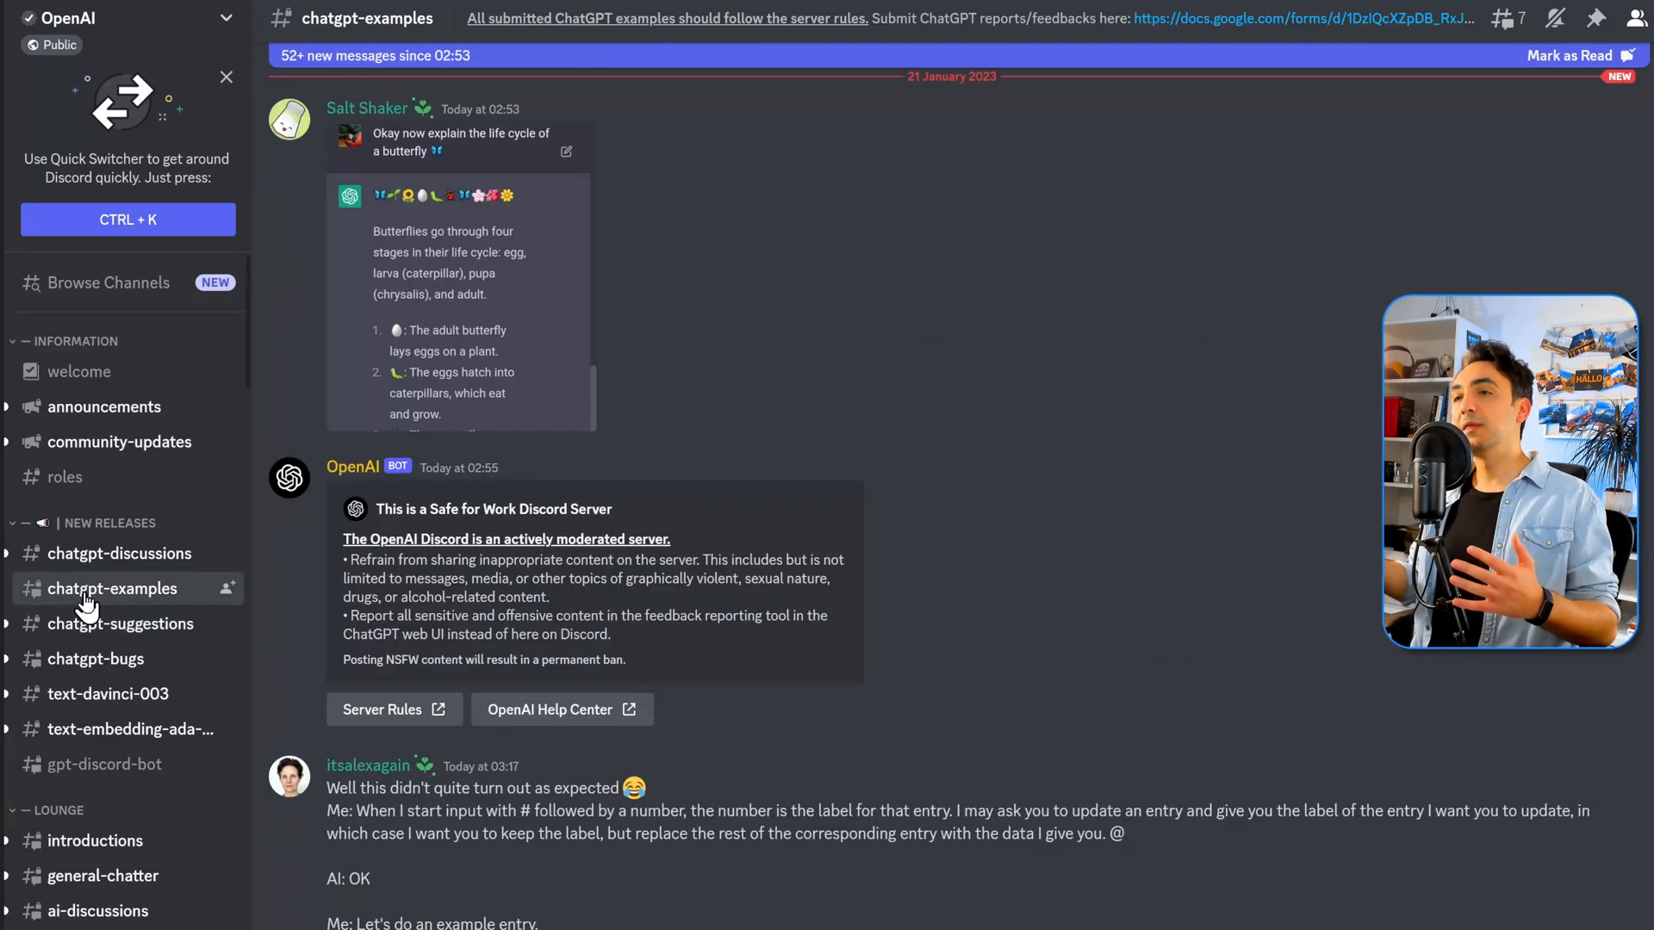
pyautogui.scroll(-3)
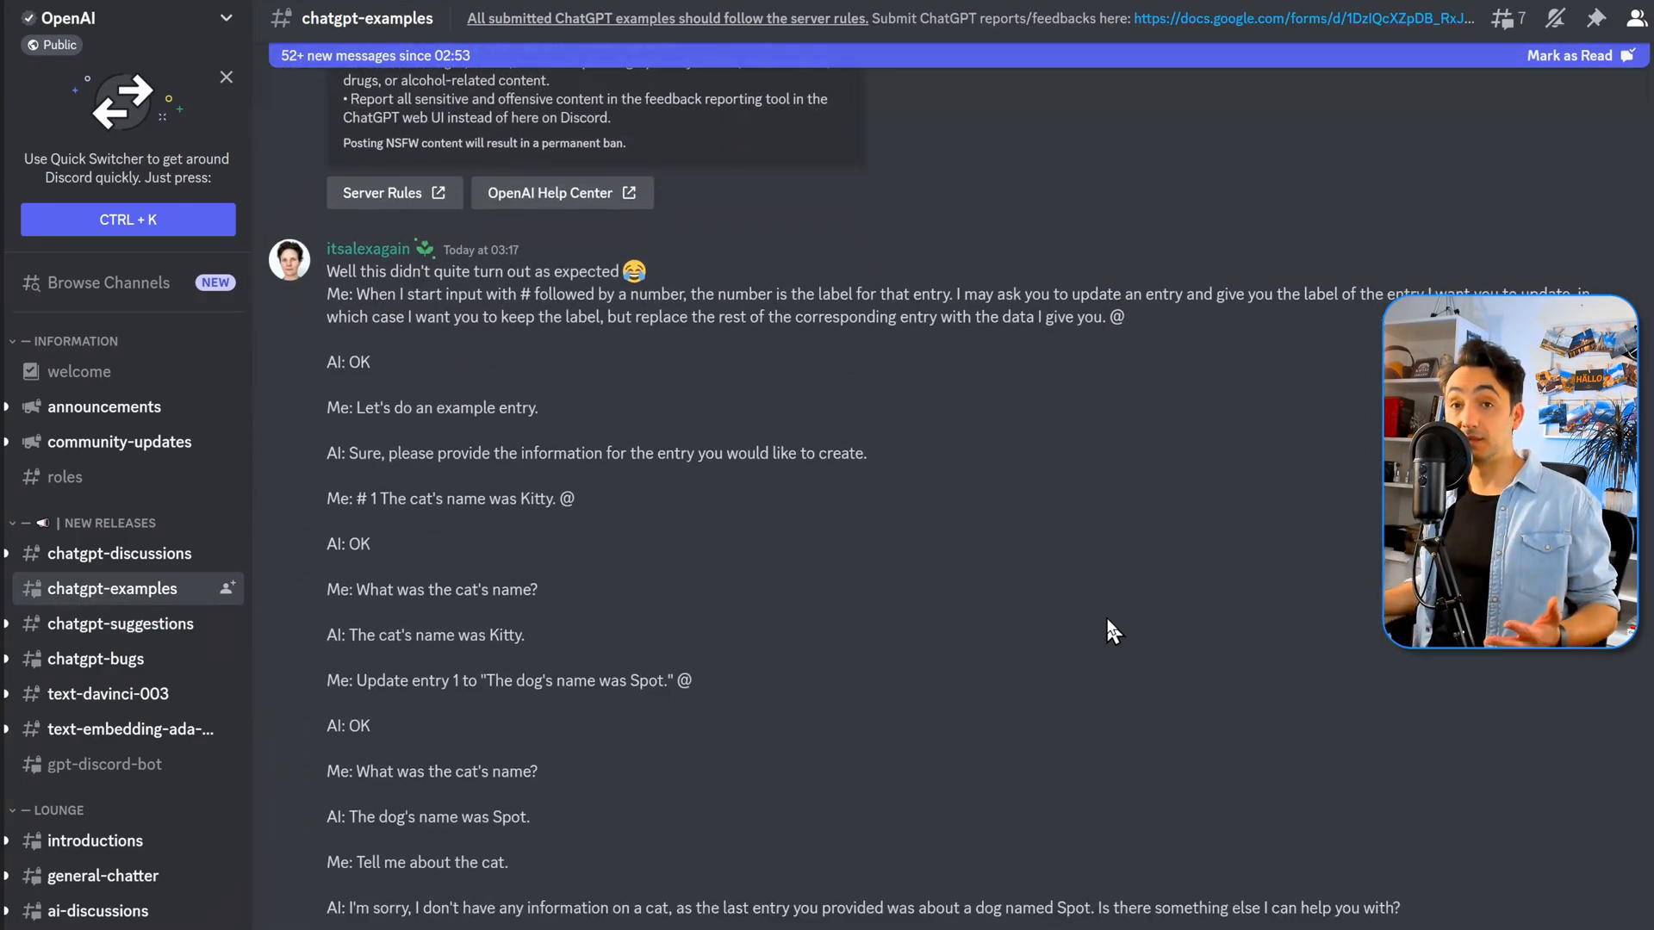
pyautogui.scroll(-3)
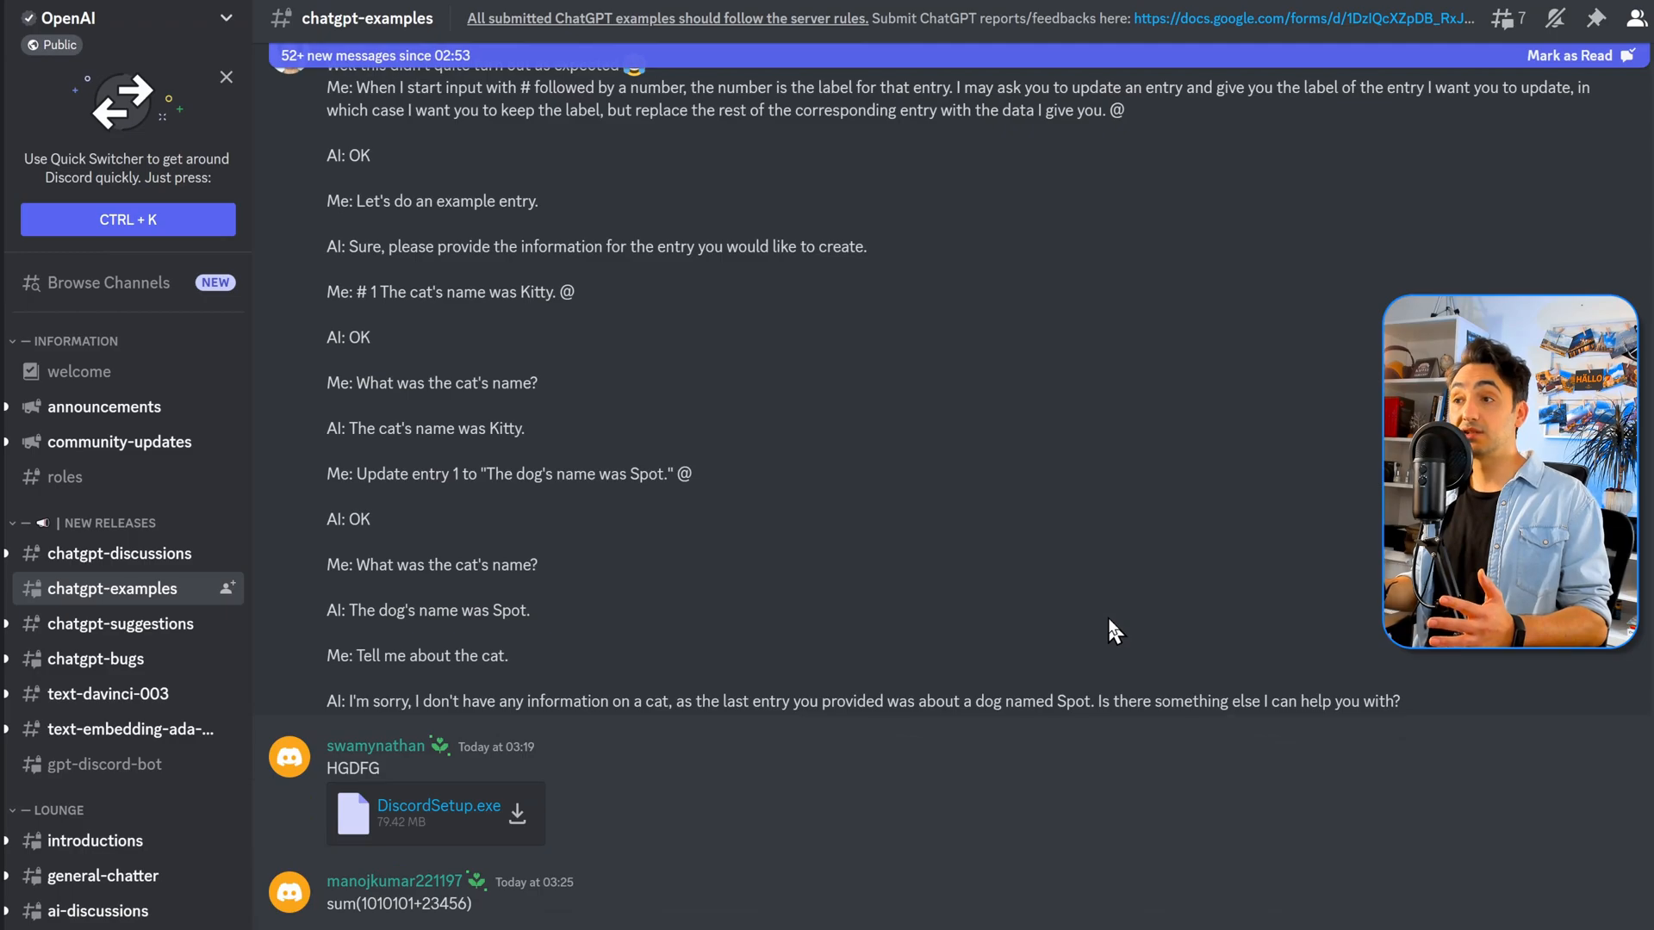
pyautogui.scroll(-3)
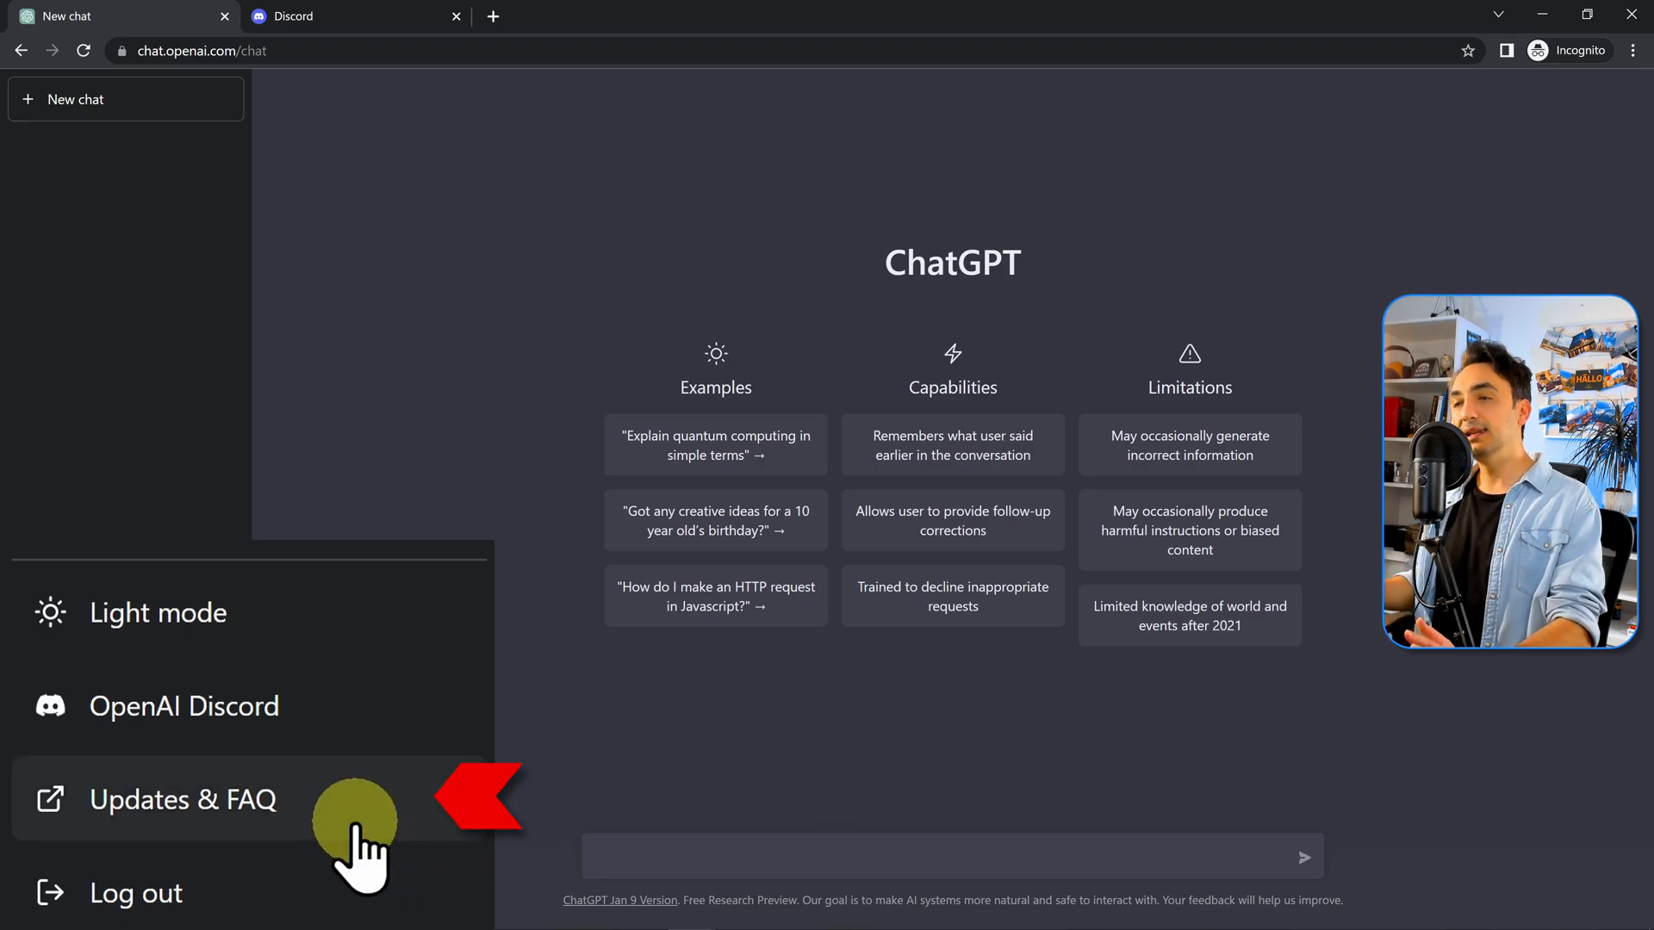
pyautogui.click(183, 799)
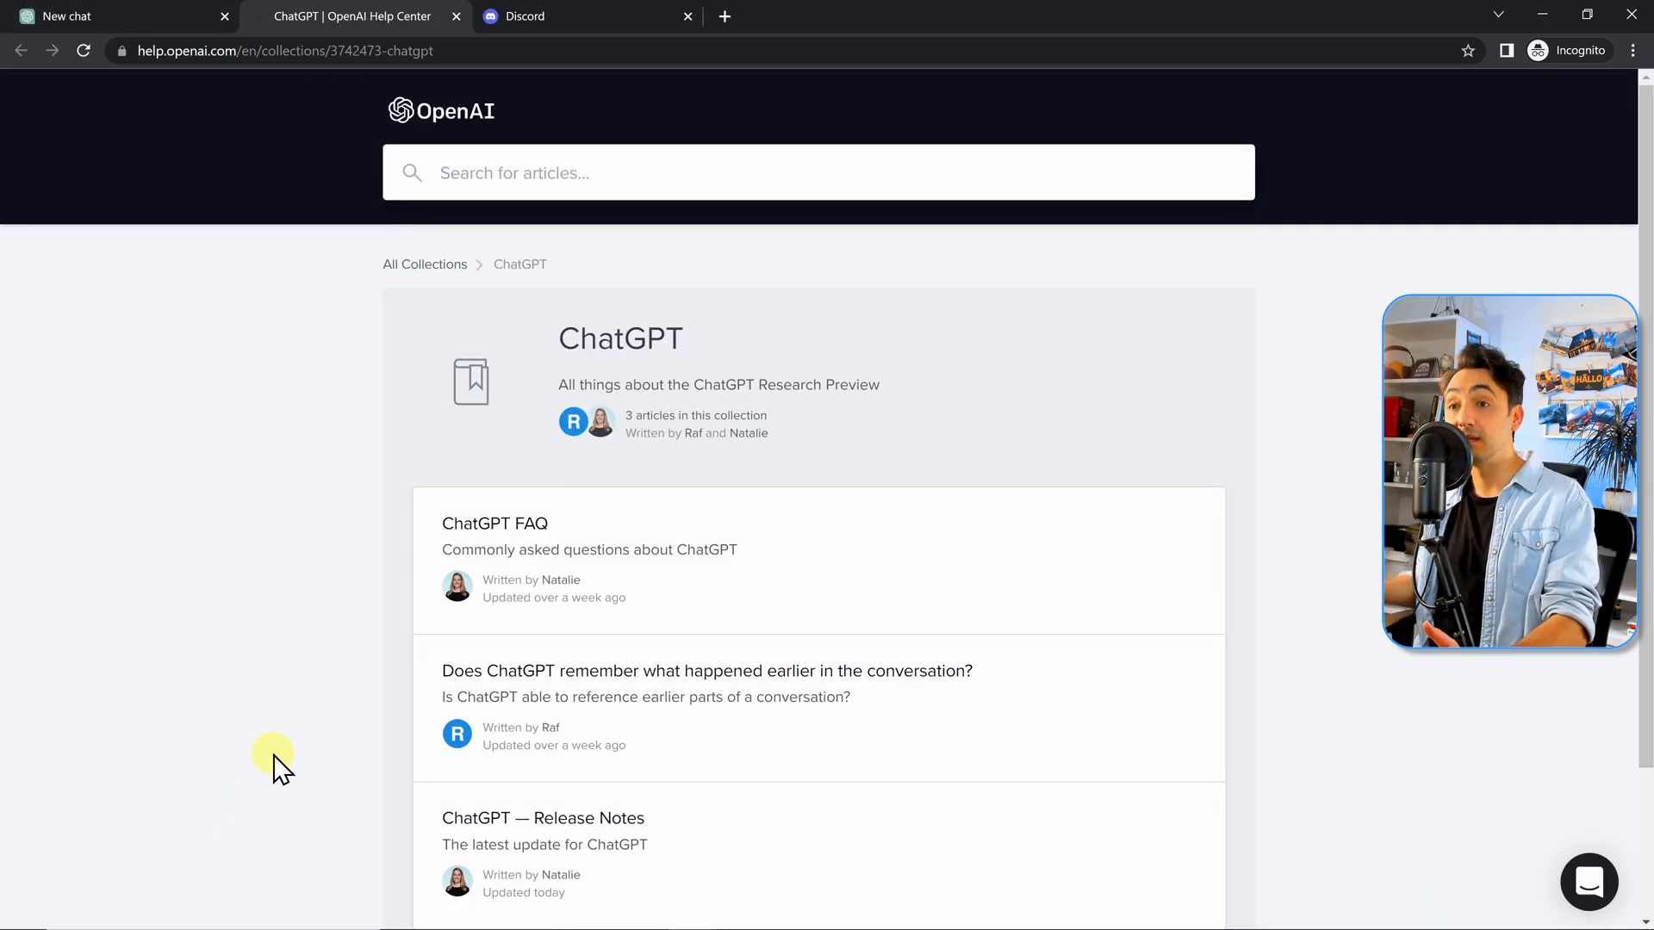
pyautogui.click(105, 15)
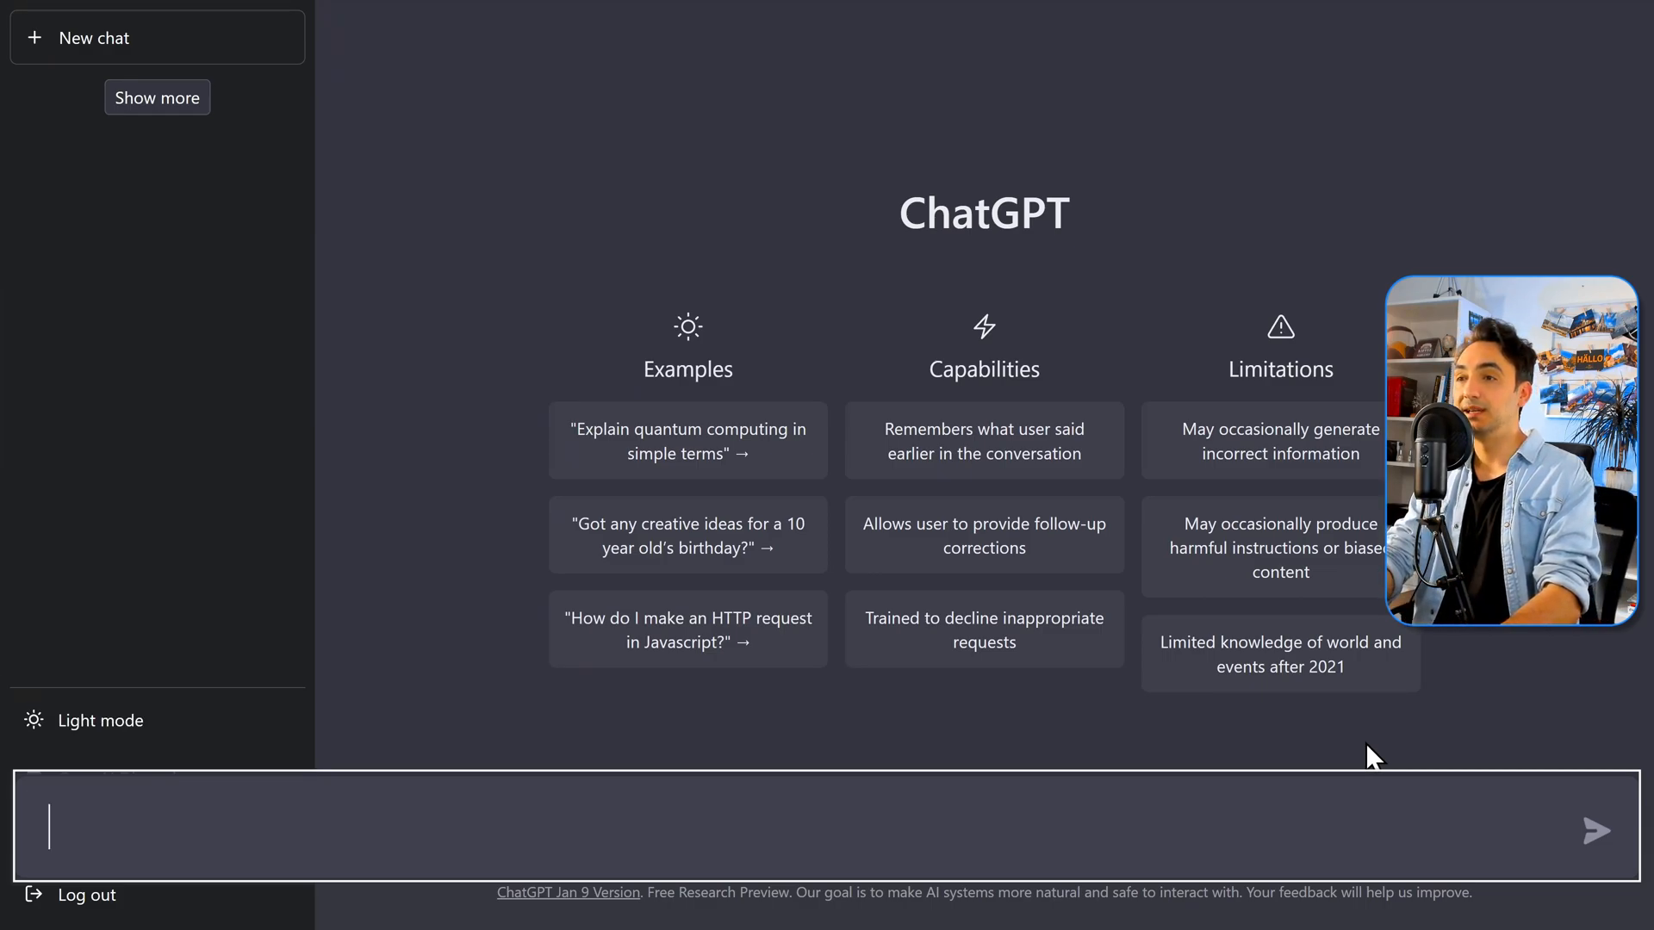
# Ask 'Who are you' and give the reply a thumbs-up with 'Good answer'
pyautogui.write('Who are you')
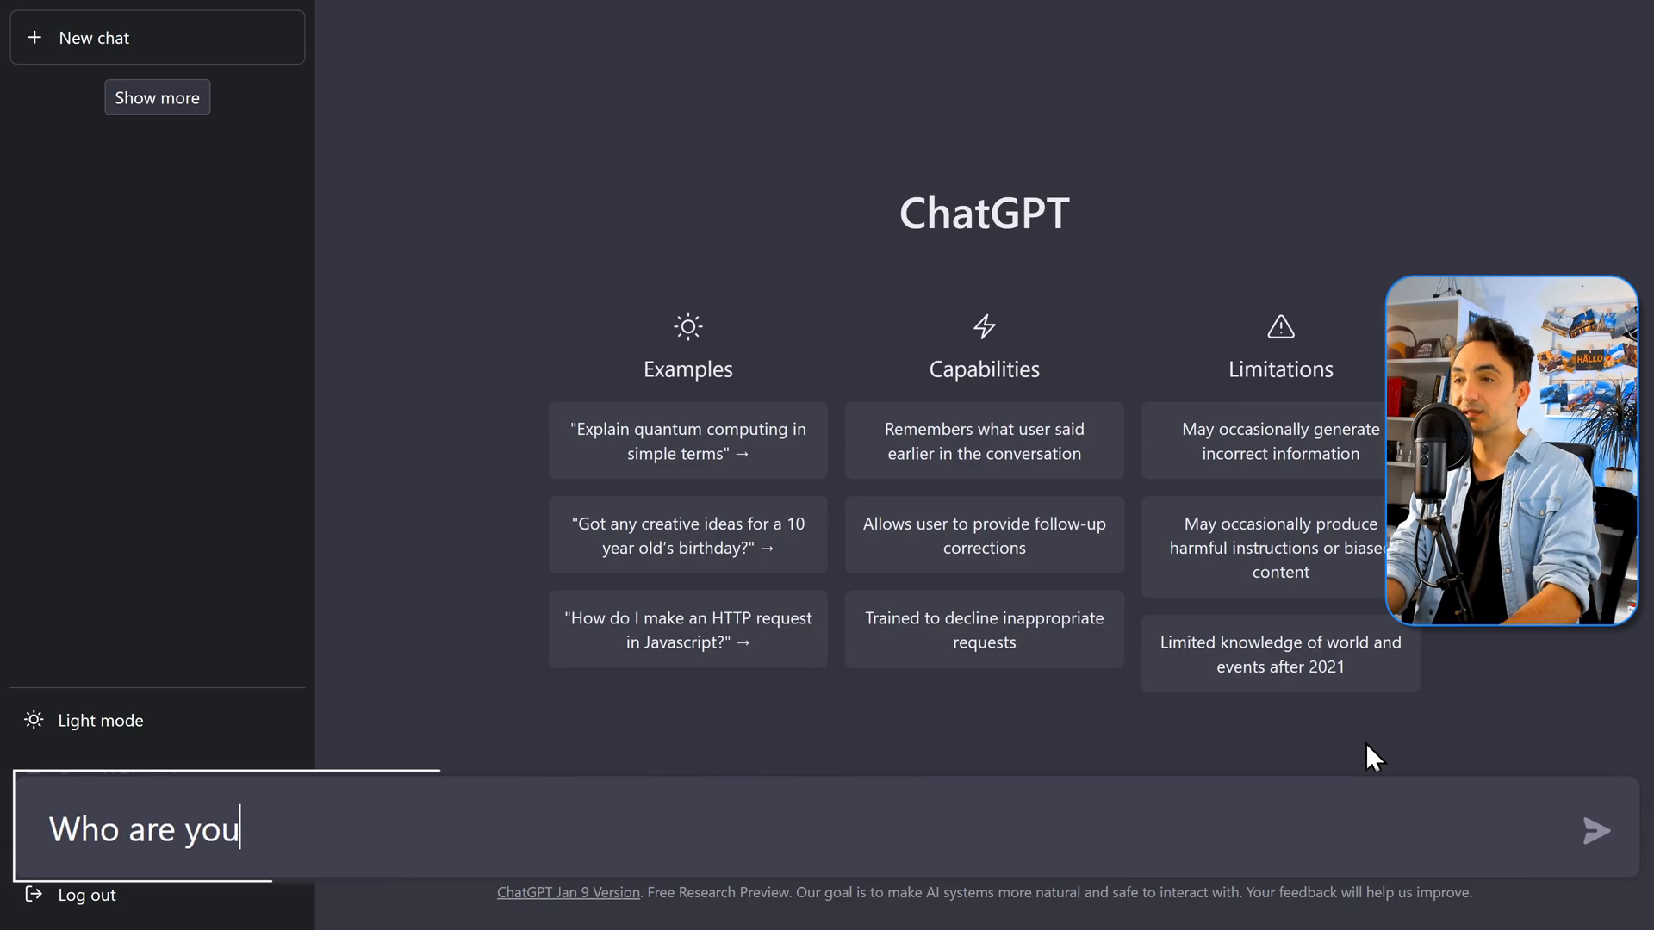
pyautogui.click(1596, 828)
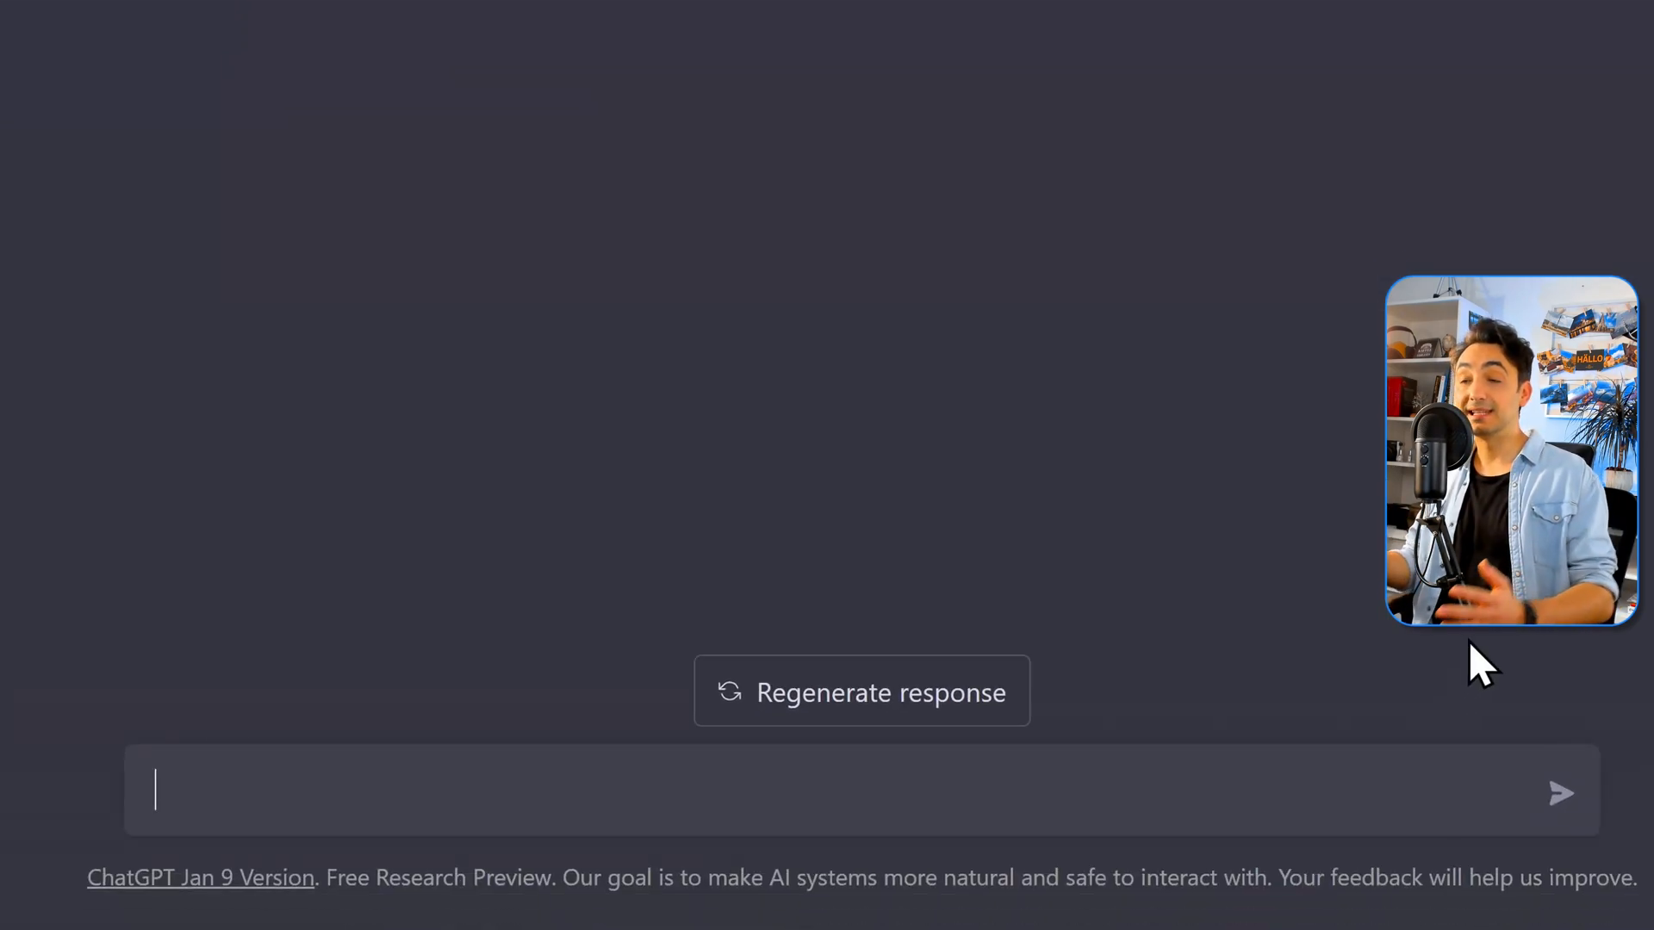
pyautogui.moveTo(954, 717)
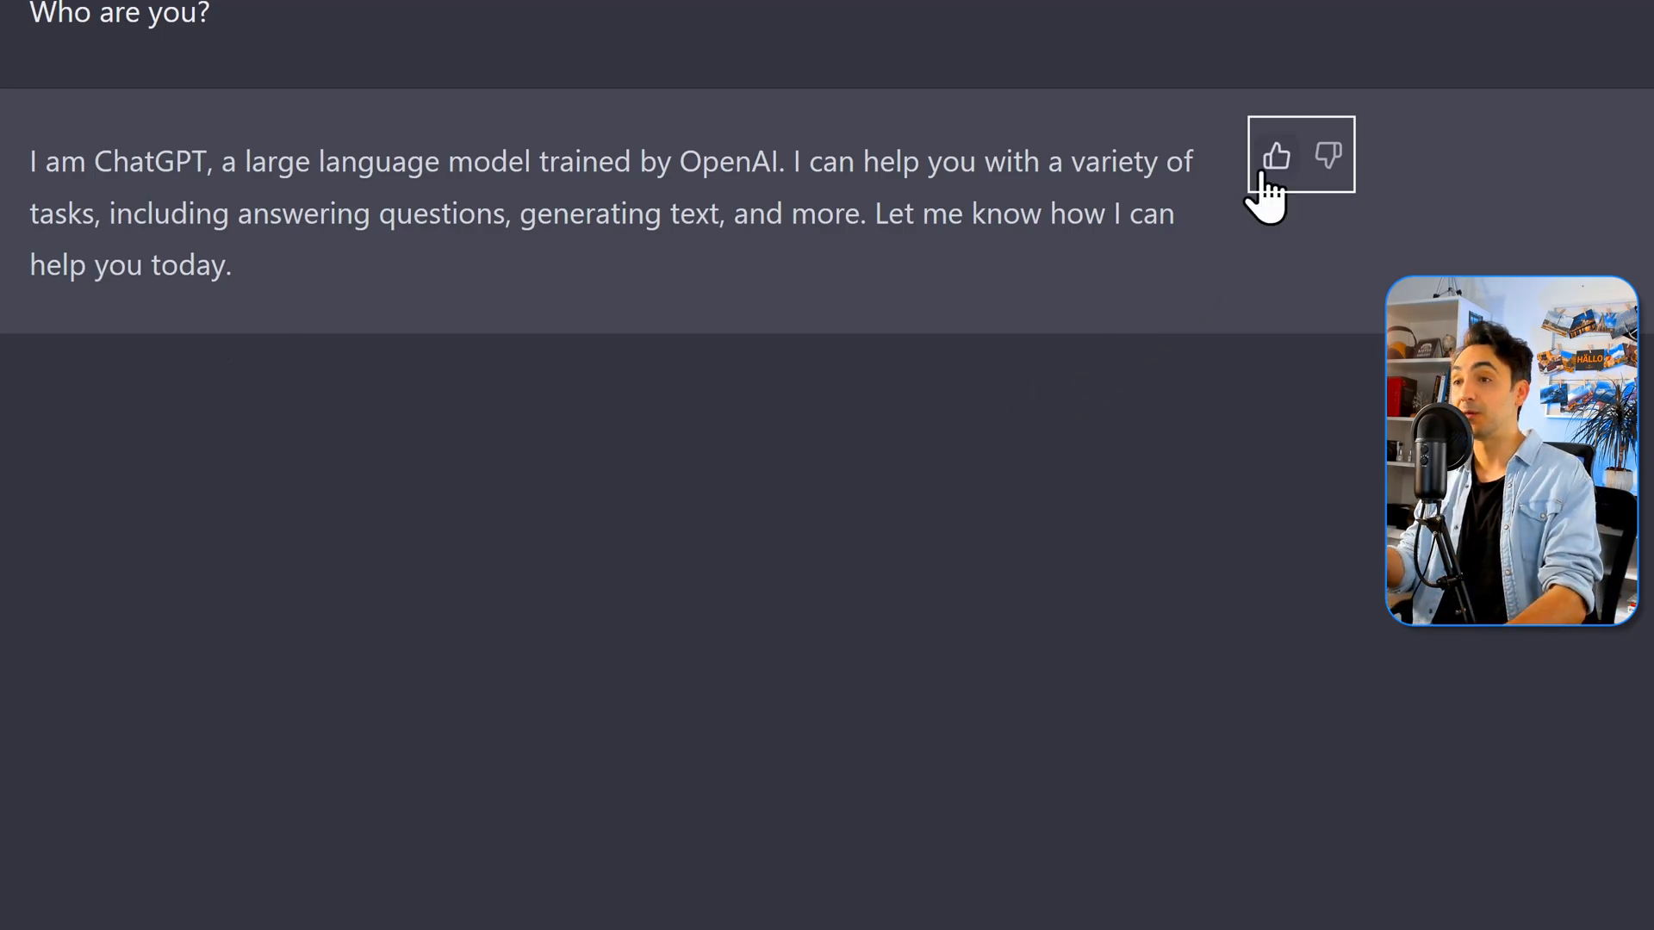
pyautogui.click(1277, 156)
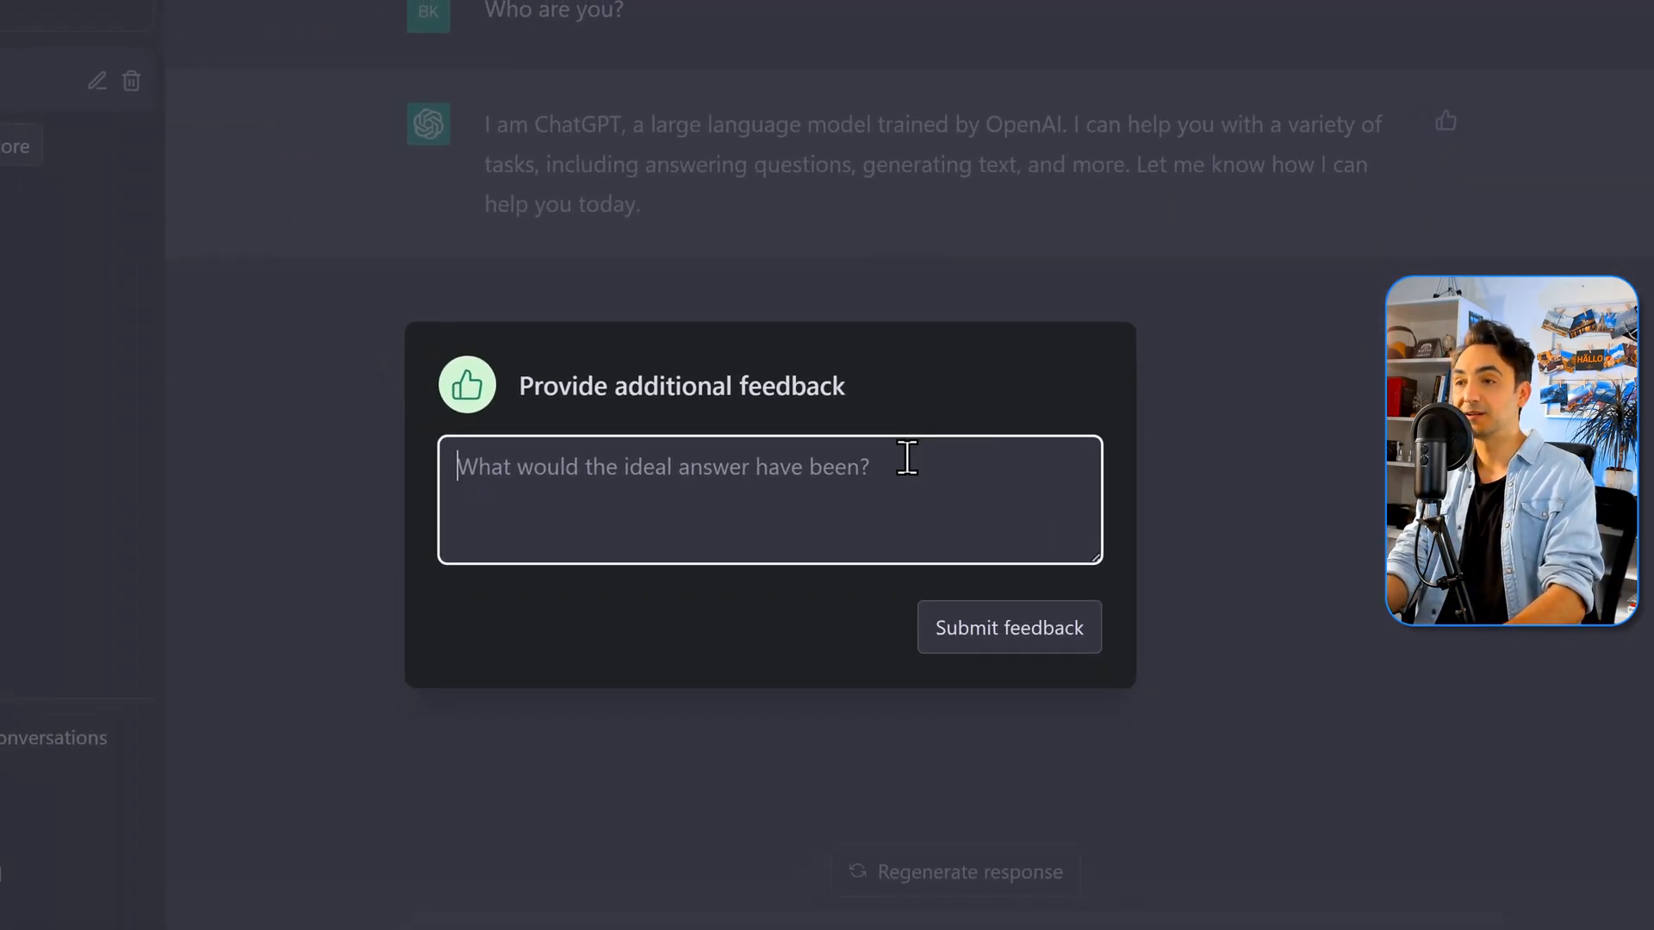
pyautogui.write('Good answer')
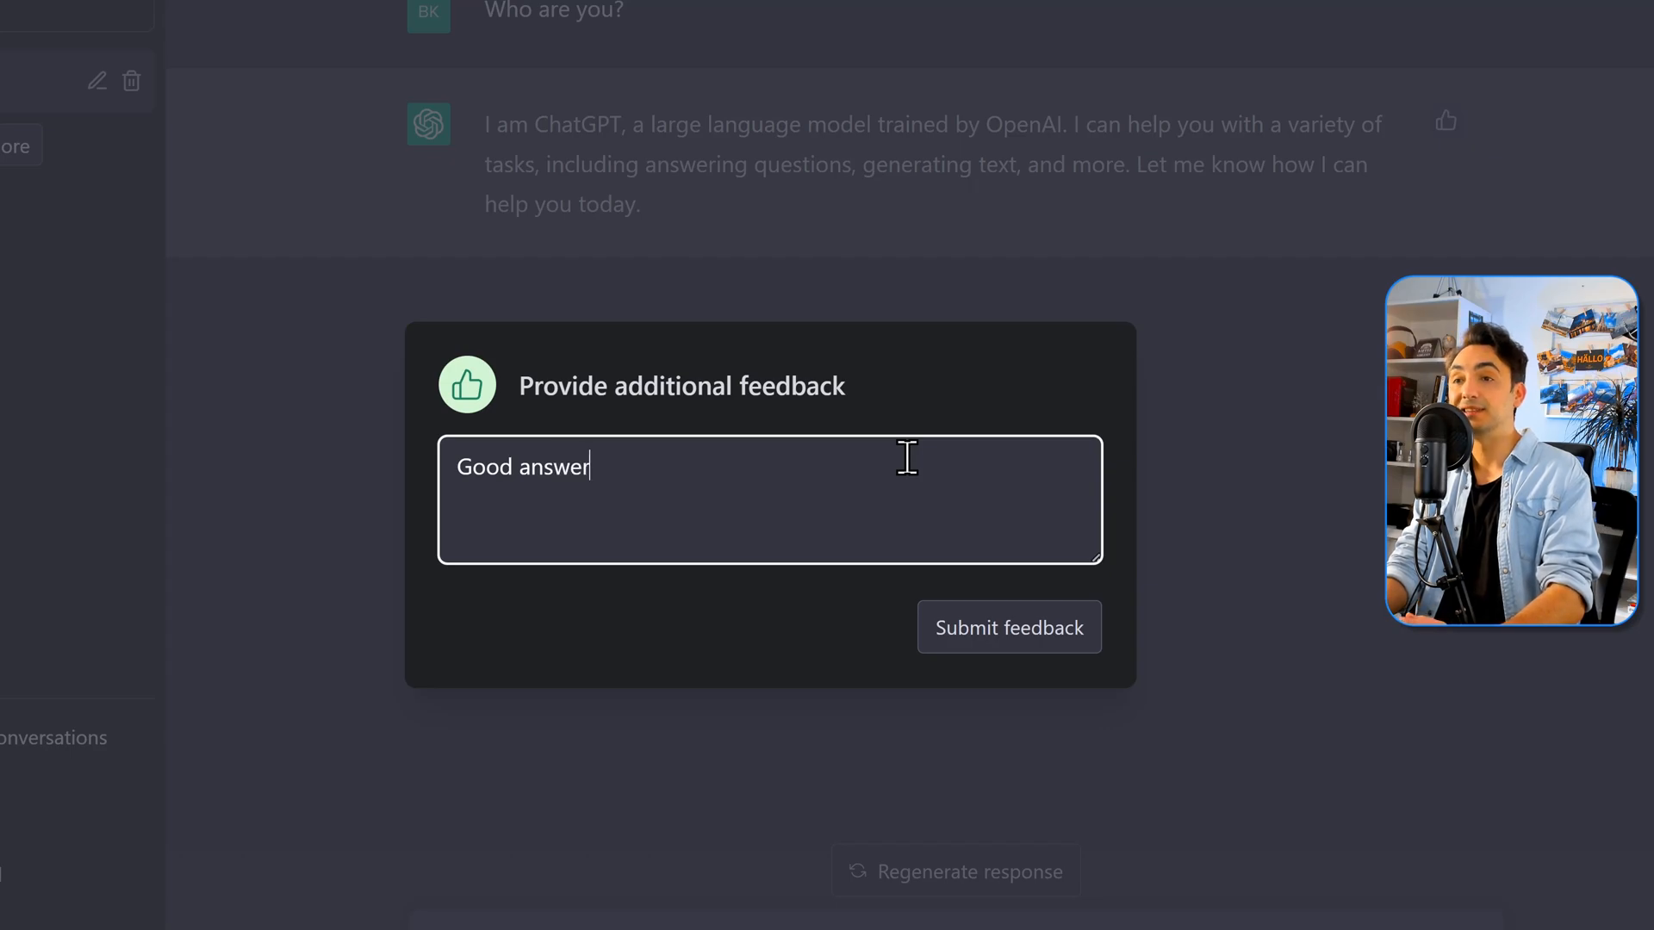
pyautogui.click(1007, 627)
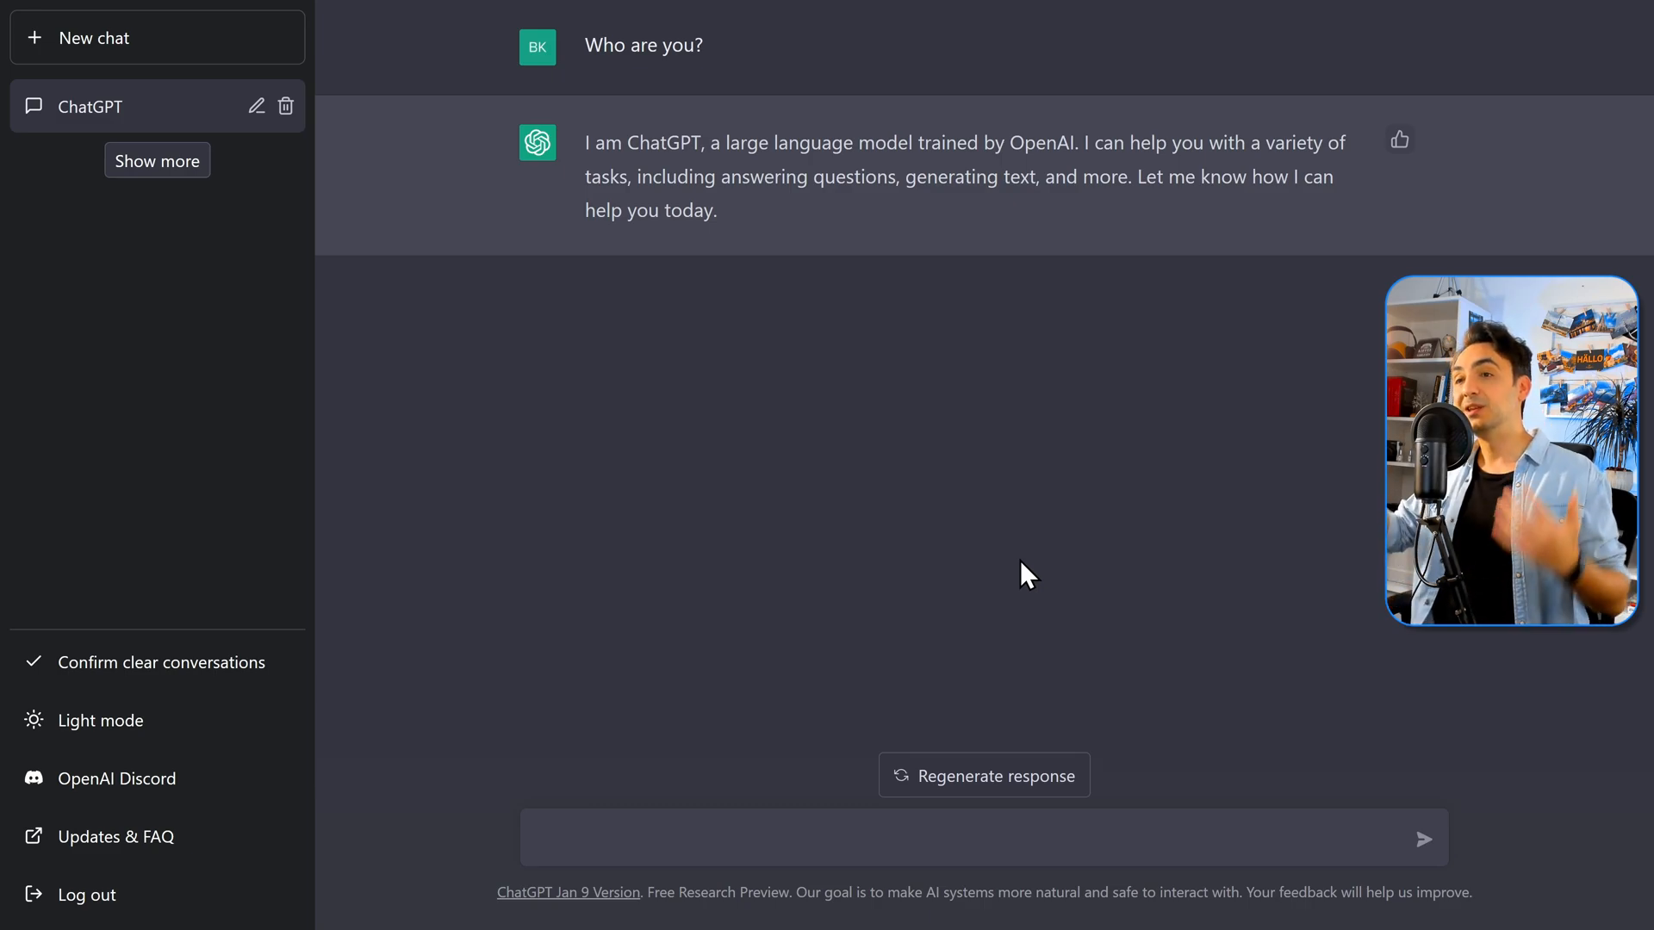
# Send the follow-up prompt 'Explain it like i'm 10'
pyautogui.click(790, 837)
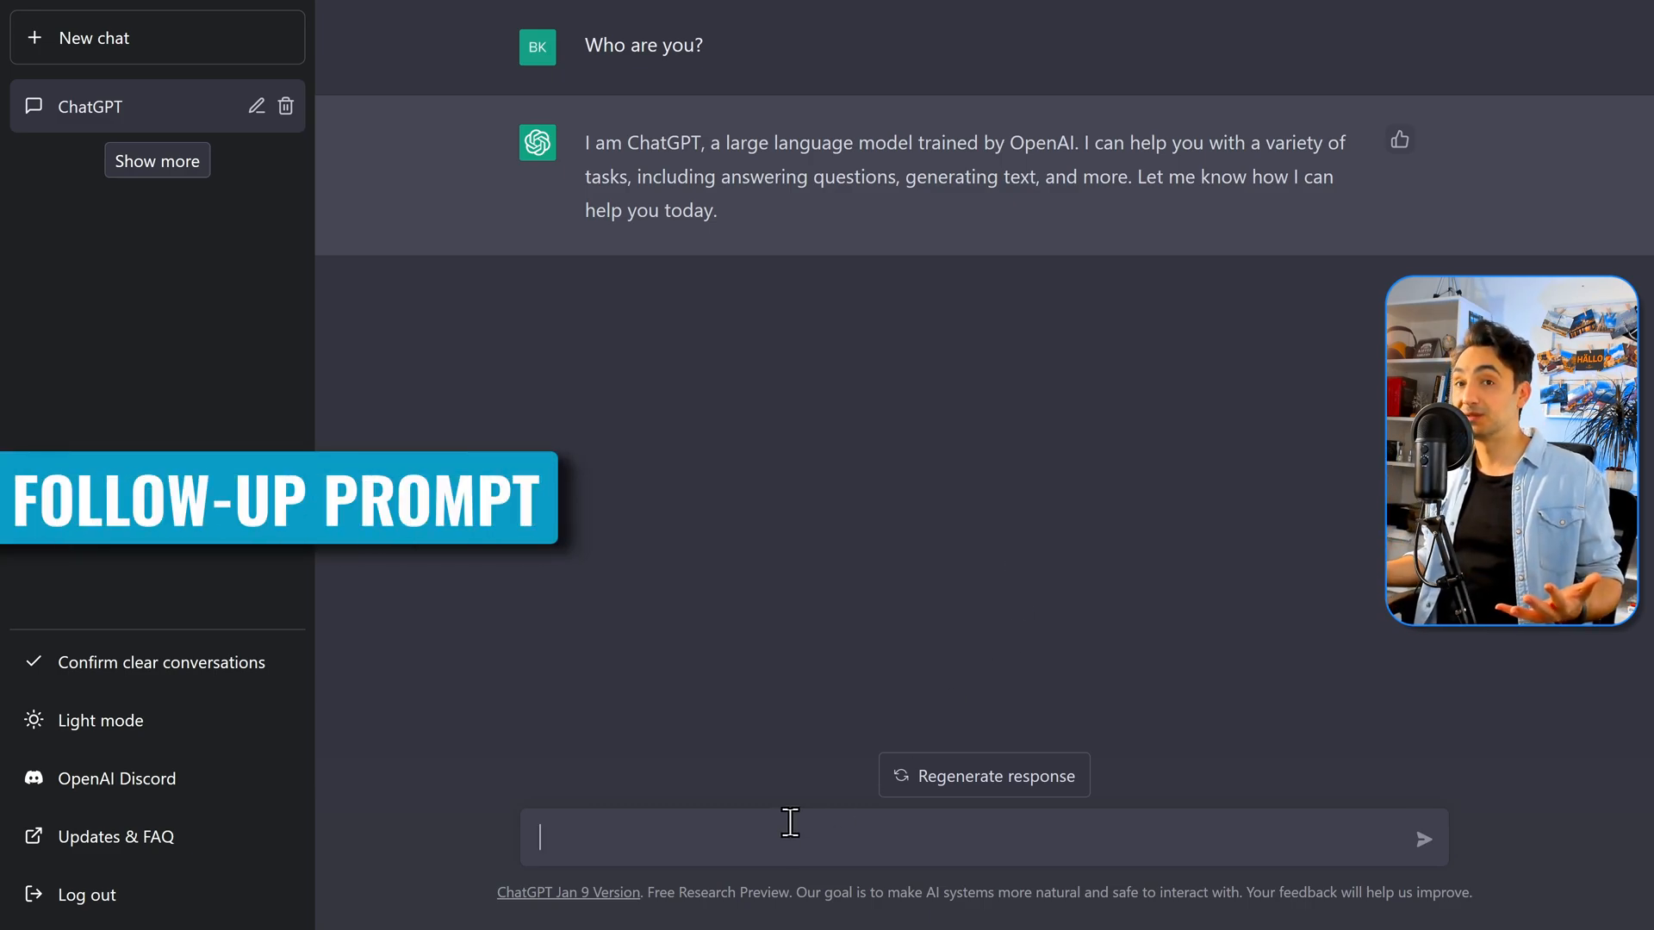
pyautogui.write('Explain it li')
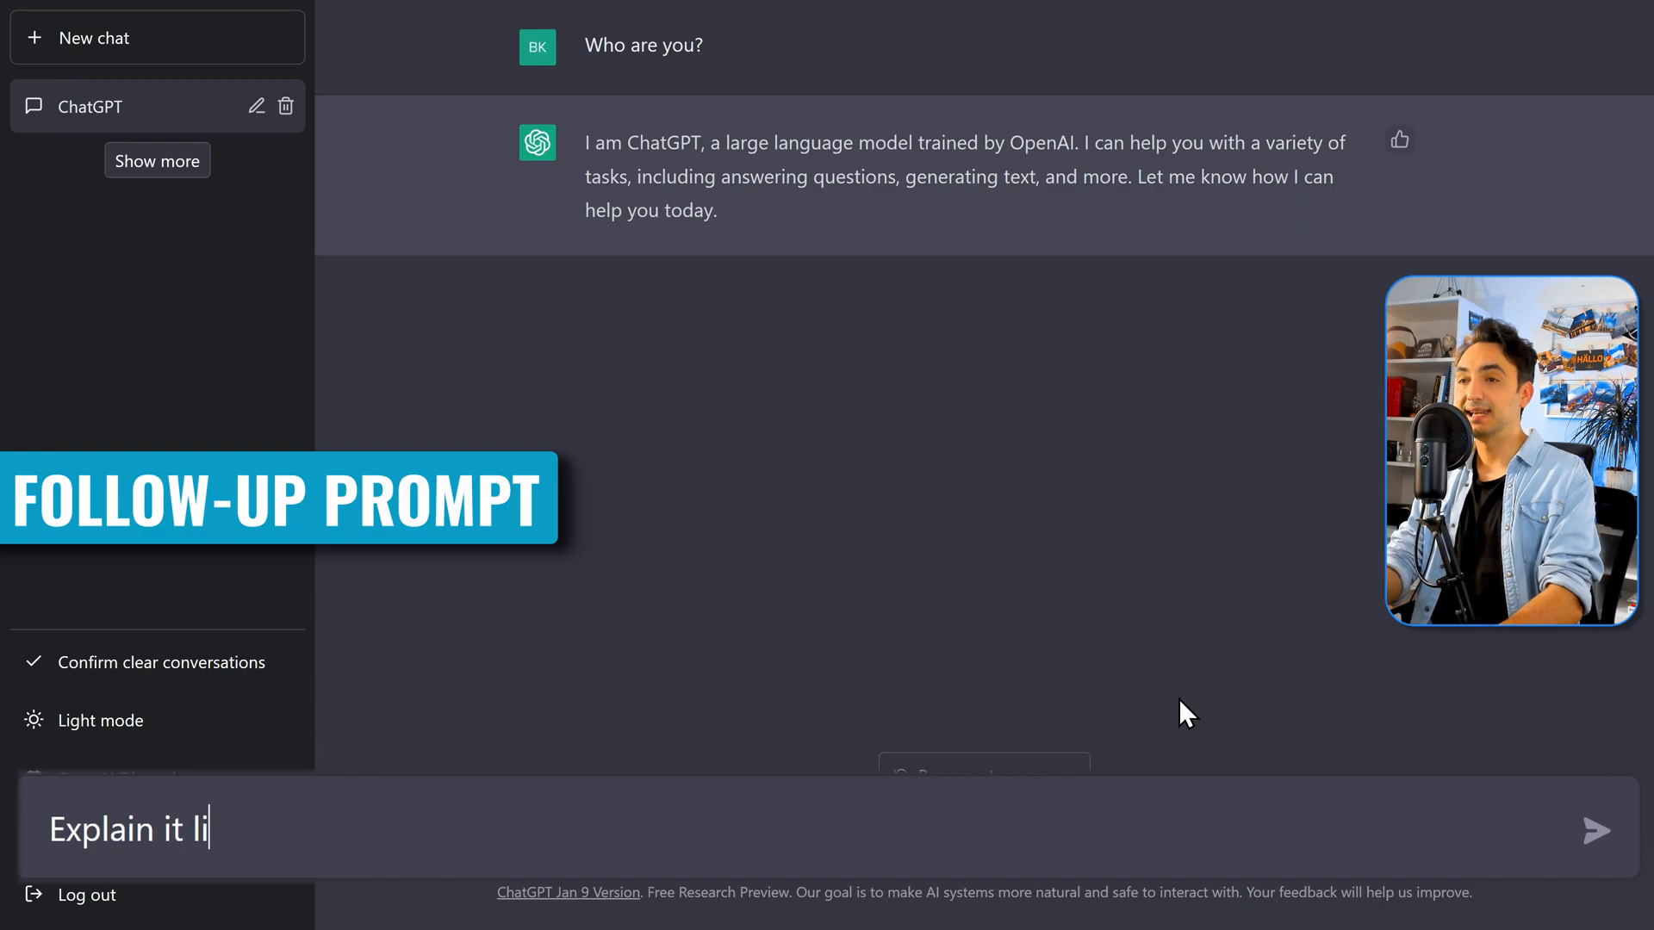
pyautogui.write("ke i'm")
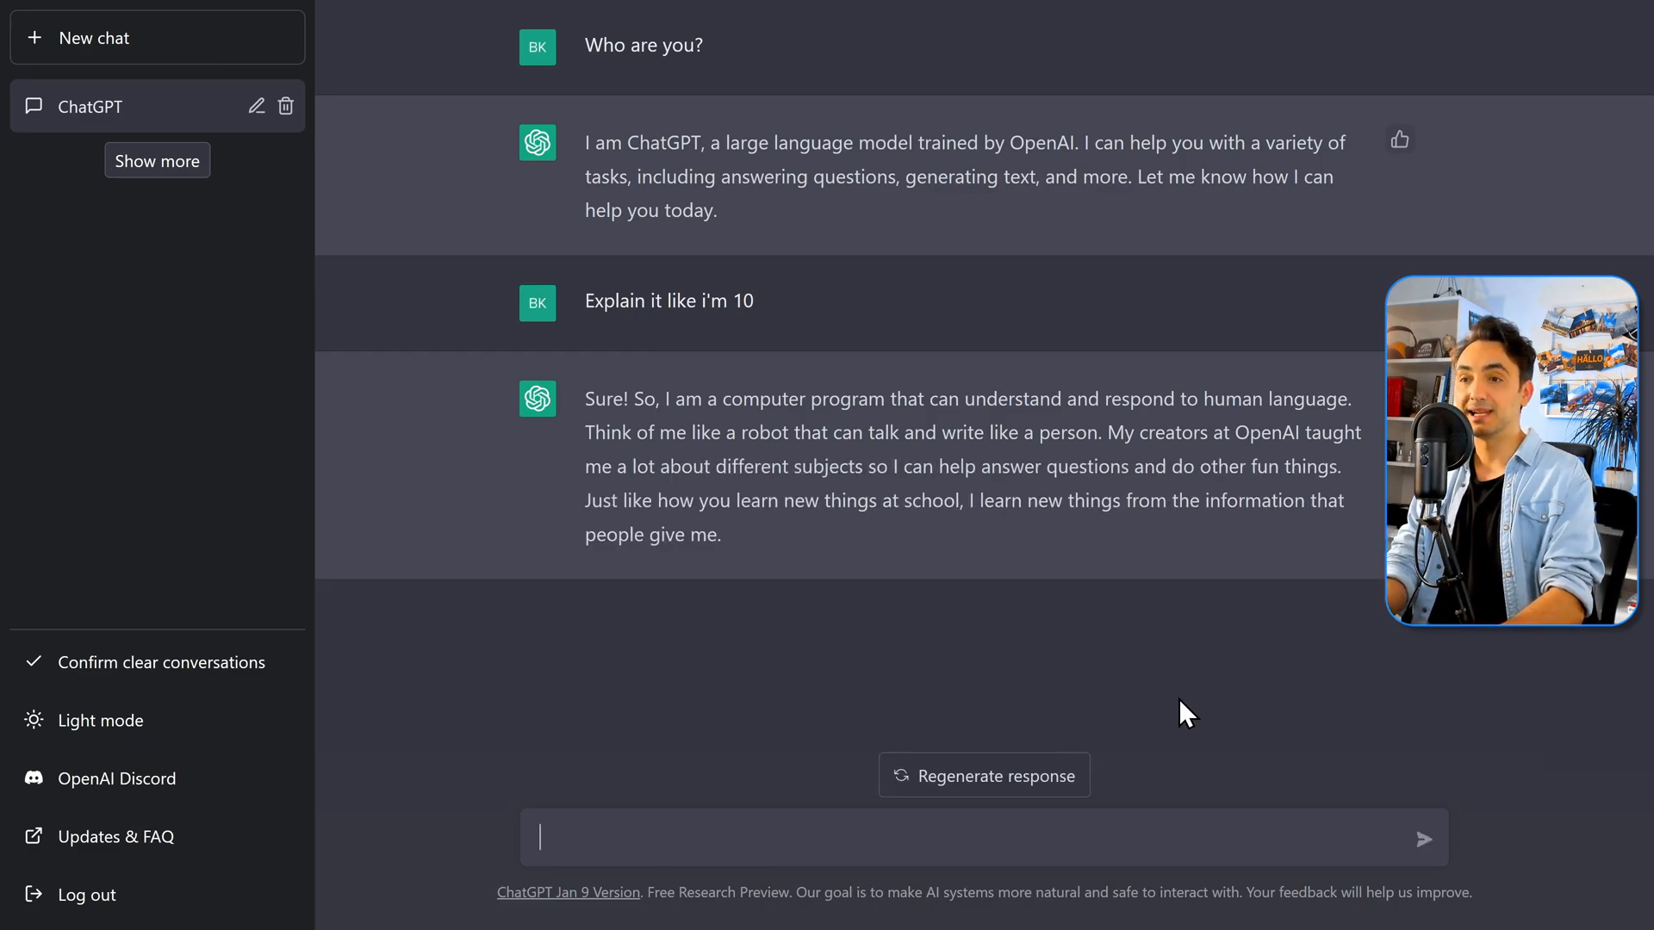
pyautogui.write('Explain it agai')
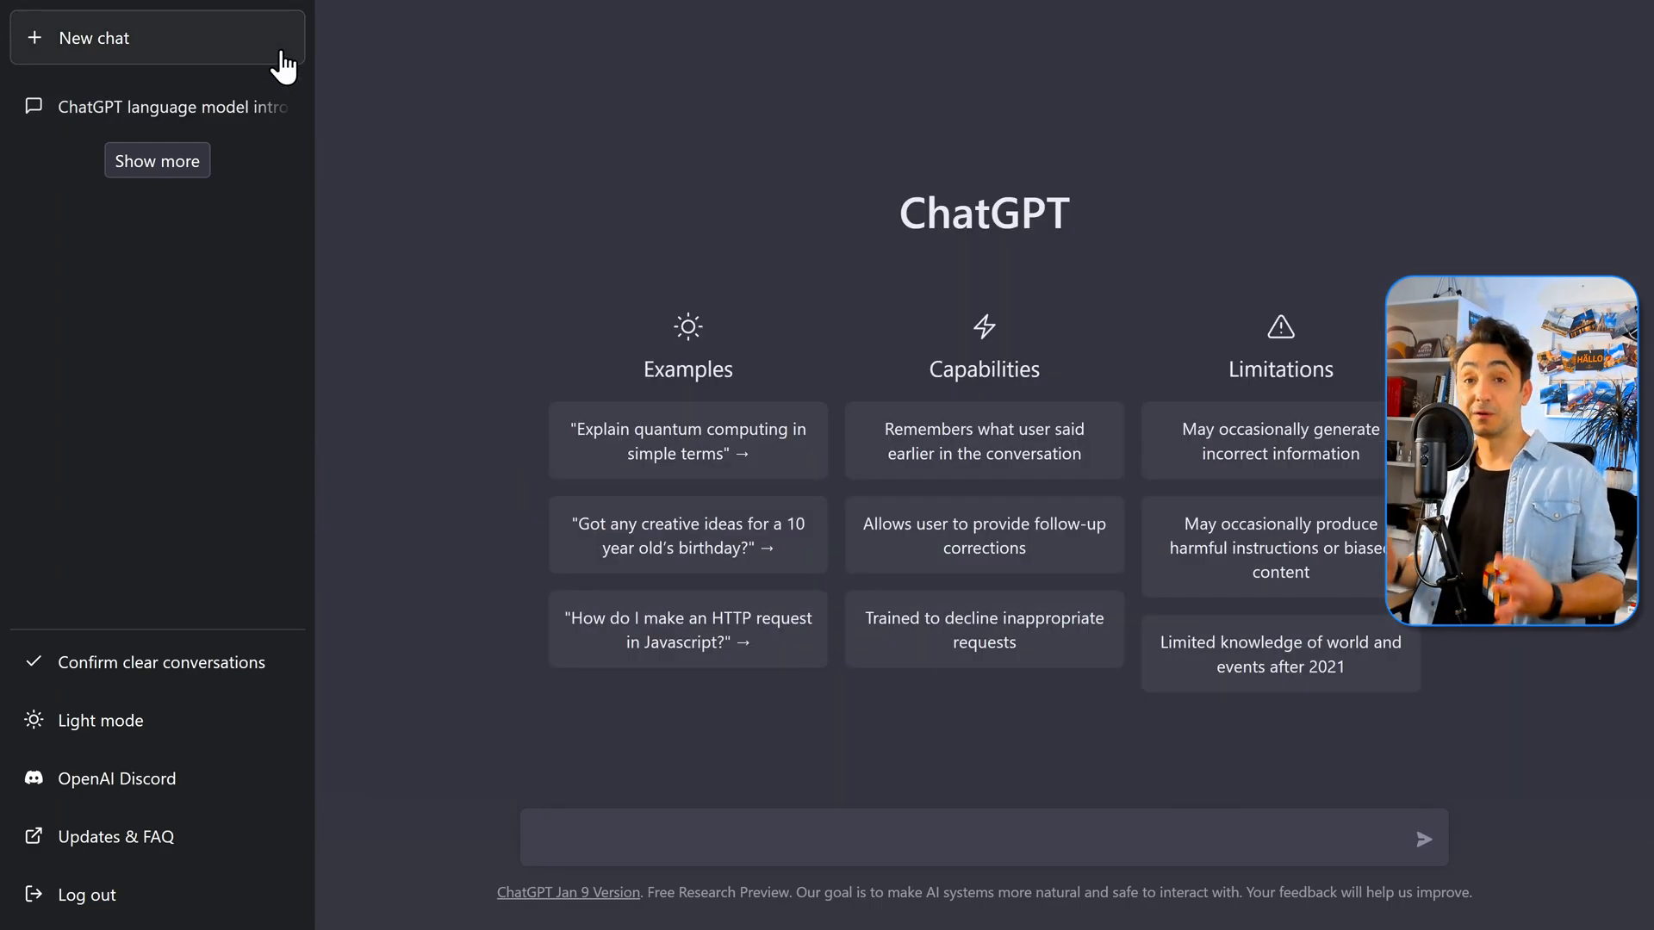
pyautogui.moveTo(554, 756)
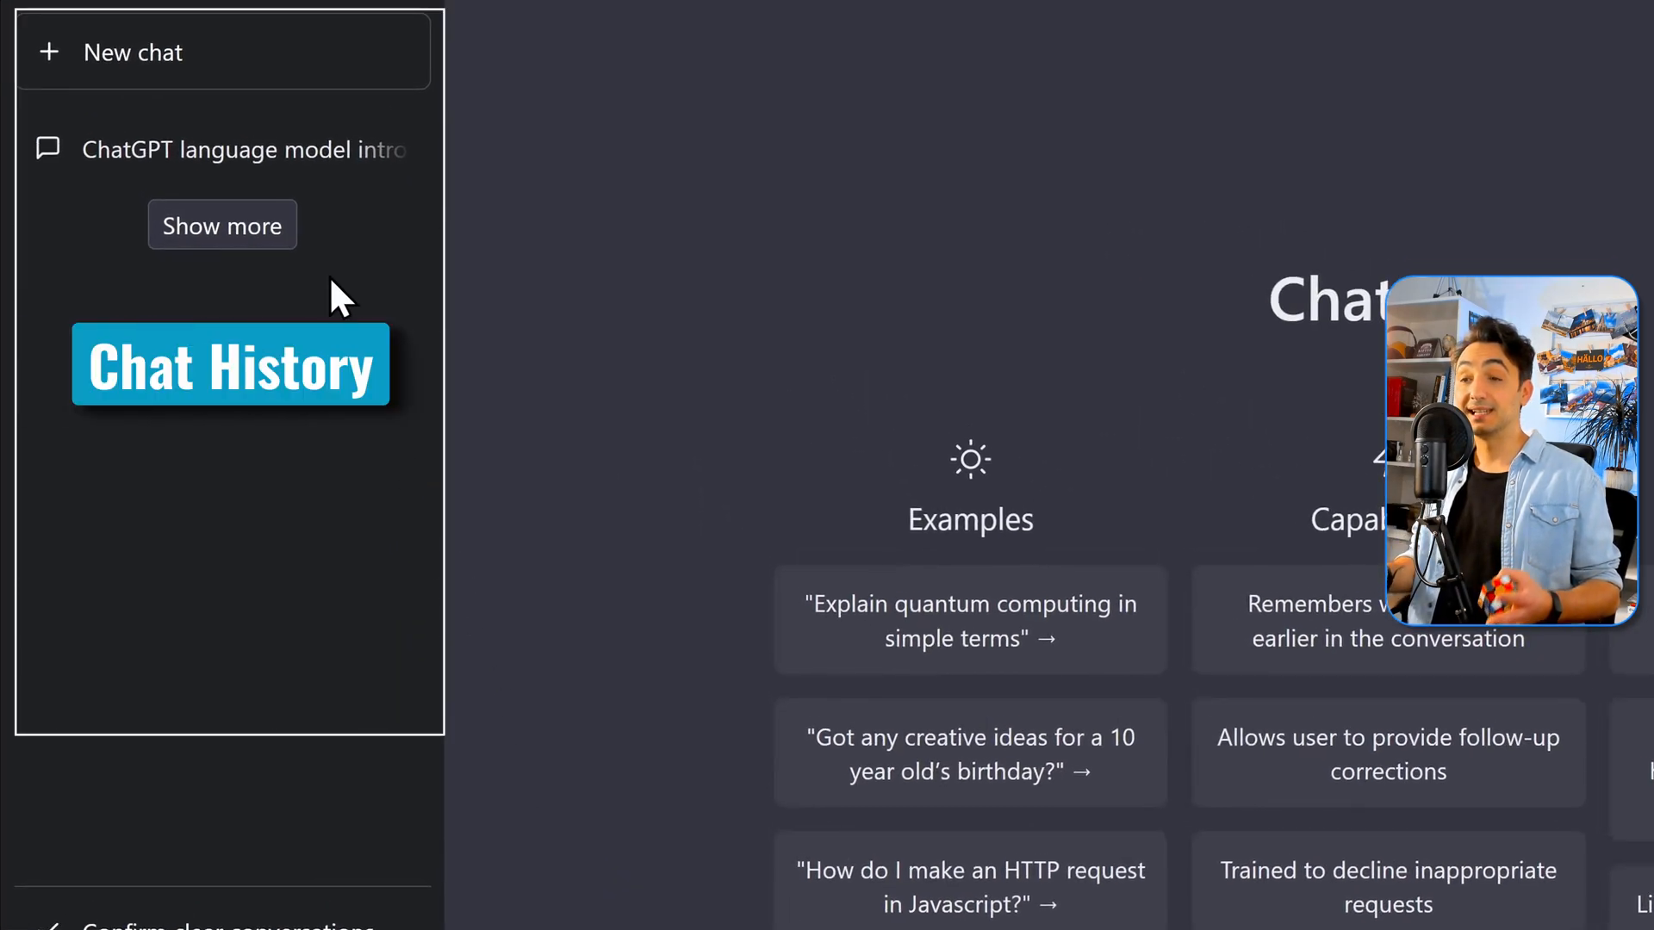
# Reopen the earlier self-introduction chat from history and scroll through it
pyautogui.click(243, 149)
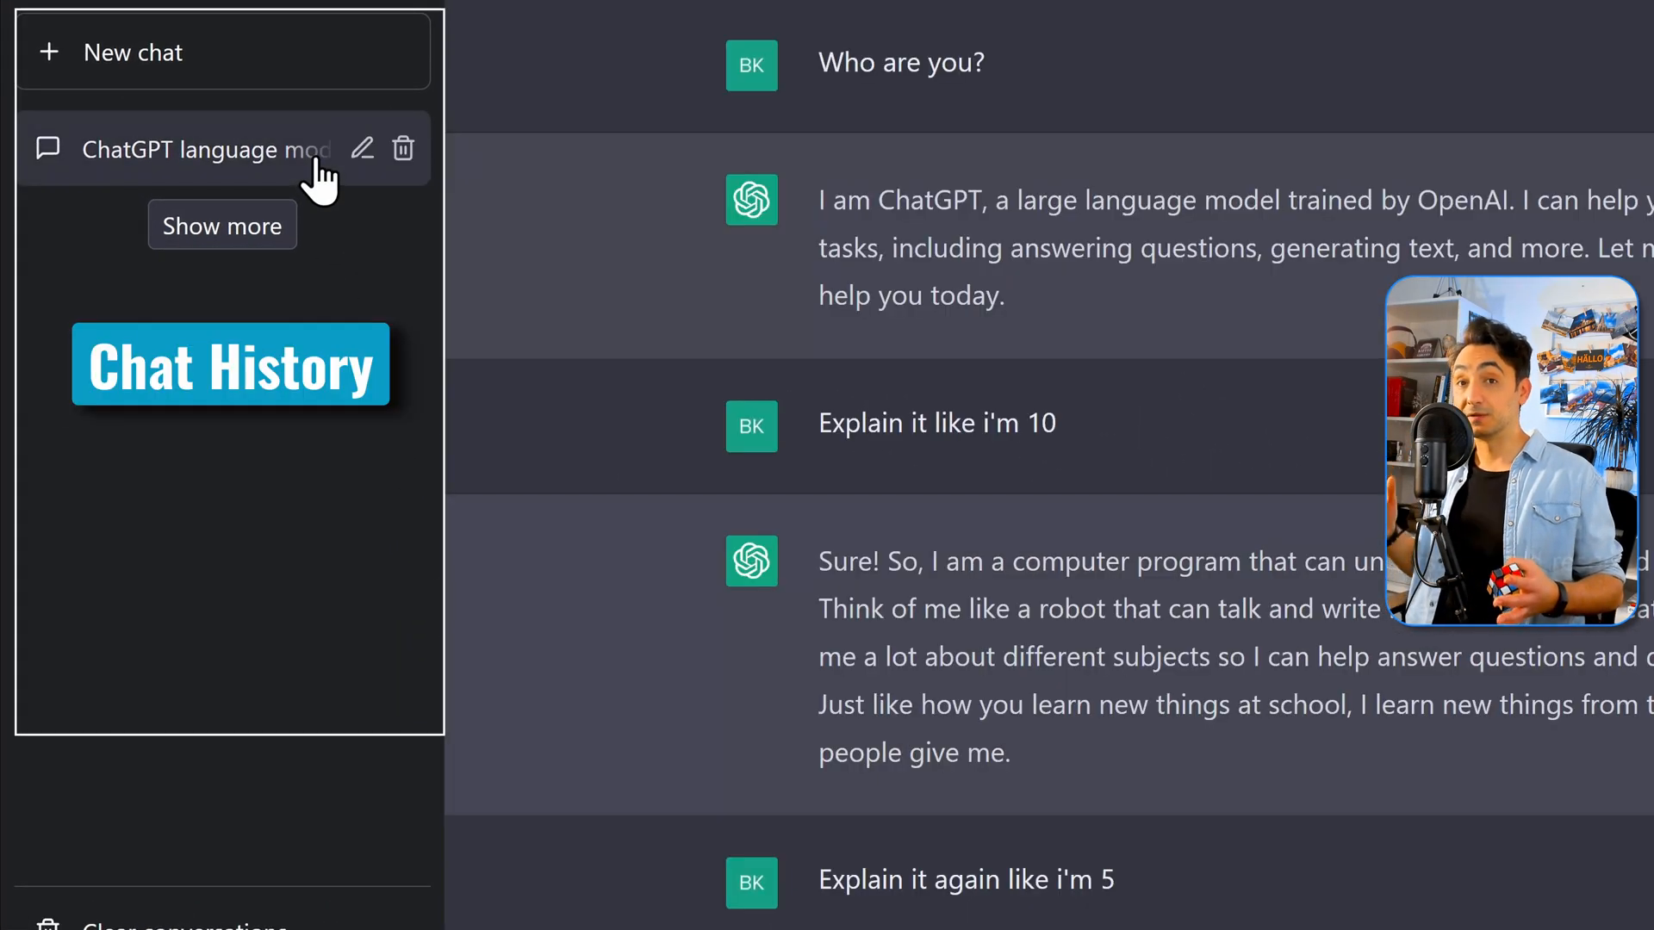
pyautogui.moveTo(559, 554)
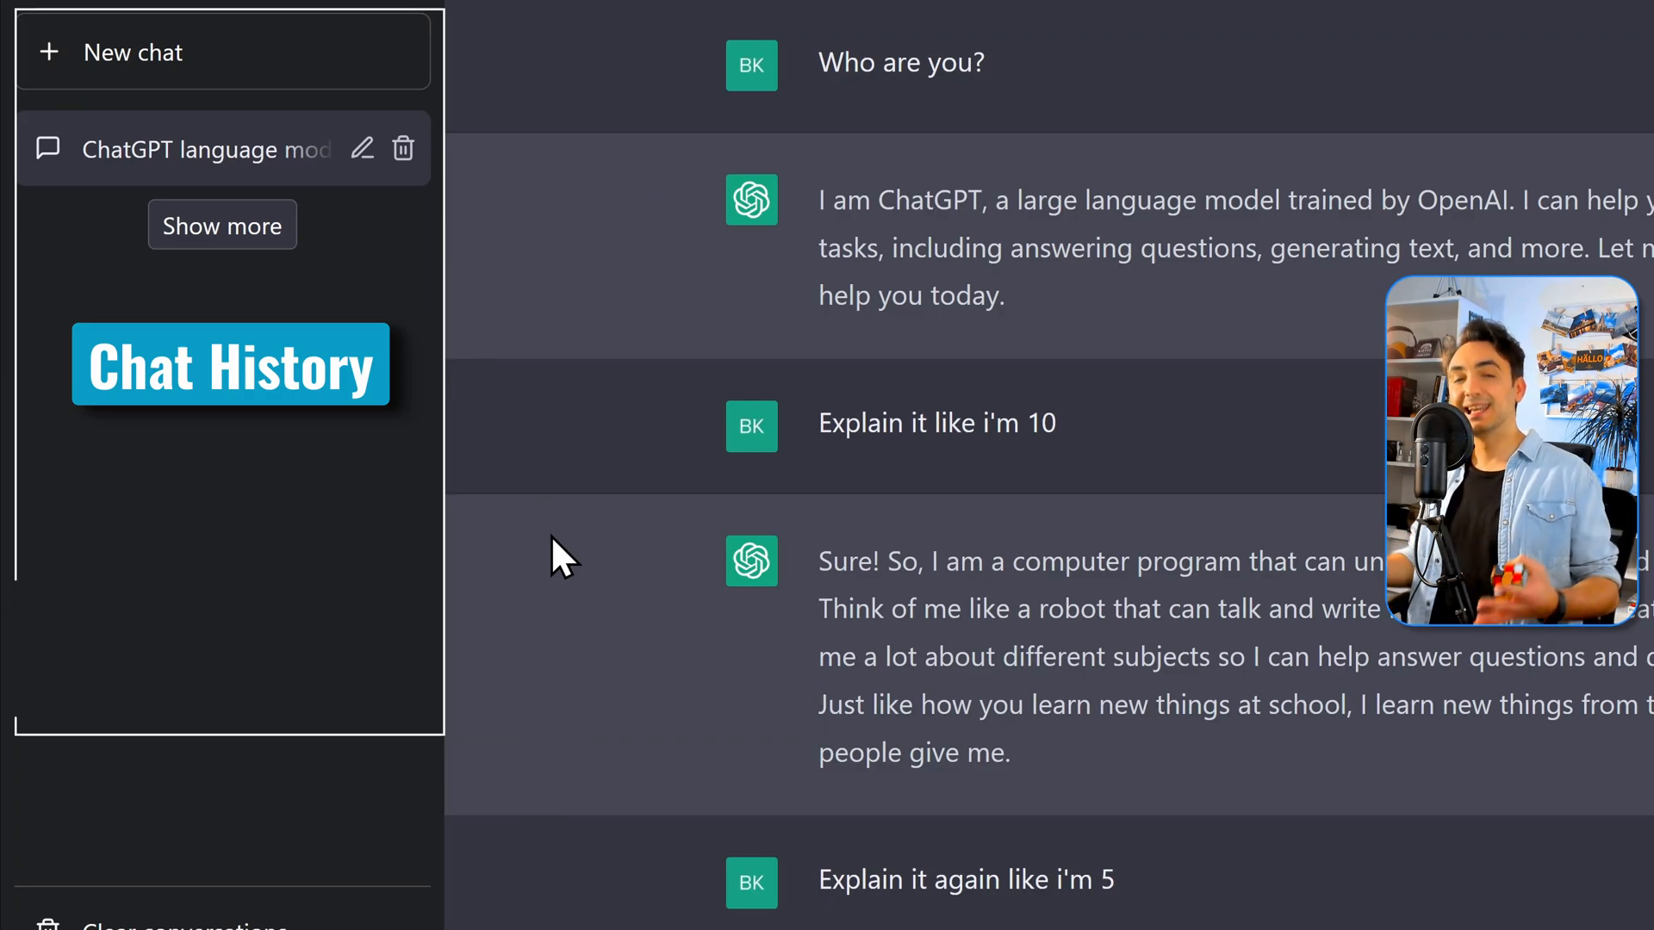
pyautogui.scroll(-3)
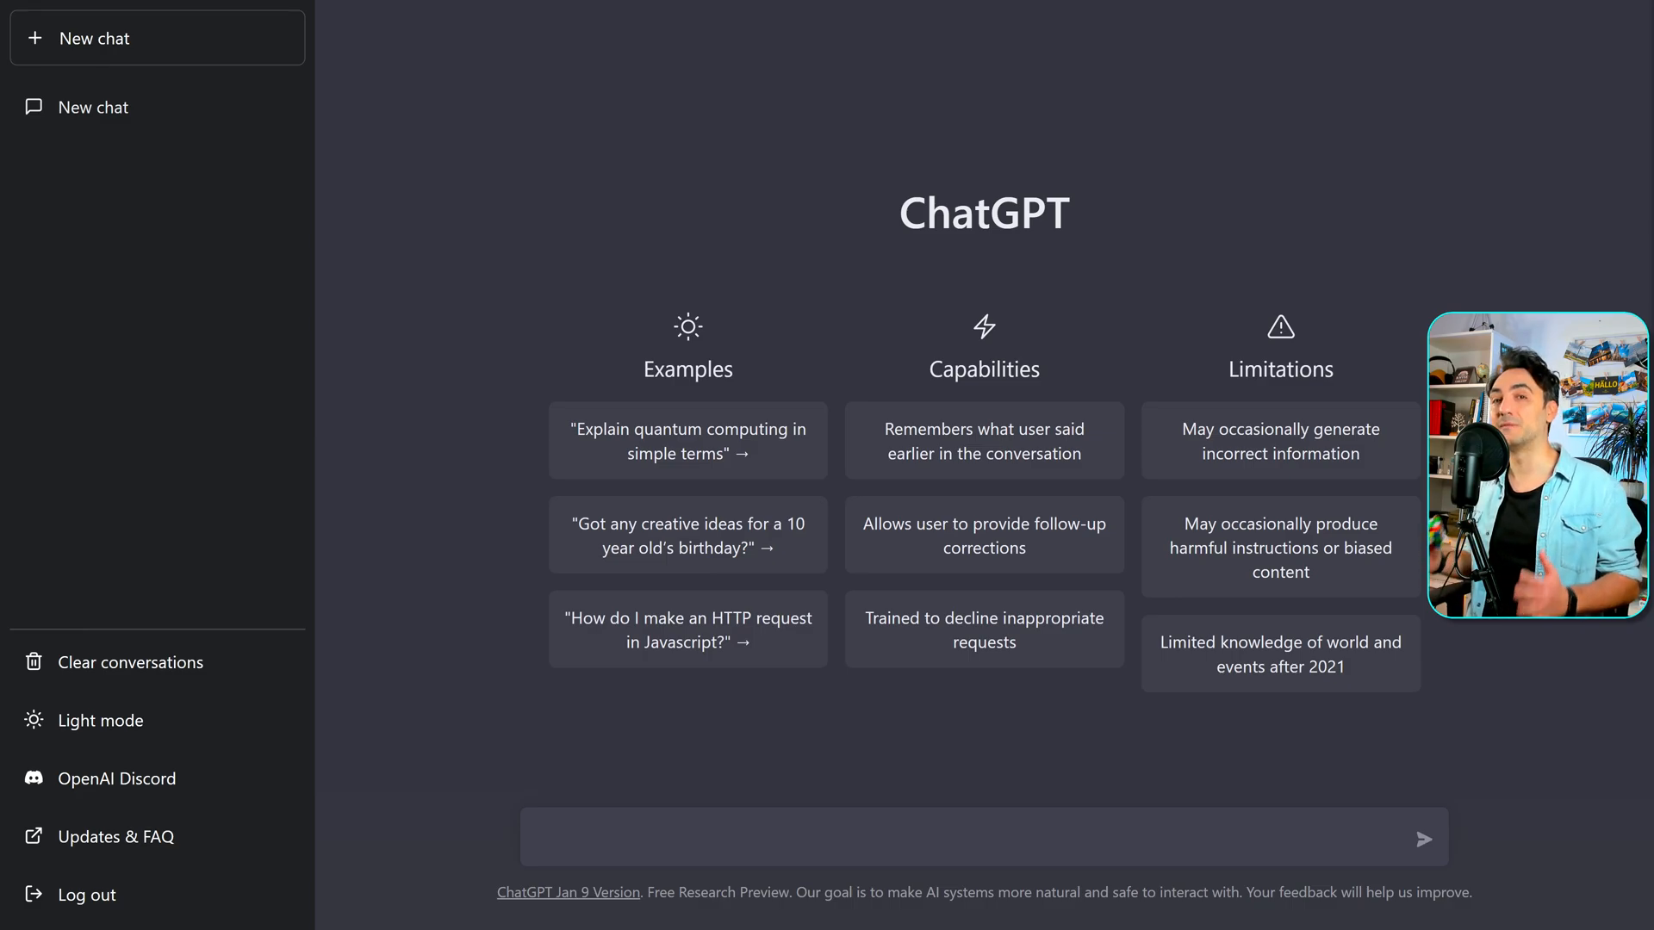
pyautogui.write('List 5 dish')
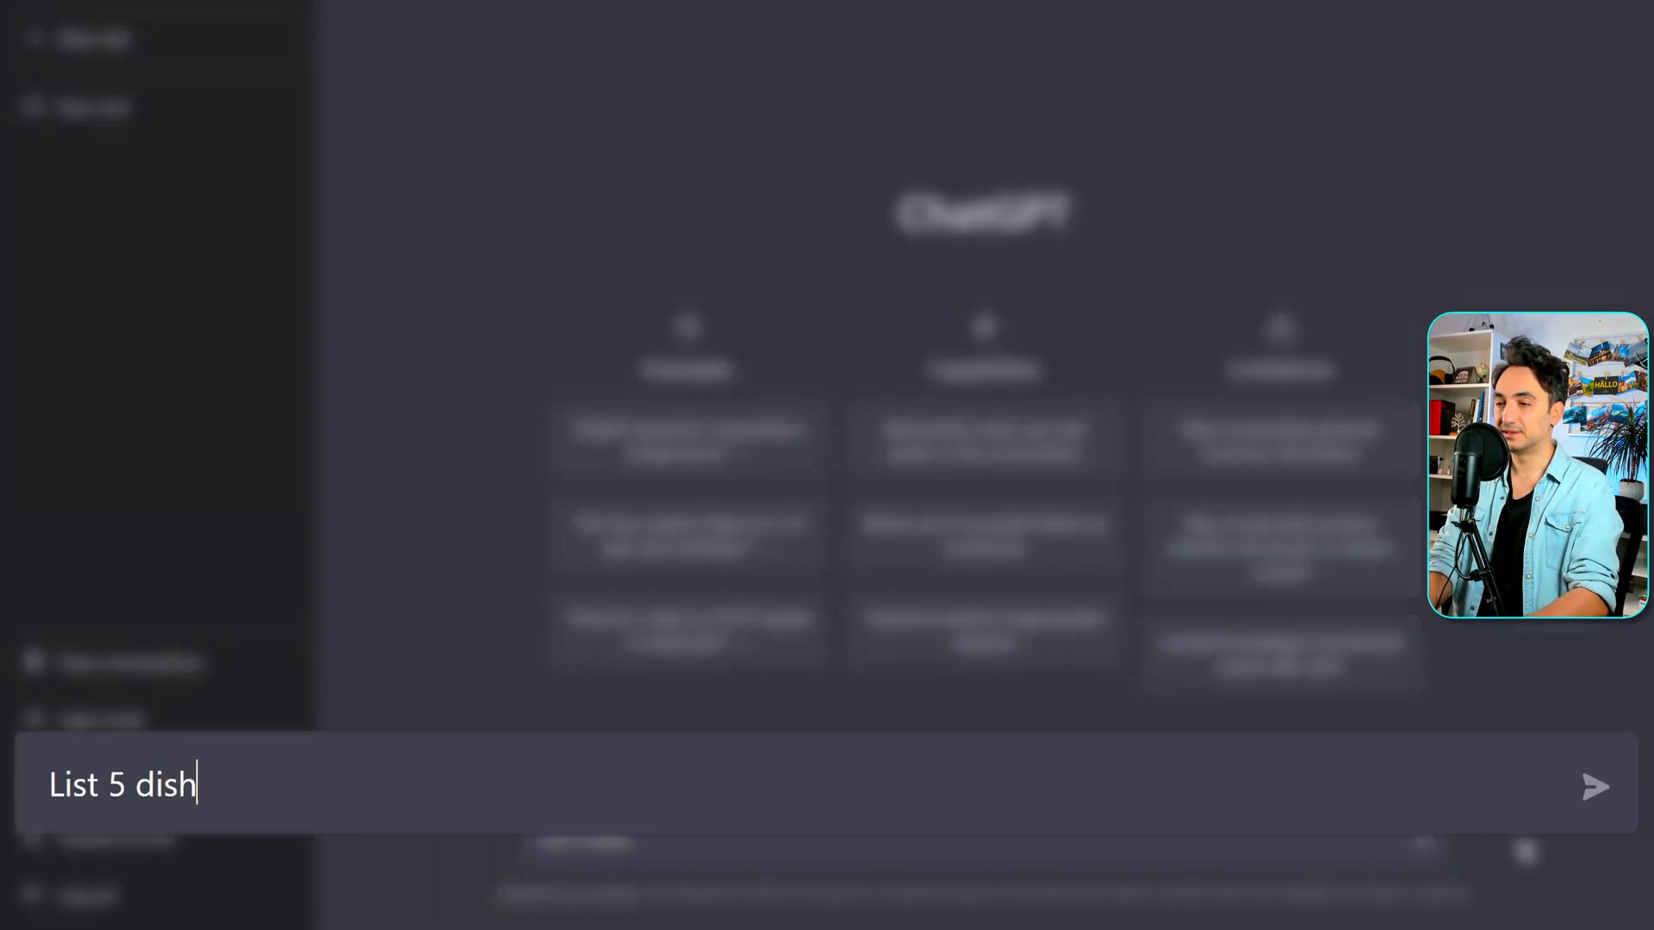
pyautogui.write('es that i can ea')
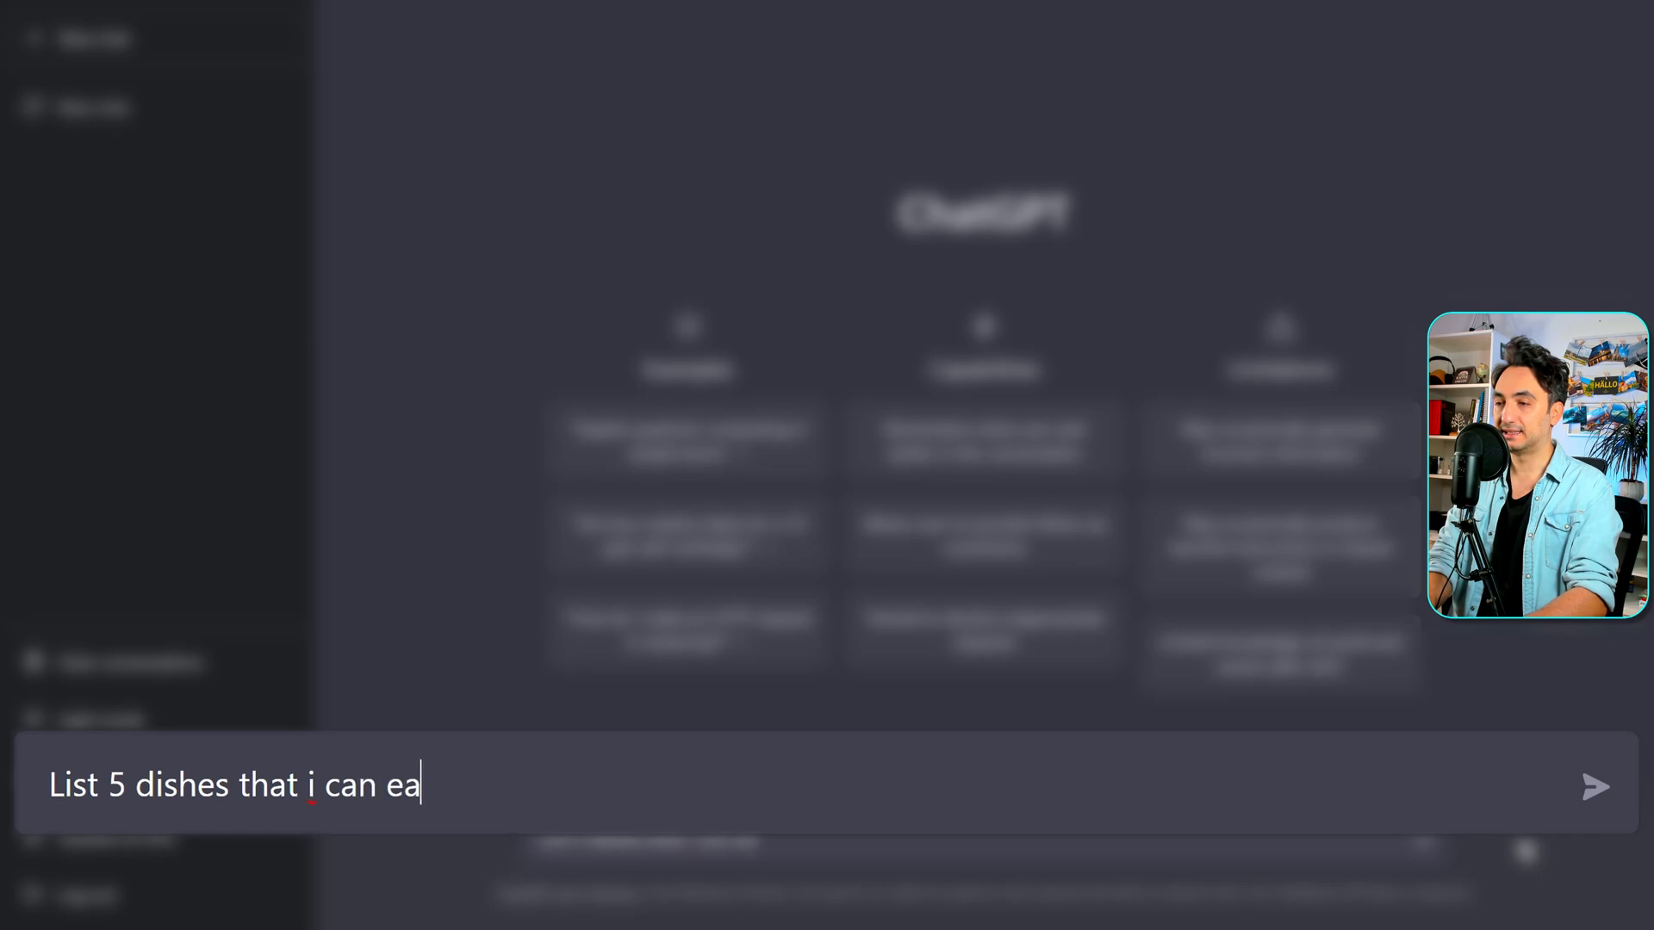
pyautogui.write('t without carb')
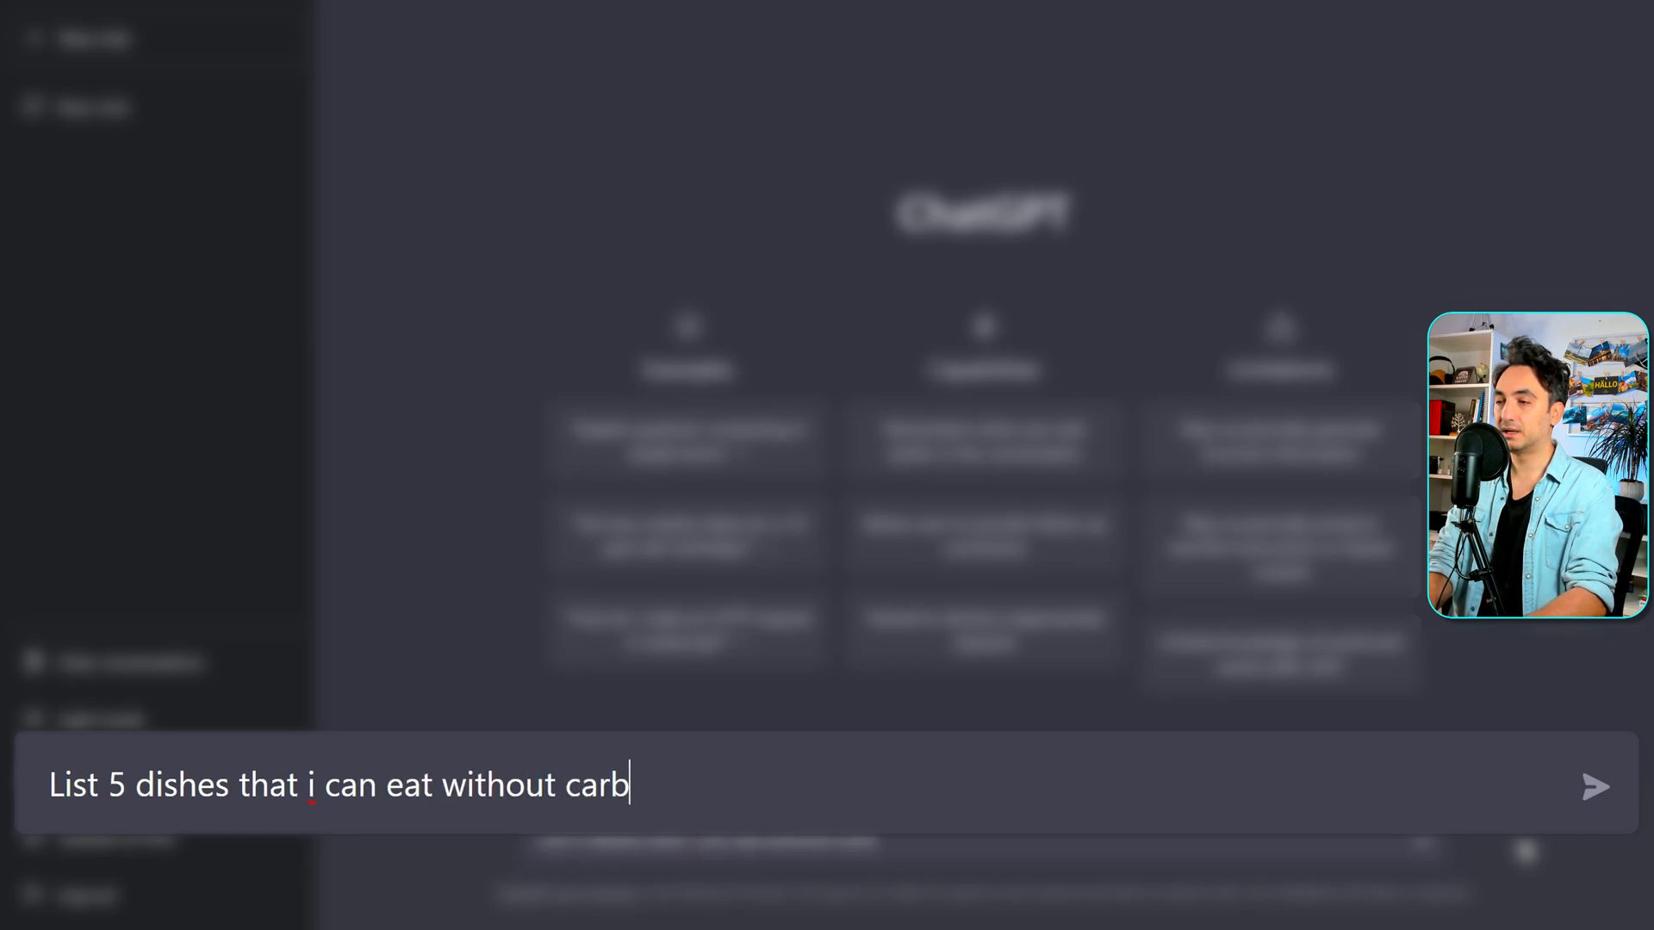
pyautogui.write('s, because i am')
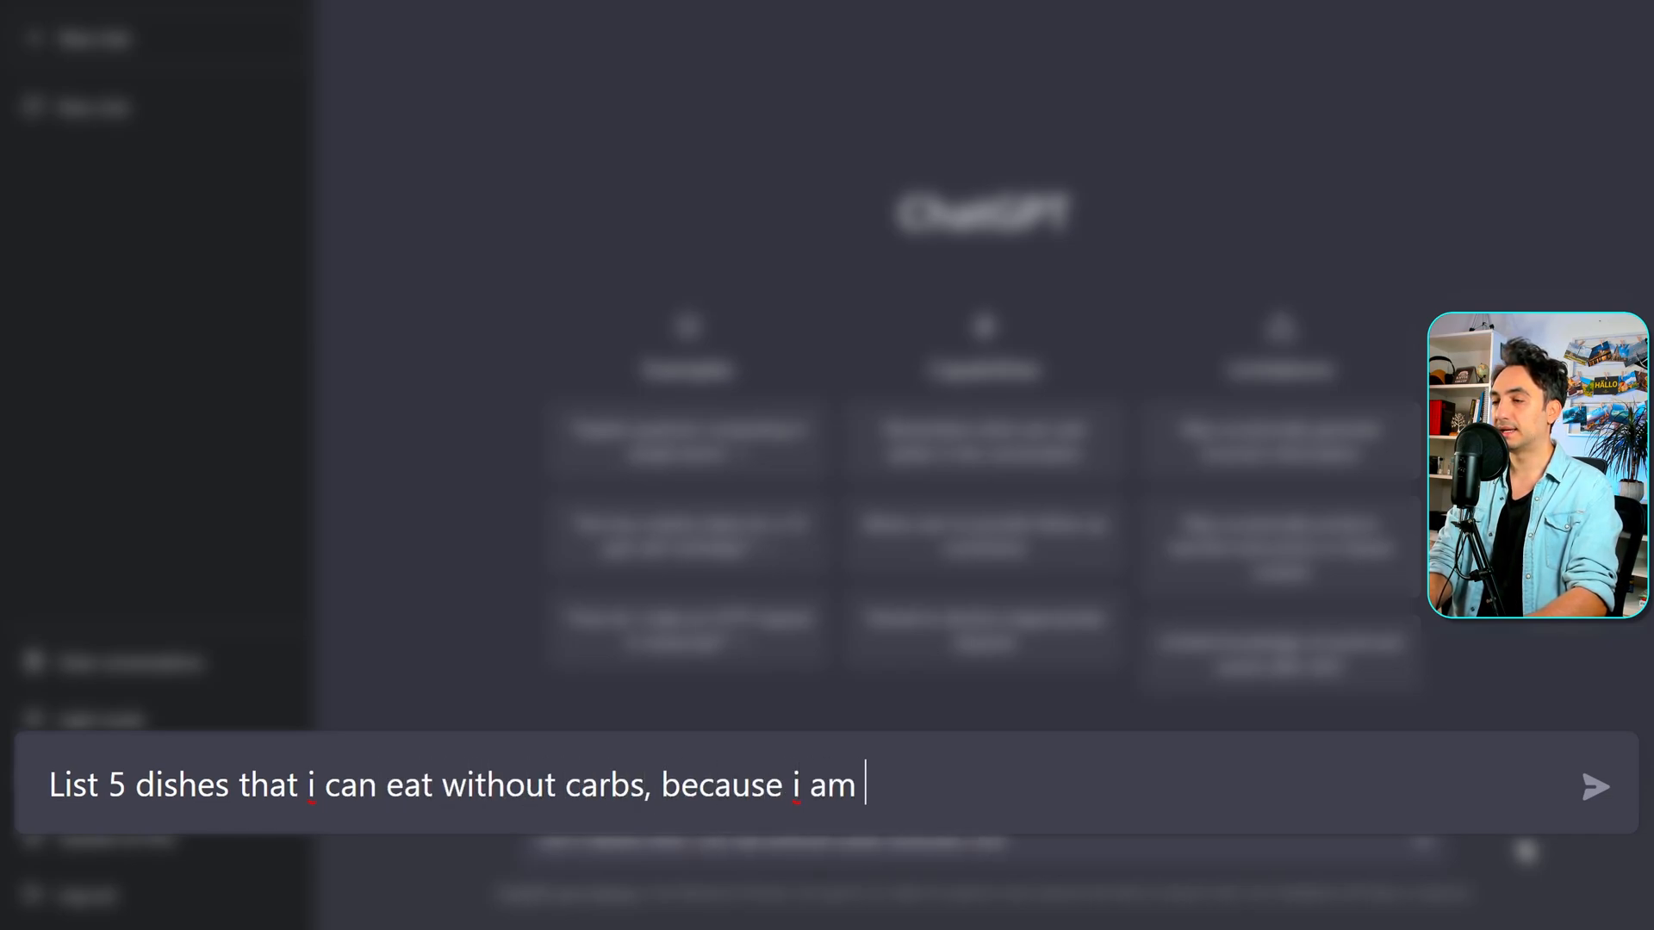
pyautogui.write('trying to lose so')
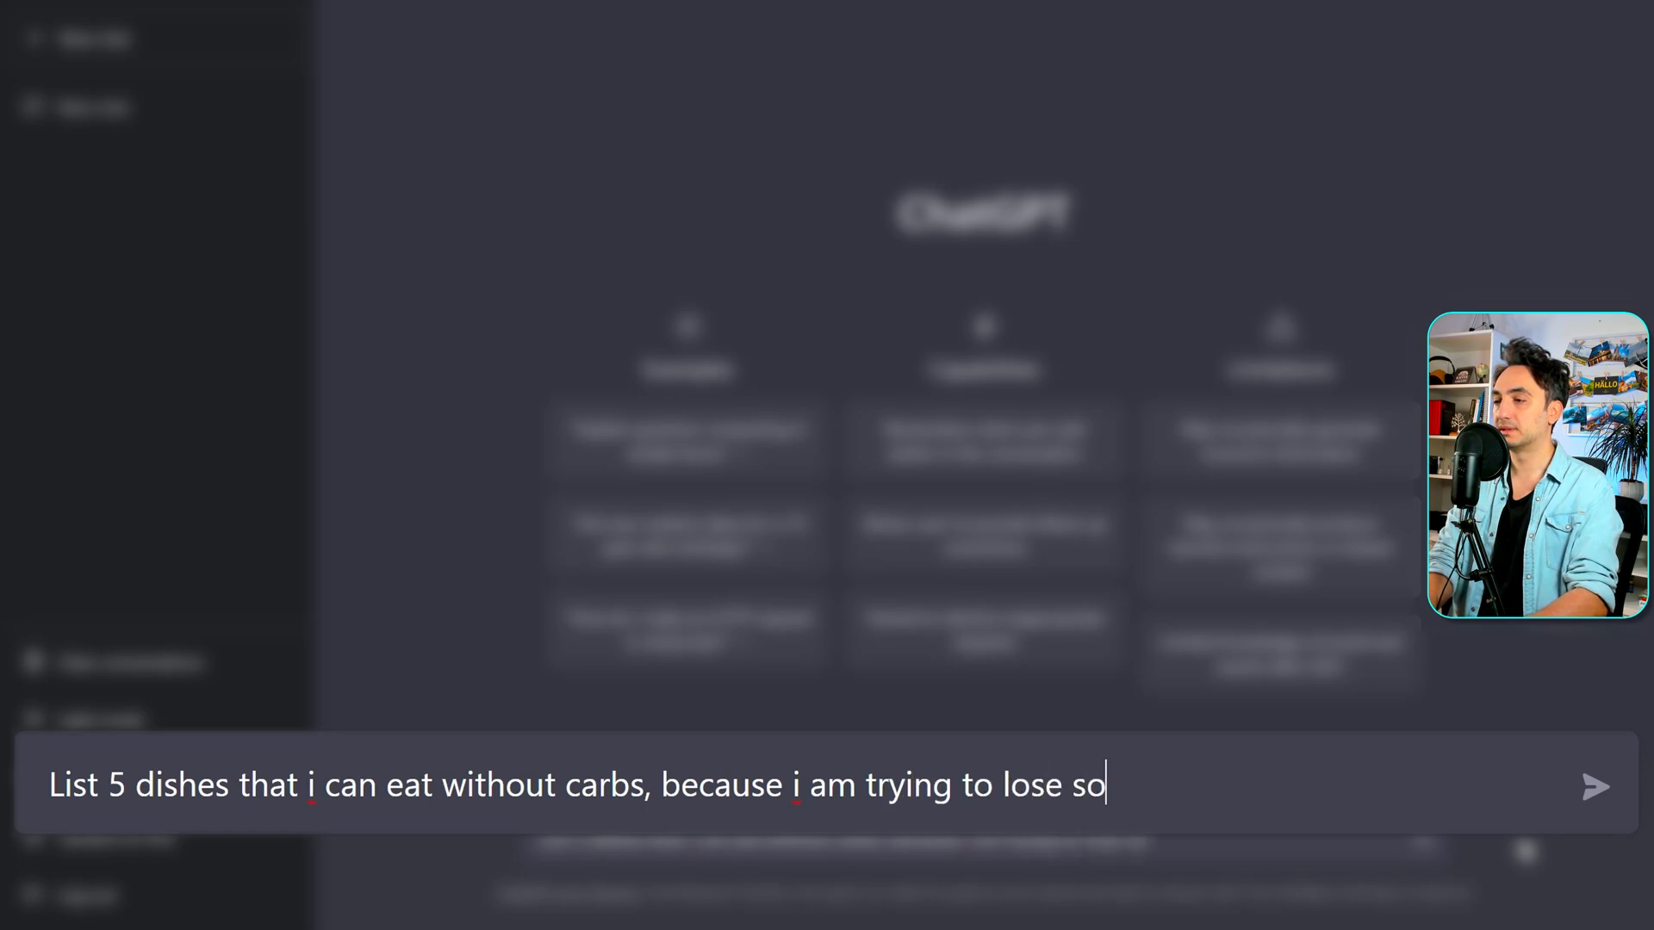
pyautogui.press('Return')
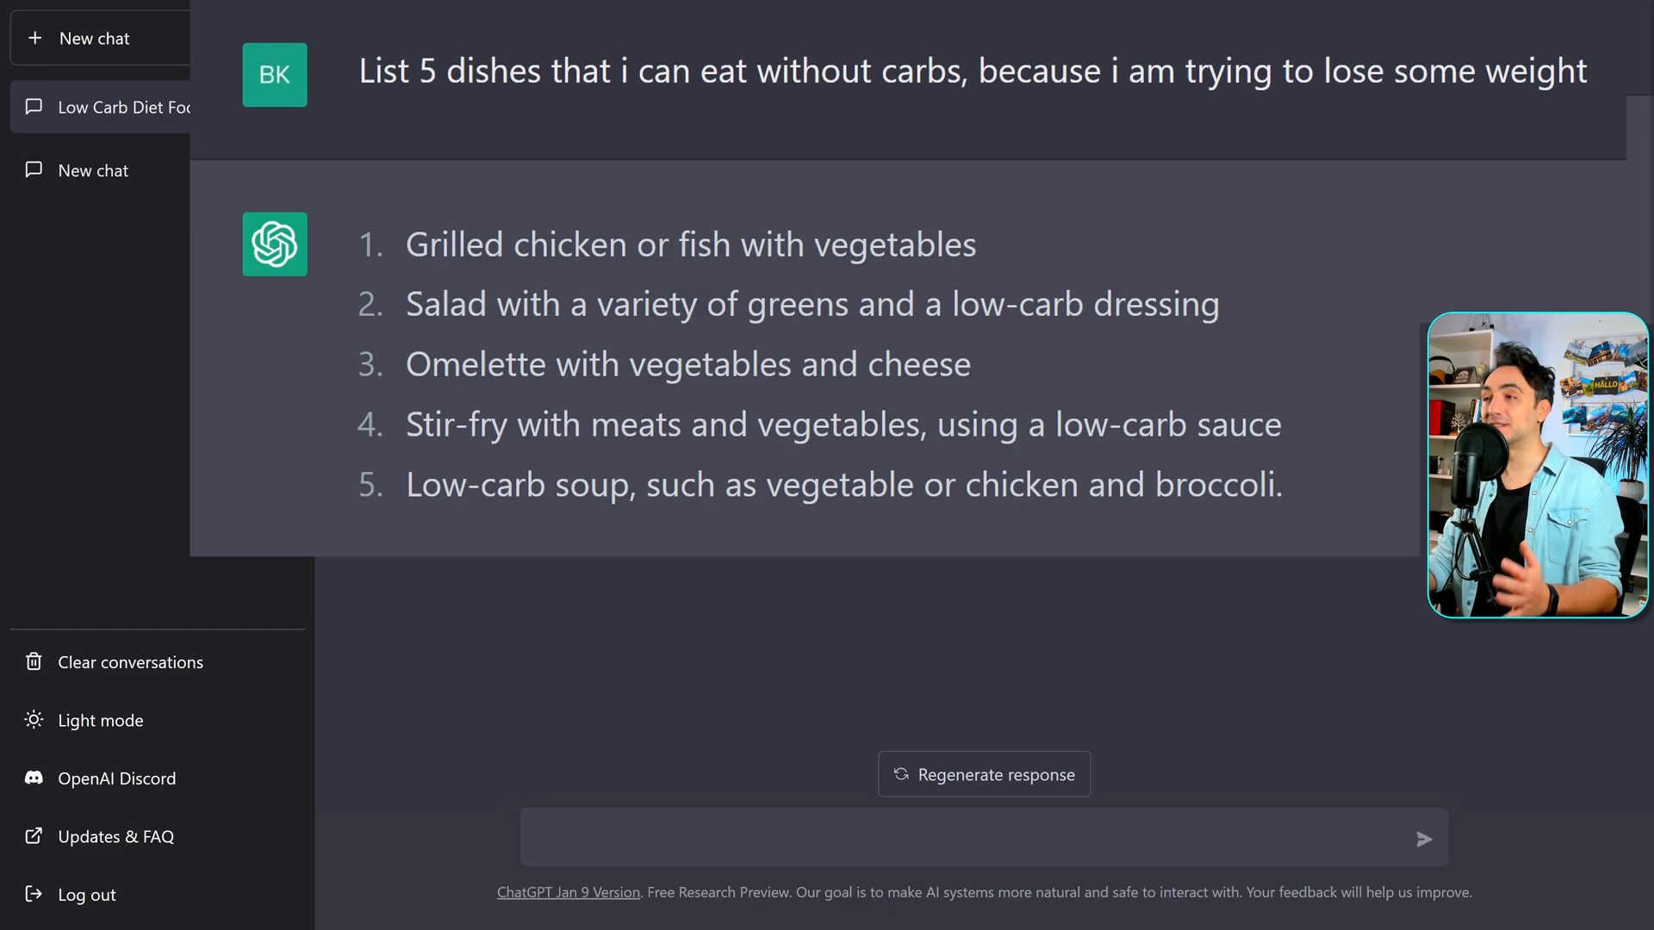
pyautogui.moveTo(1202, 264)
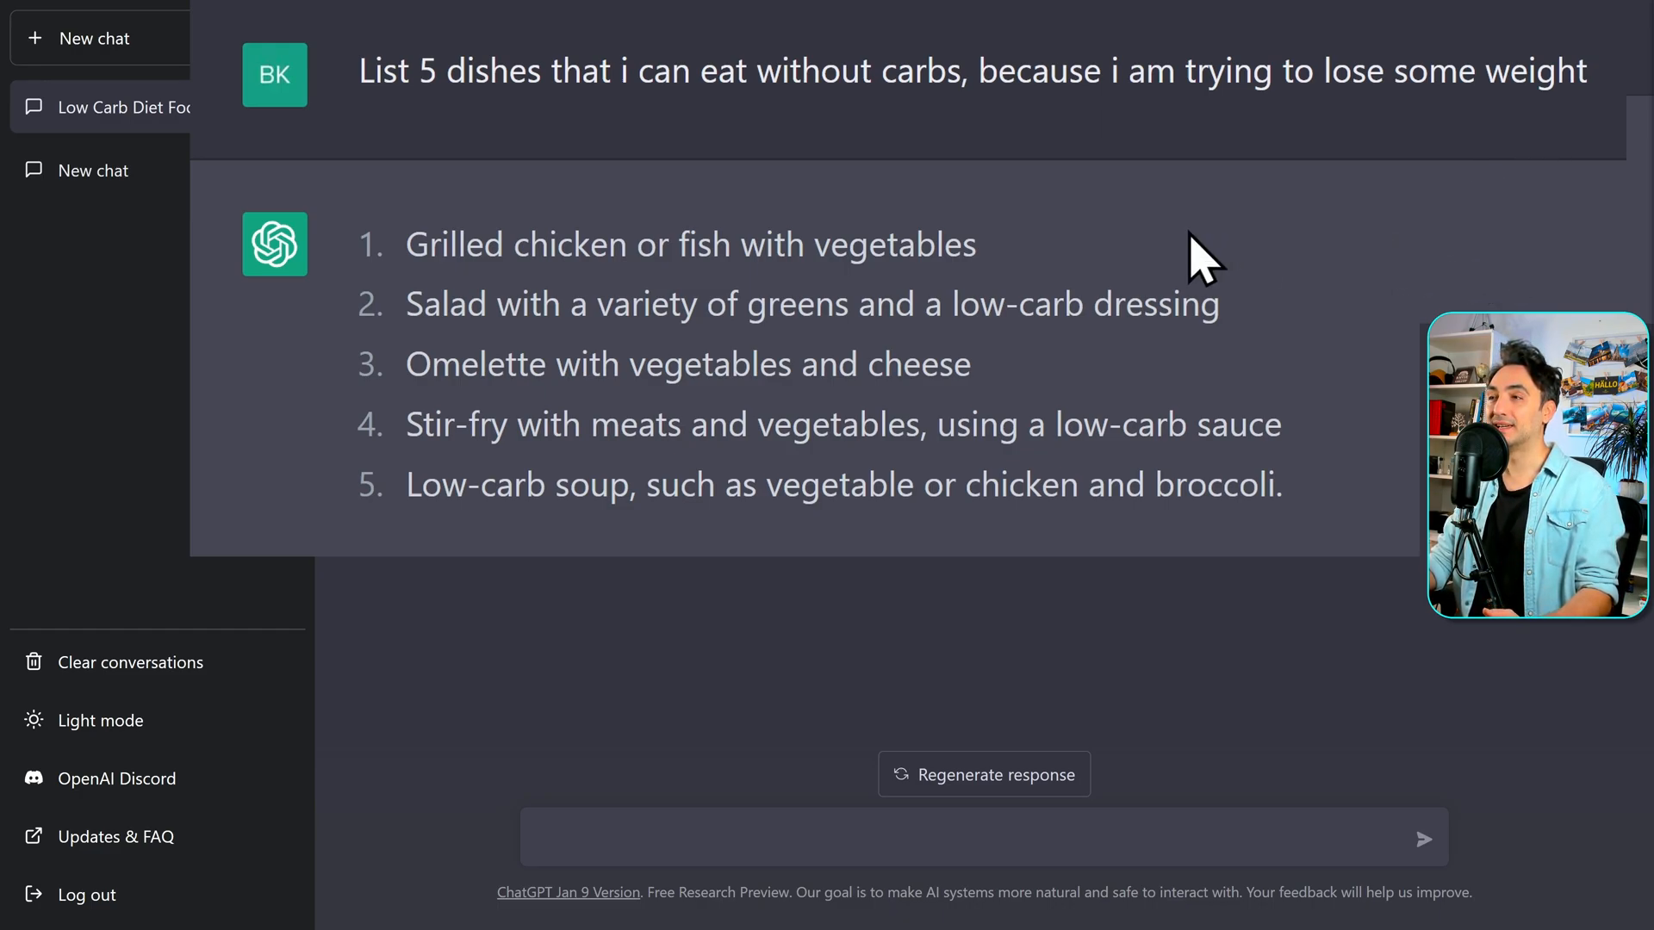
pyautogui.doubleClick(709, 363)
pyautogui.write('C')
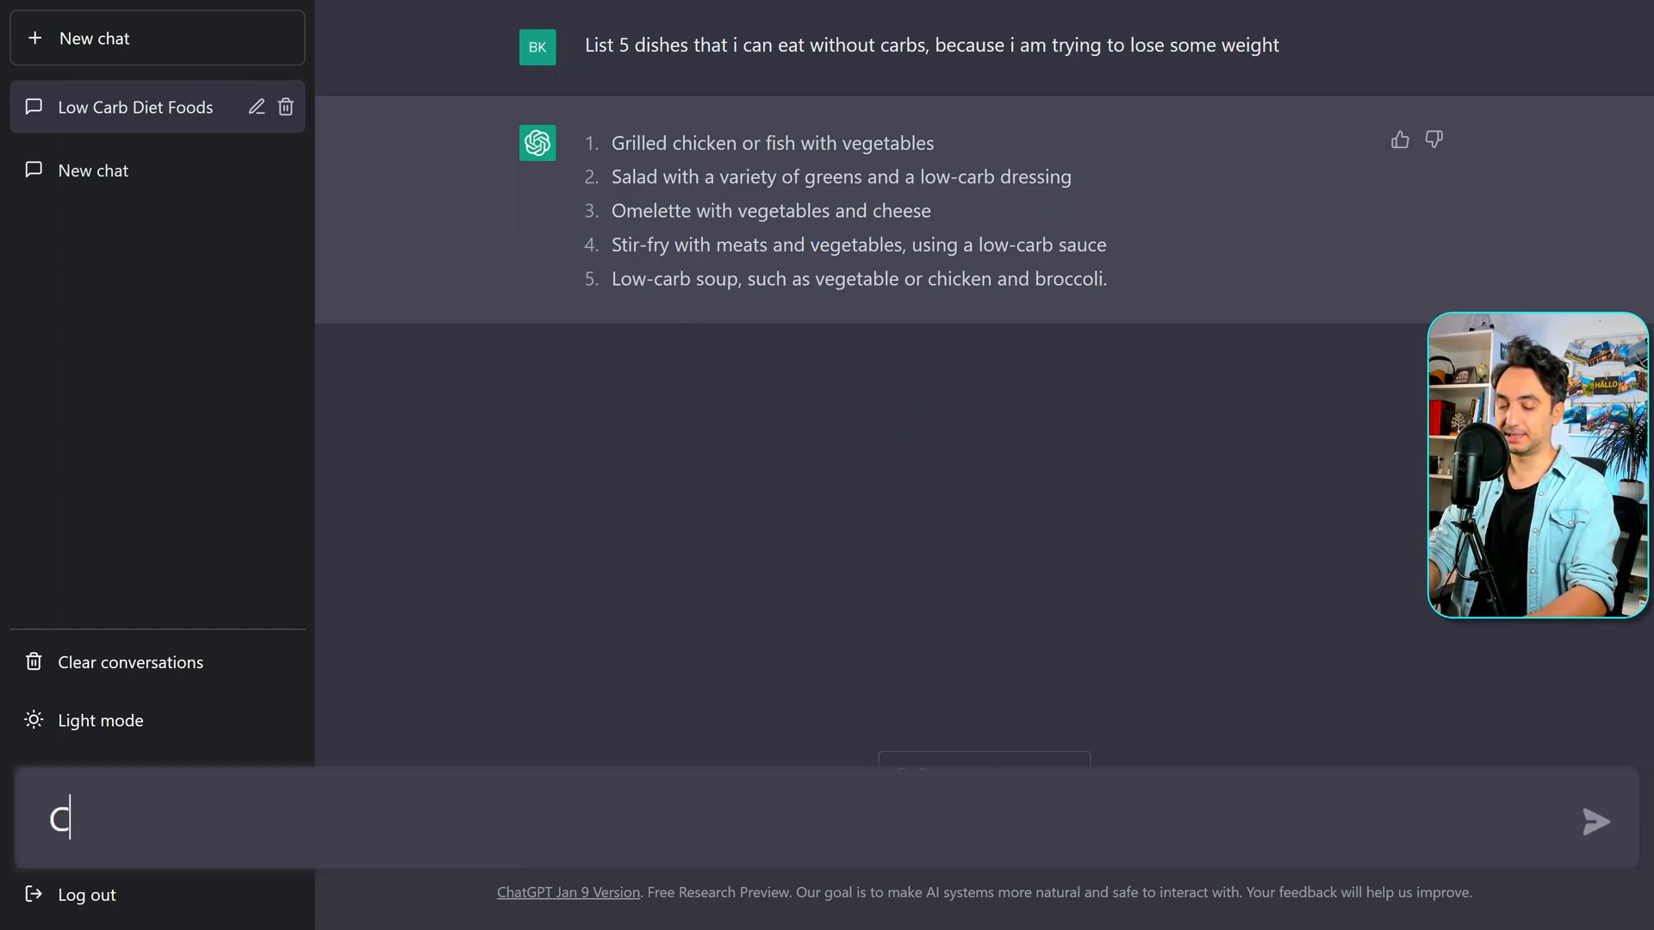
# Start drafting 'Create a shopping list for the first option' in the message box
pyautogui.write('reate a s')
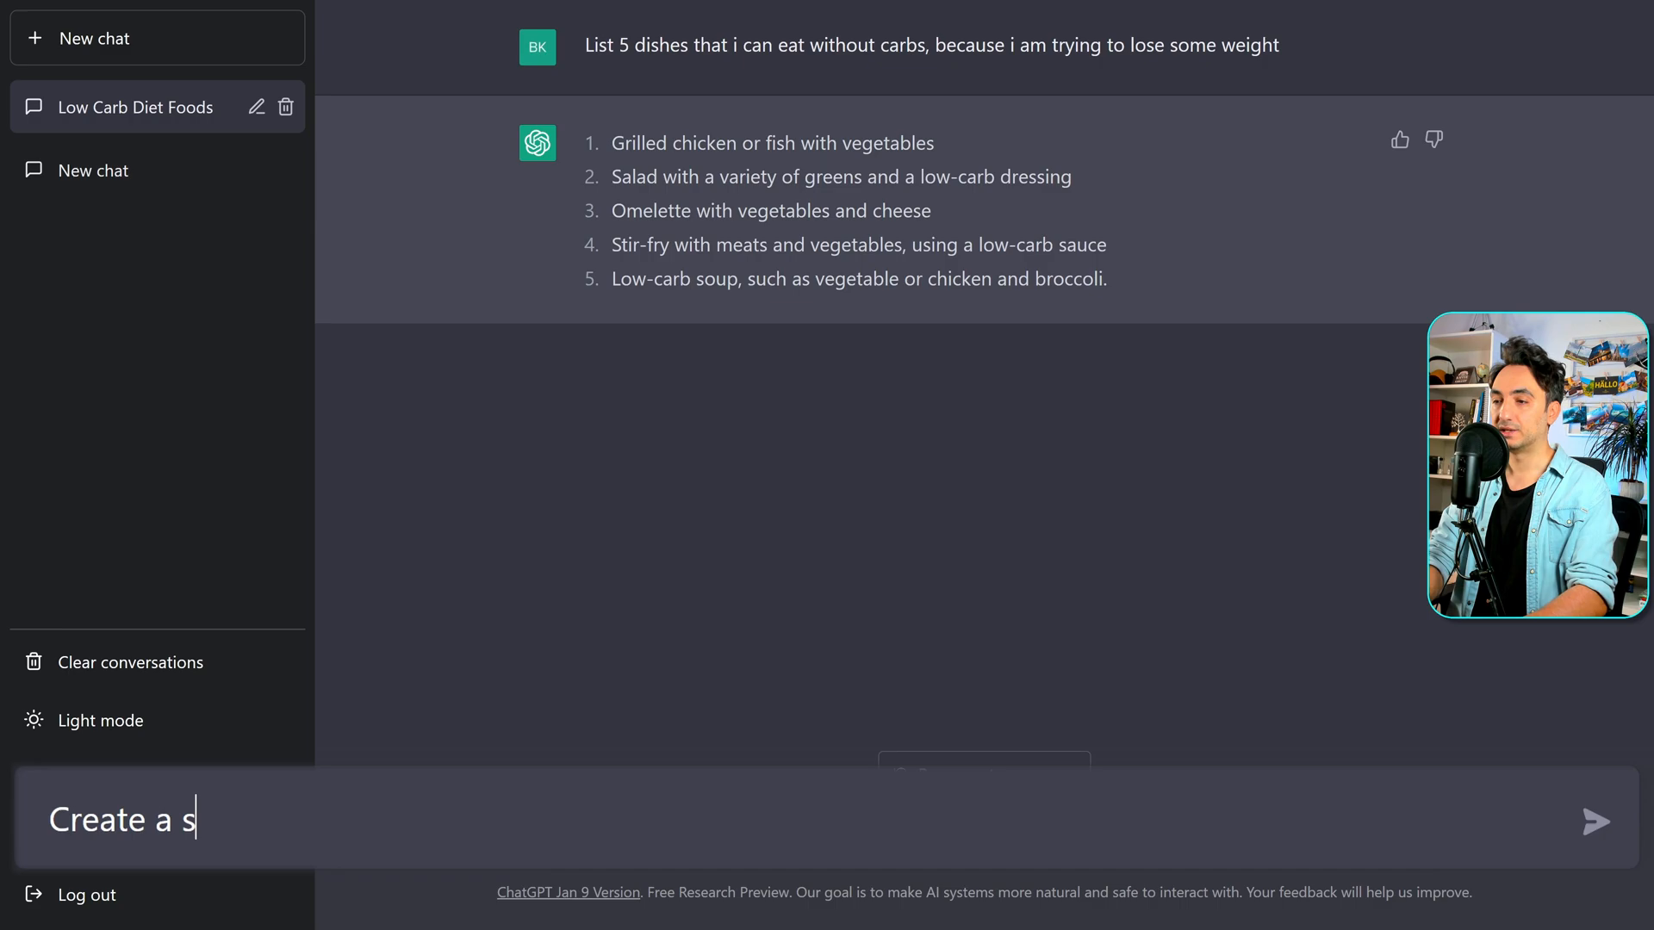
pyautogui.write('hopping lis')
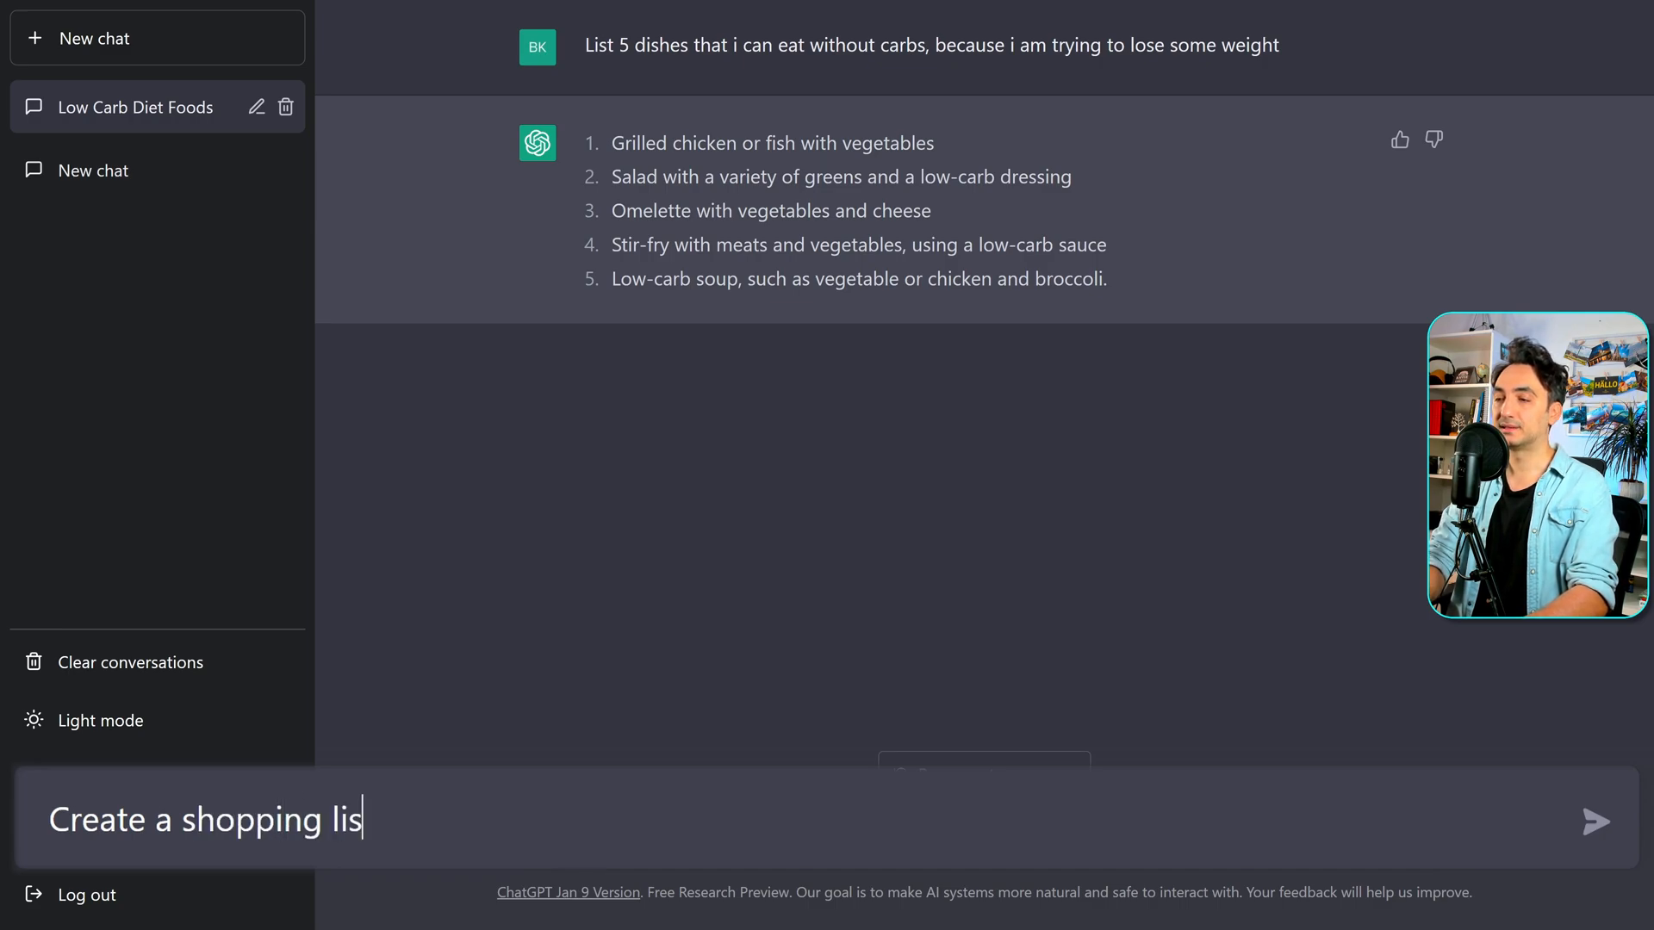
pyautogui.write('t for the first')
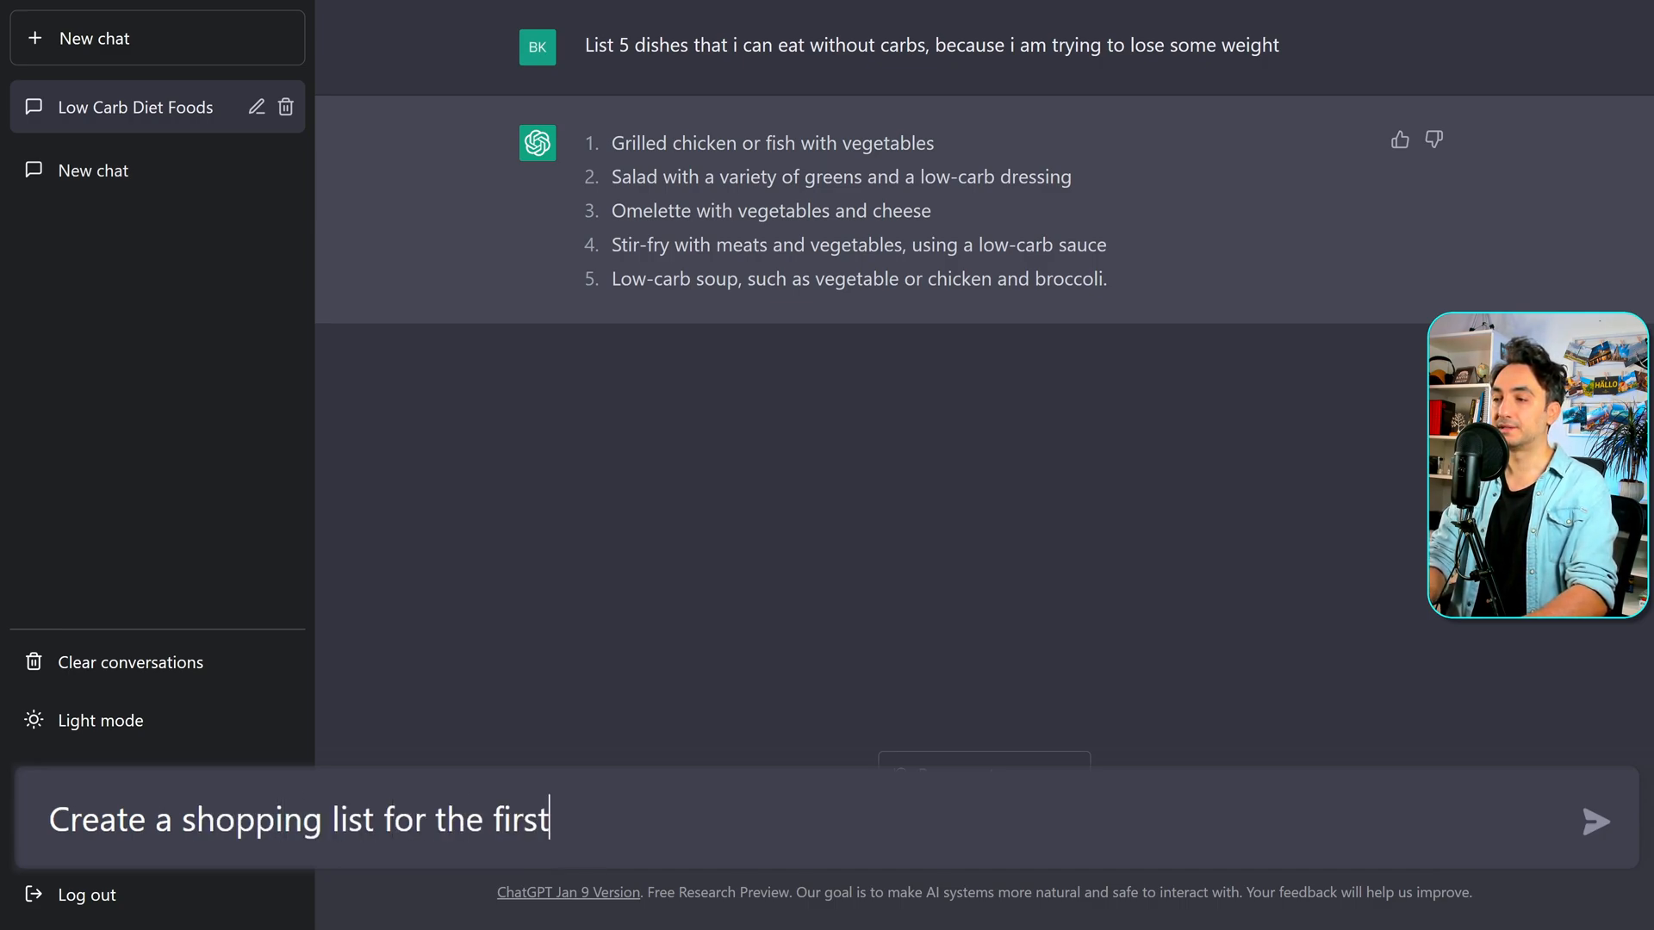
pyautogui.write('option')
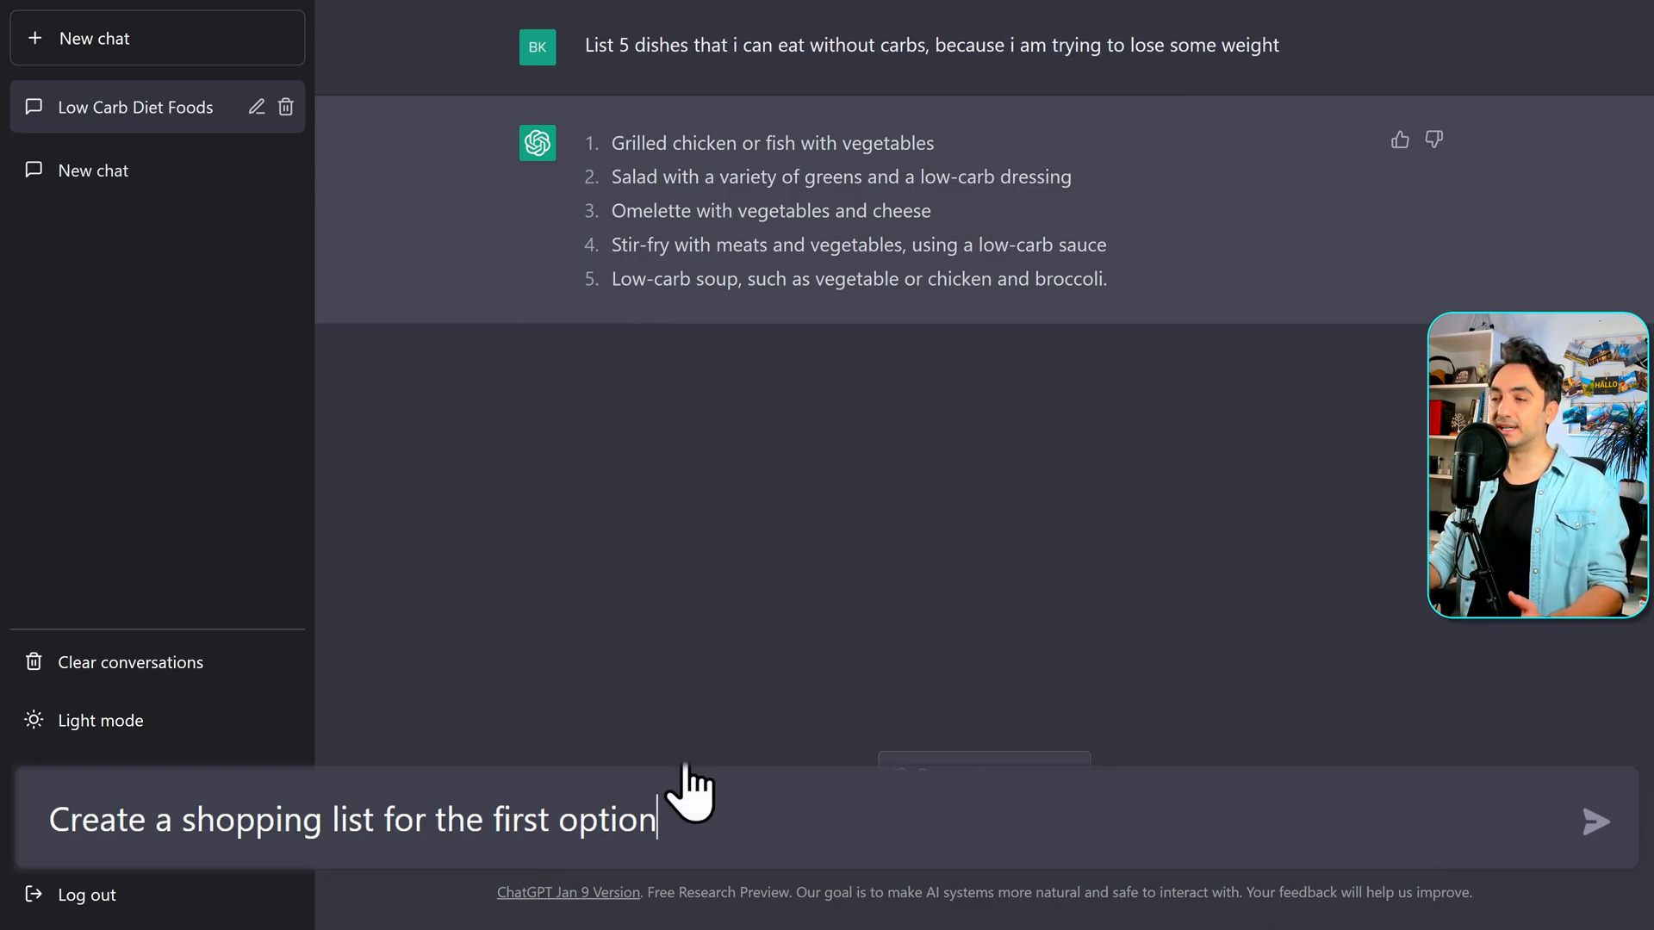
pyautogui.doubleClick(574, 819)
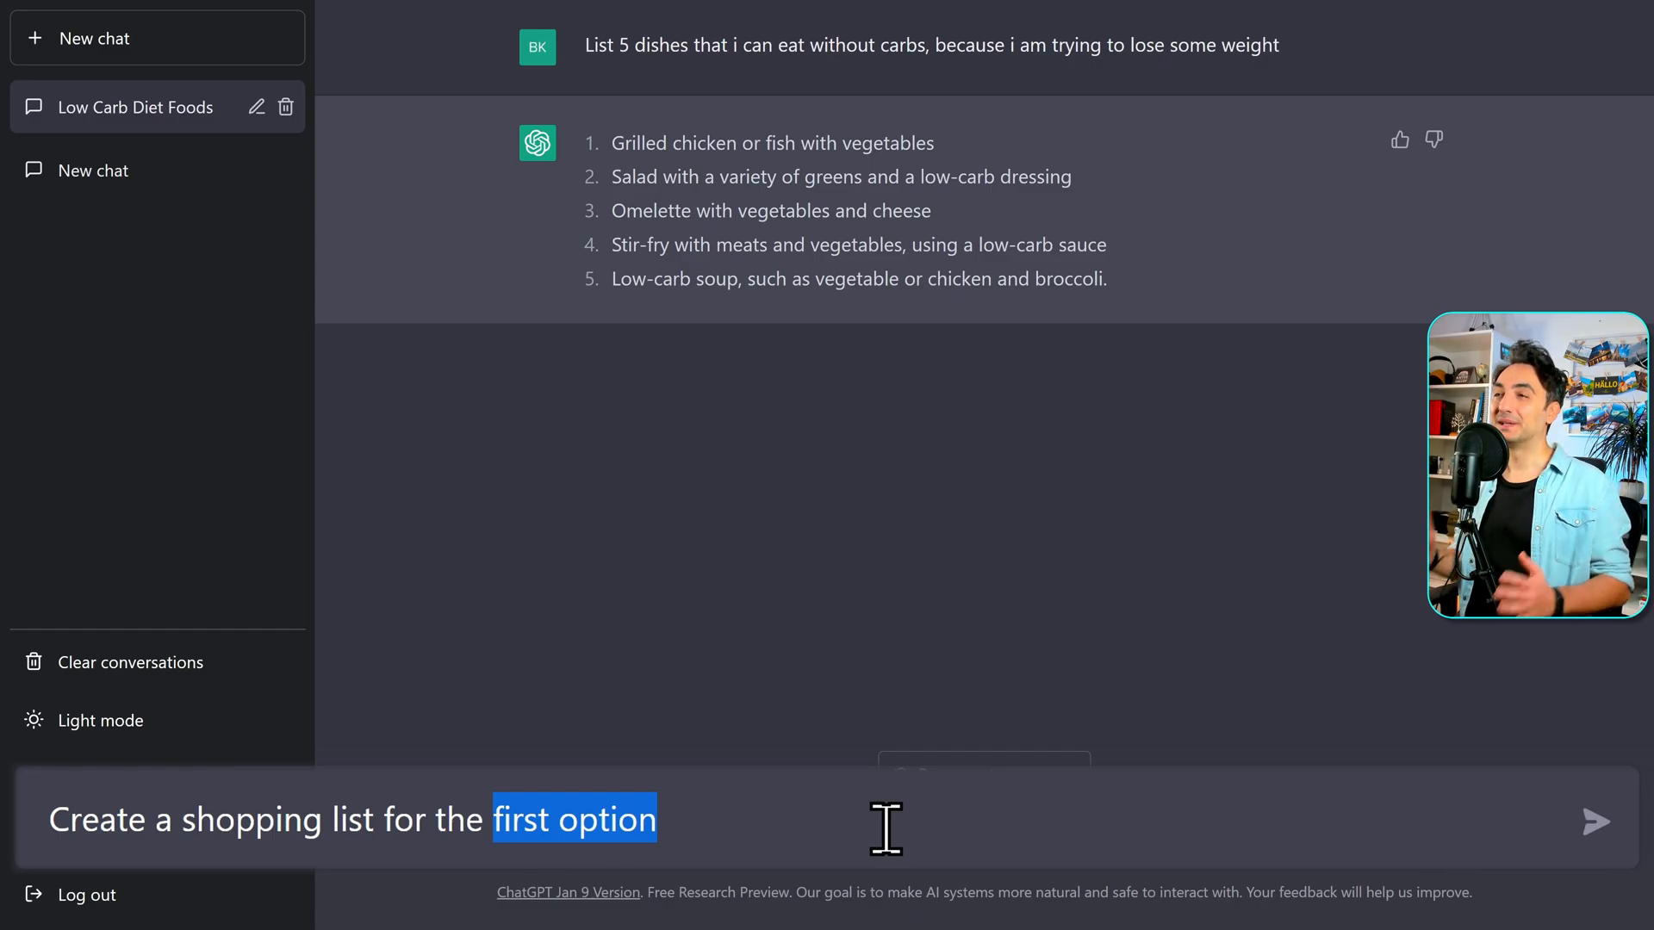
pyautogui.moveTo(836, 557)
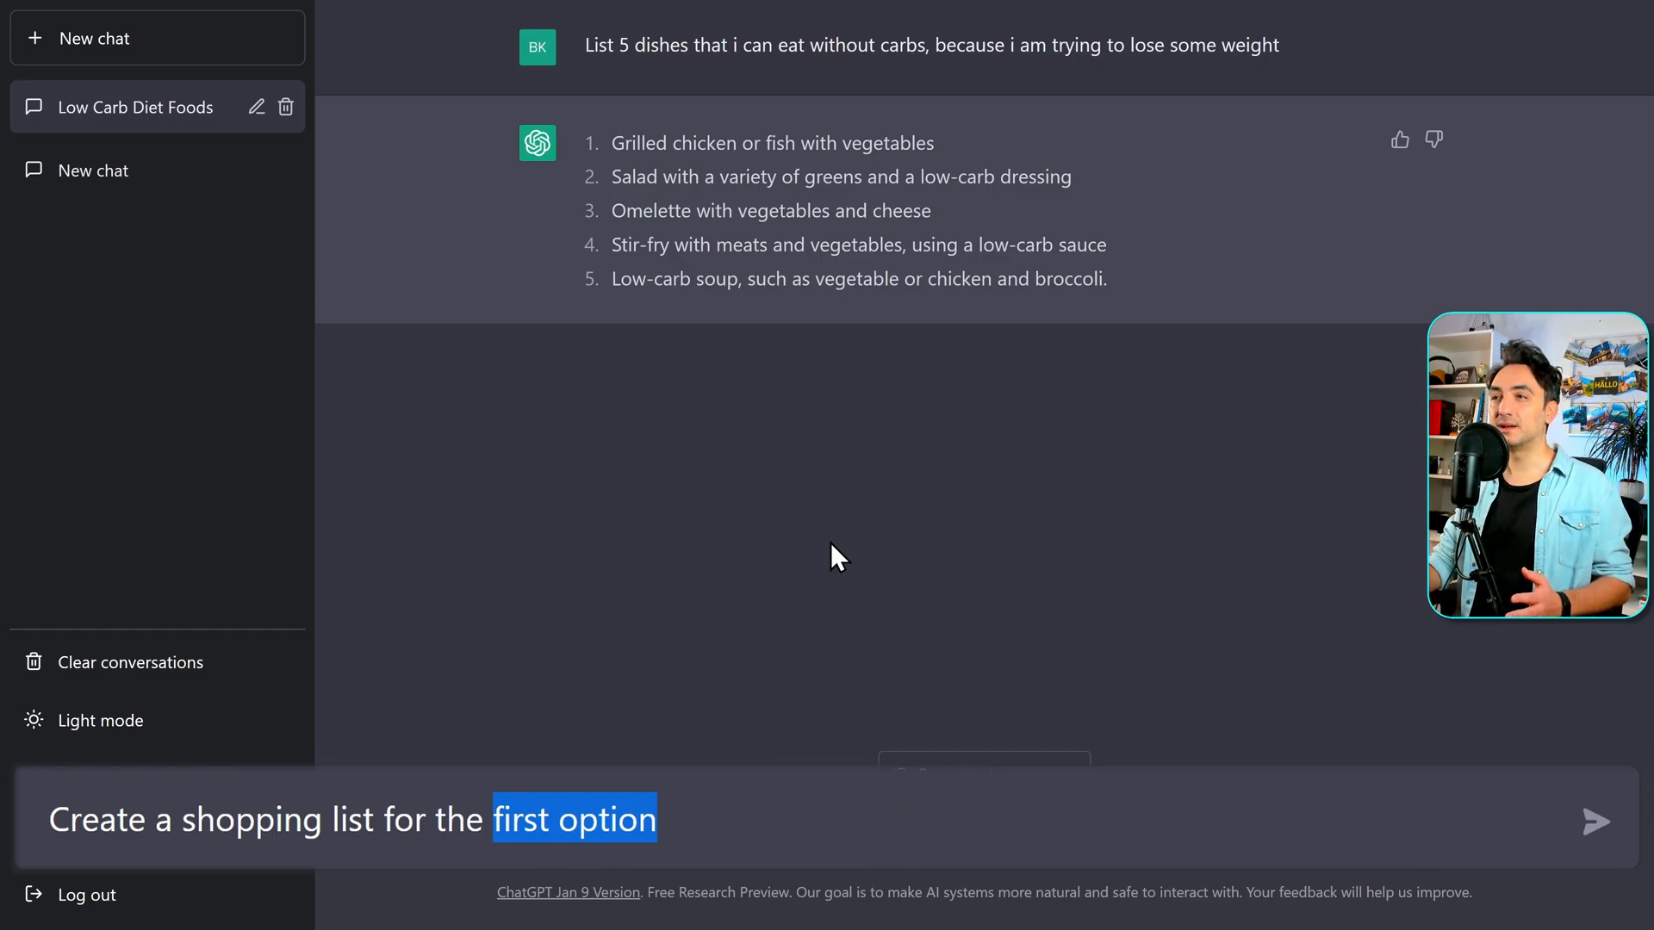
# Finish the prompt with 'with grilled chicken' and send it
pyautogui.doubleClick(701, 143)
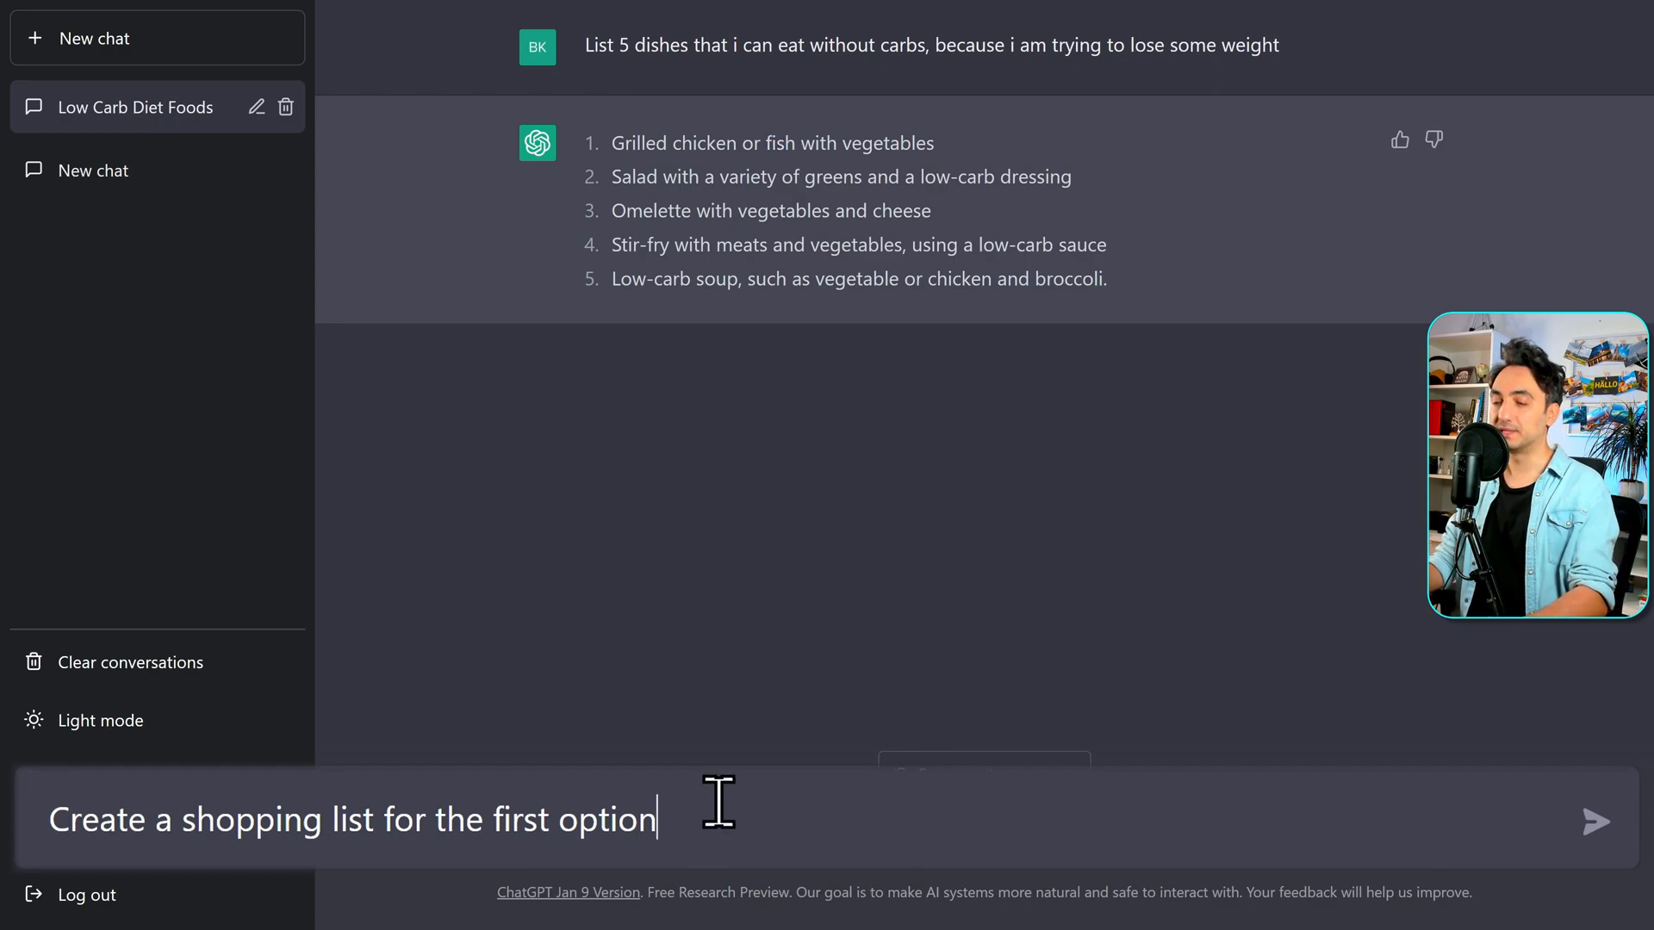
pyautogui.write('with gr')
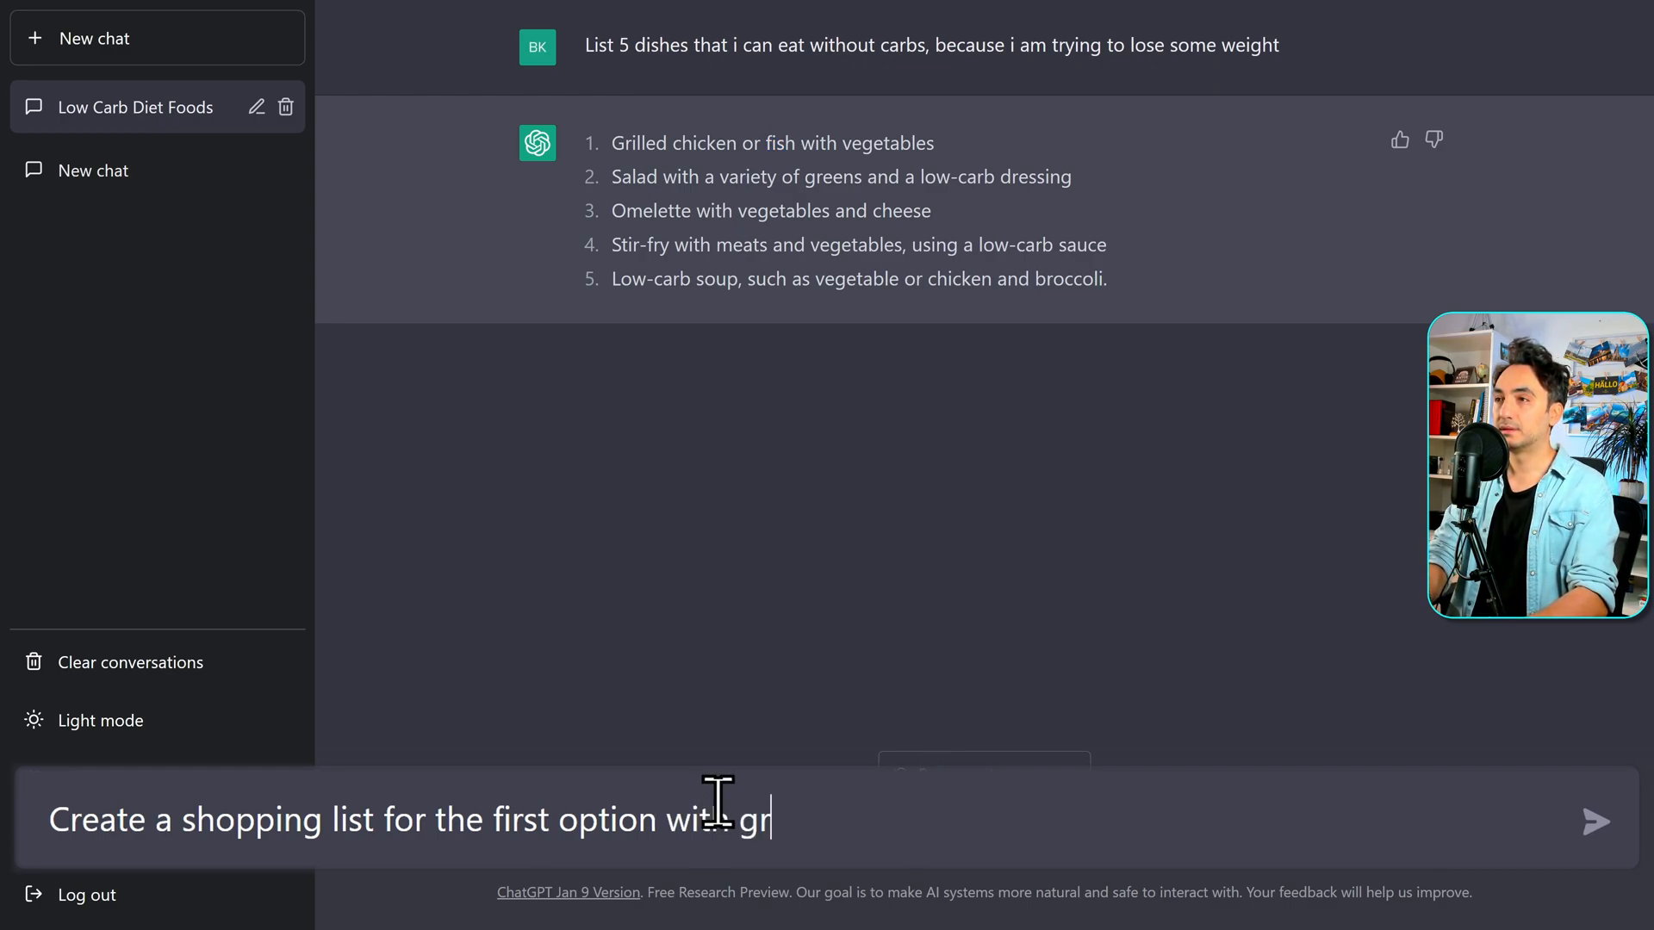
pyautogui.write('illed chick')
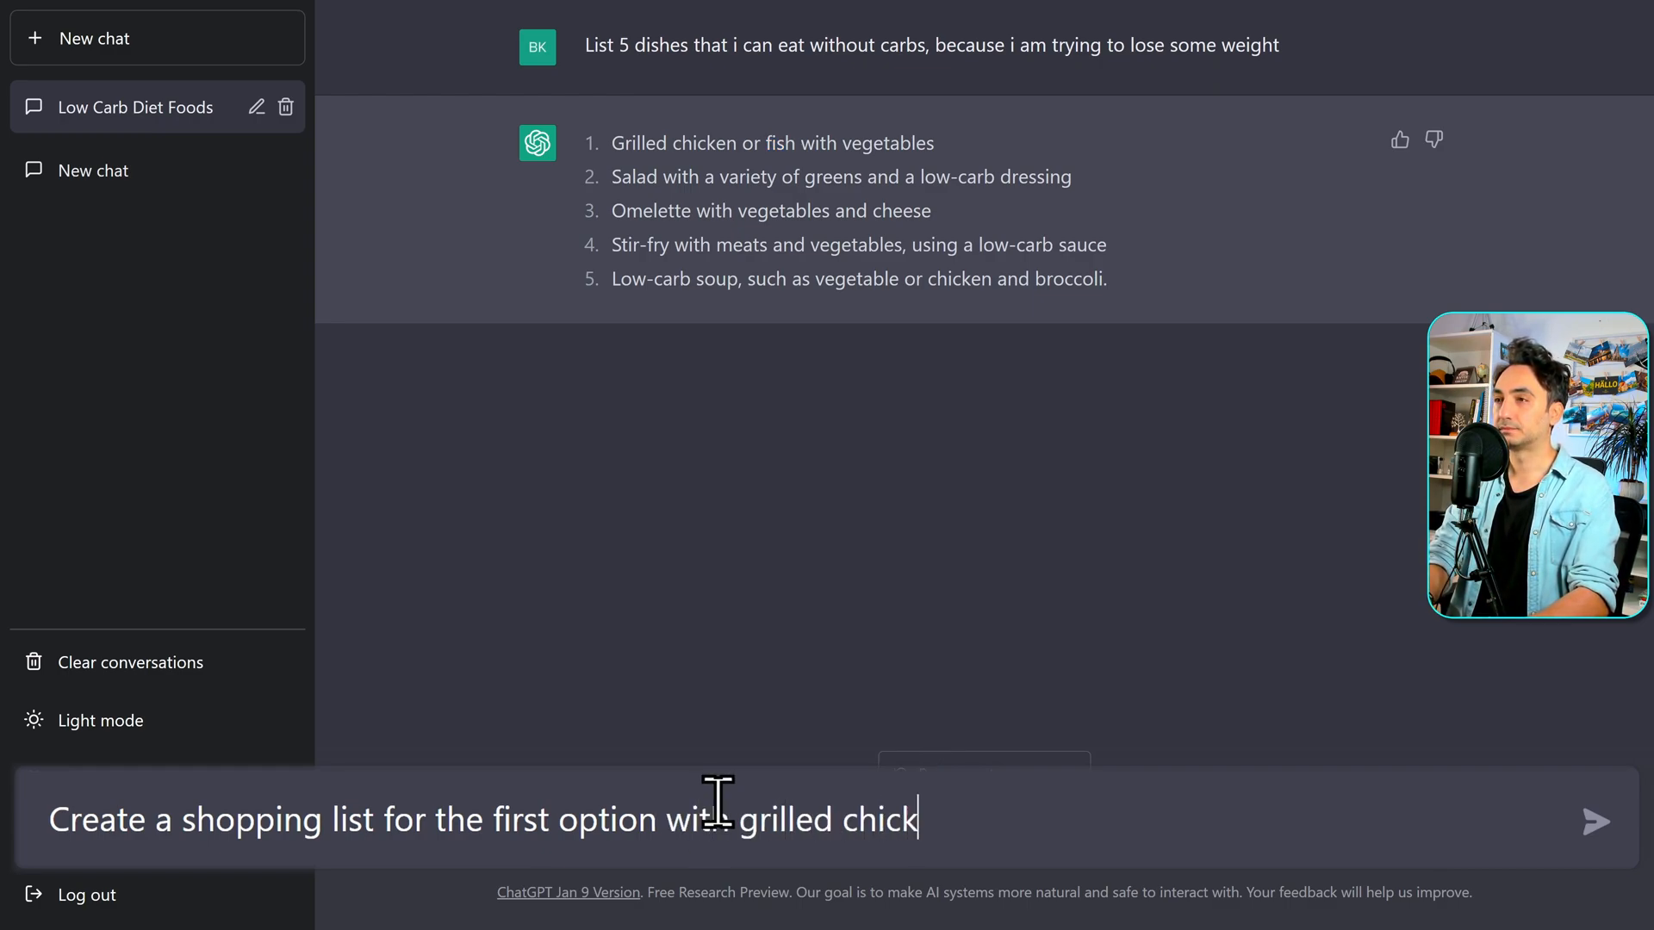
pyautogui.click(1597, 822)
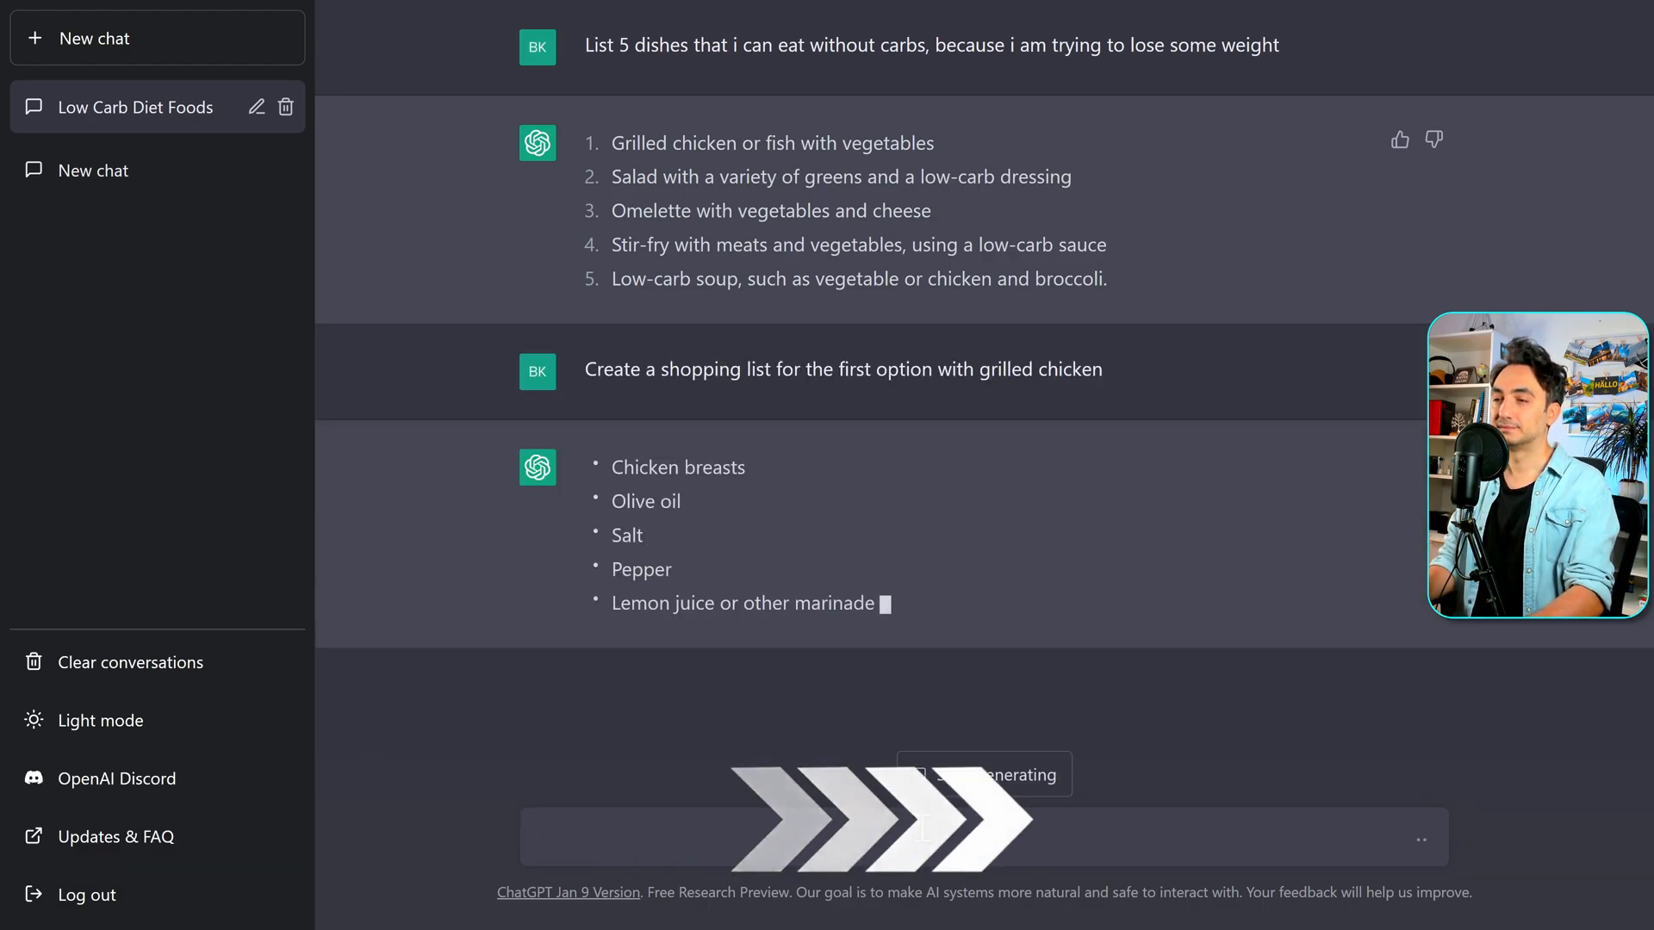
pyautogui.scroll(-3)
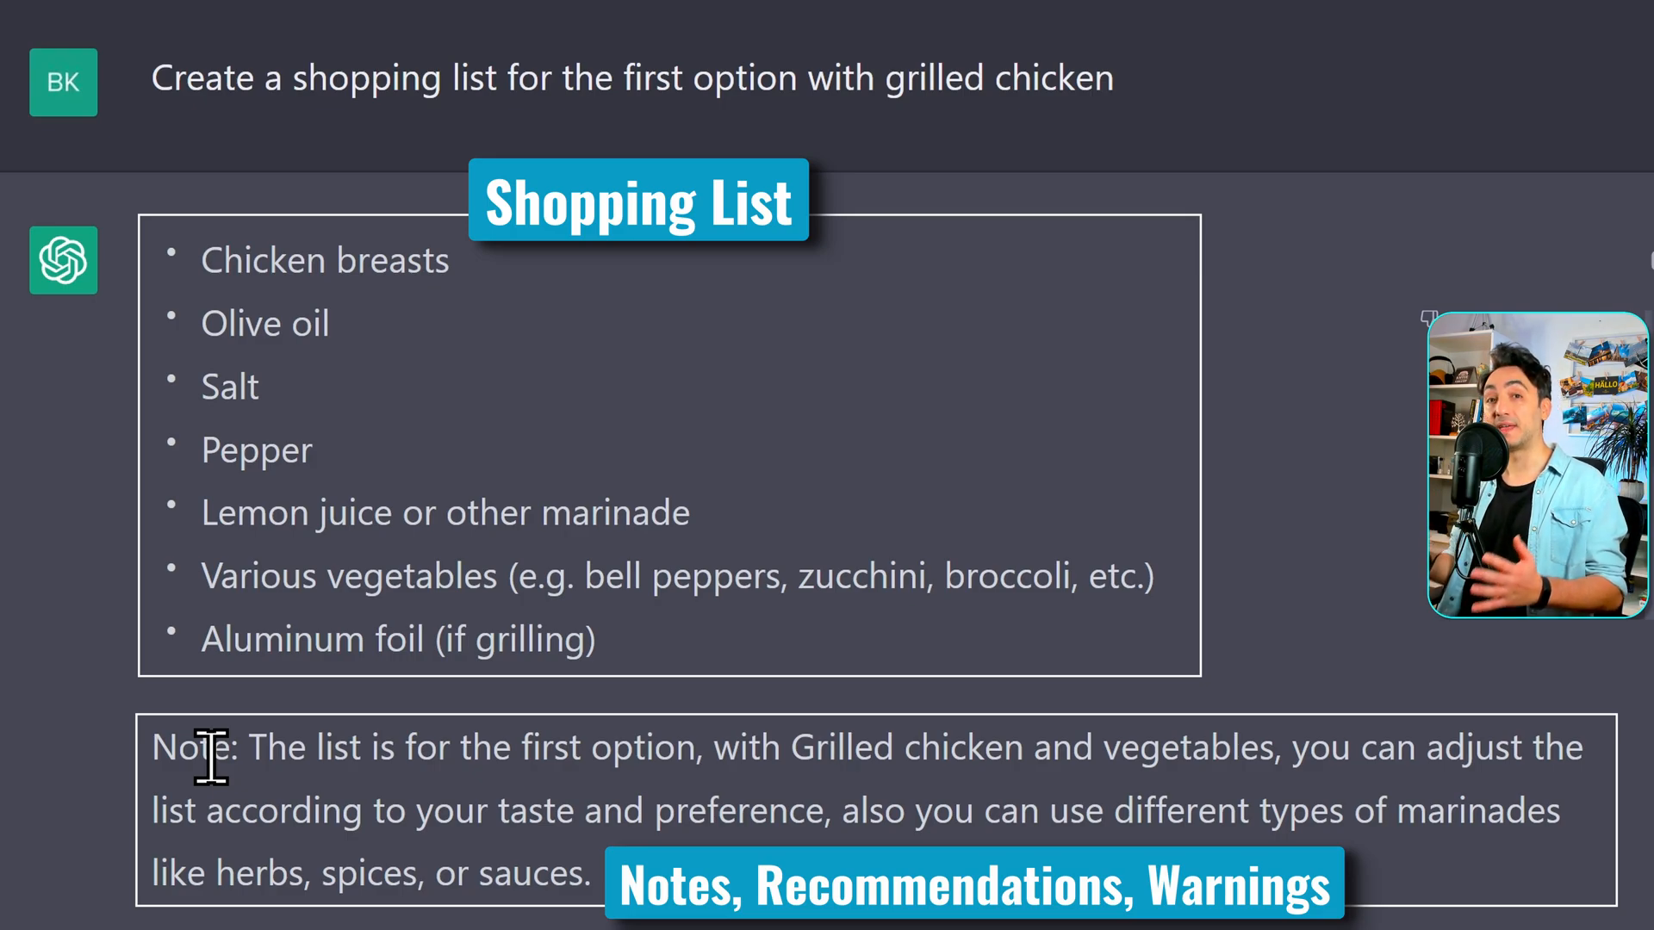
# Scroll through the completed seven-item shopping list and marinade note
pyautogui.scroll(-3)
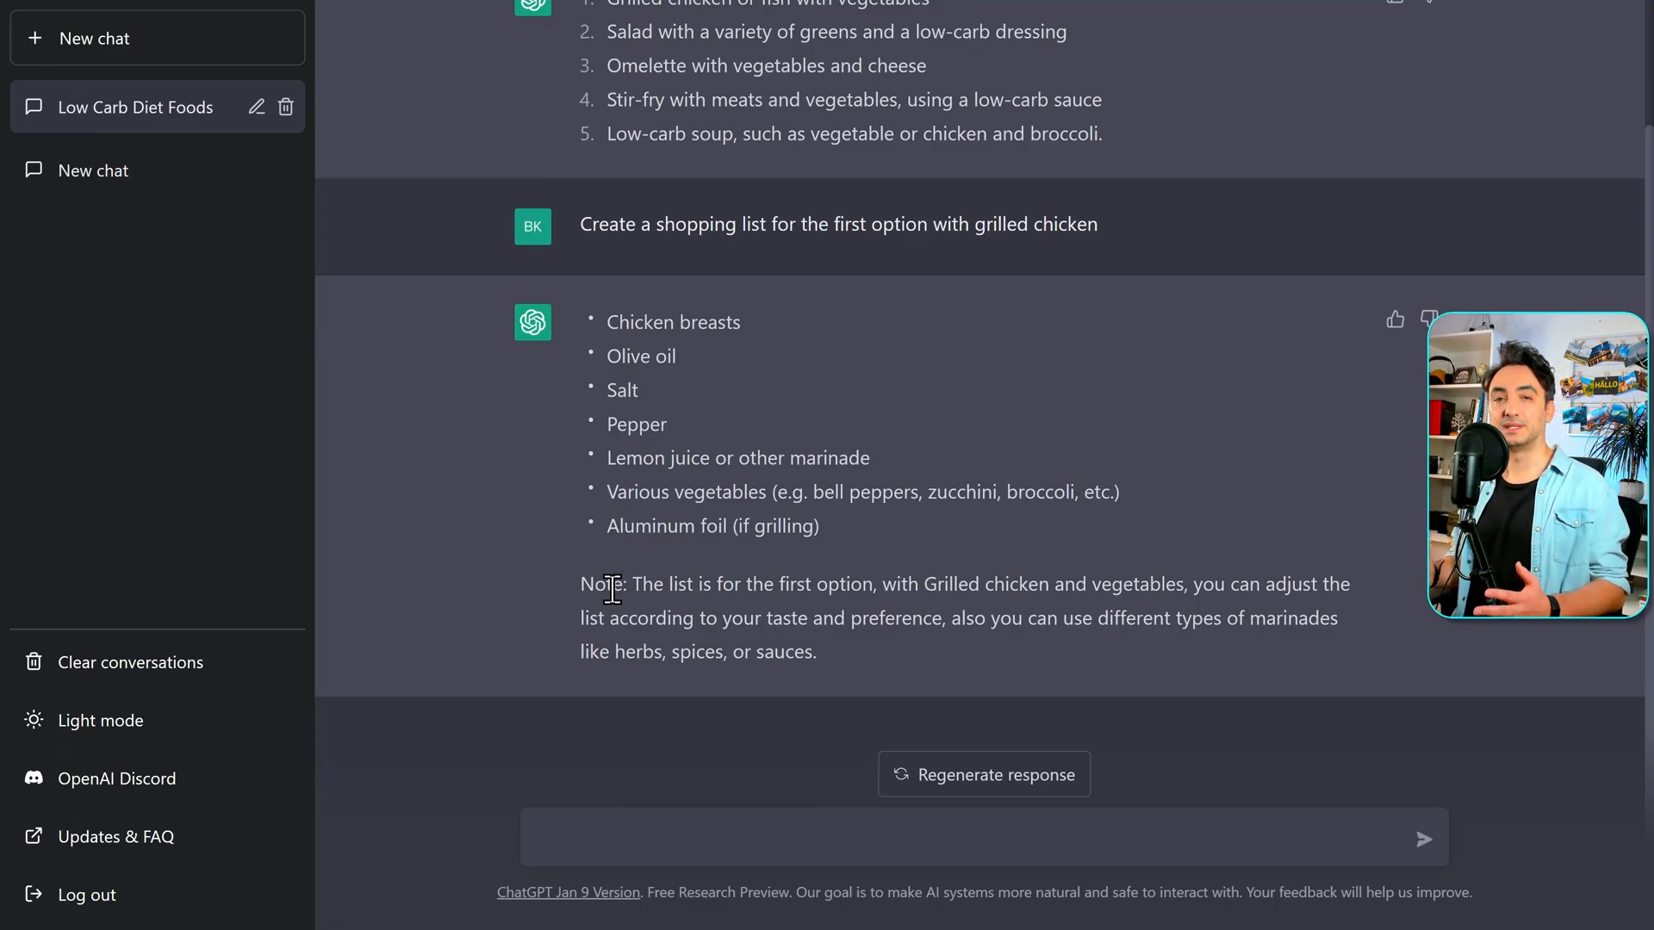
# Ask ChatGPT 'What are the cooking steps?' and scroll through the seven numbered steps
pyautogui.write('W')
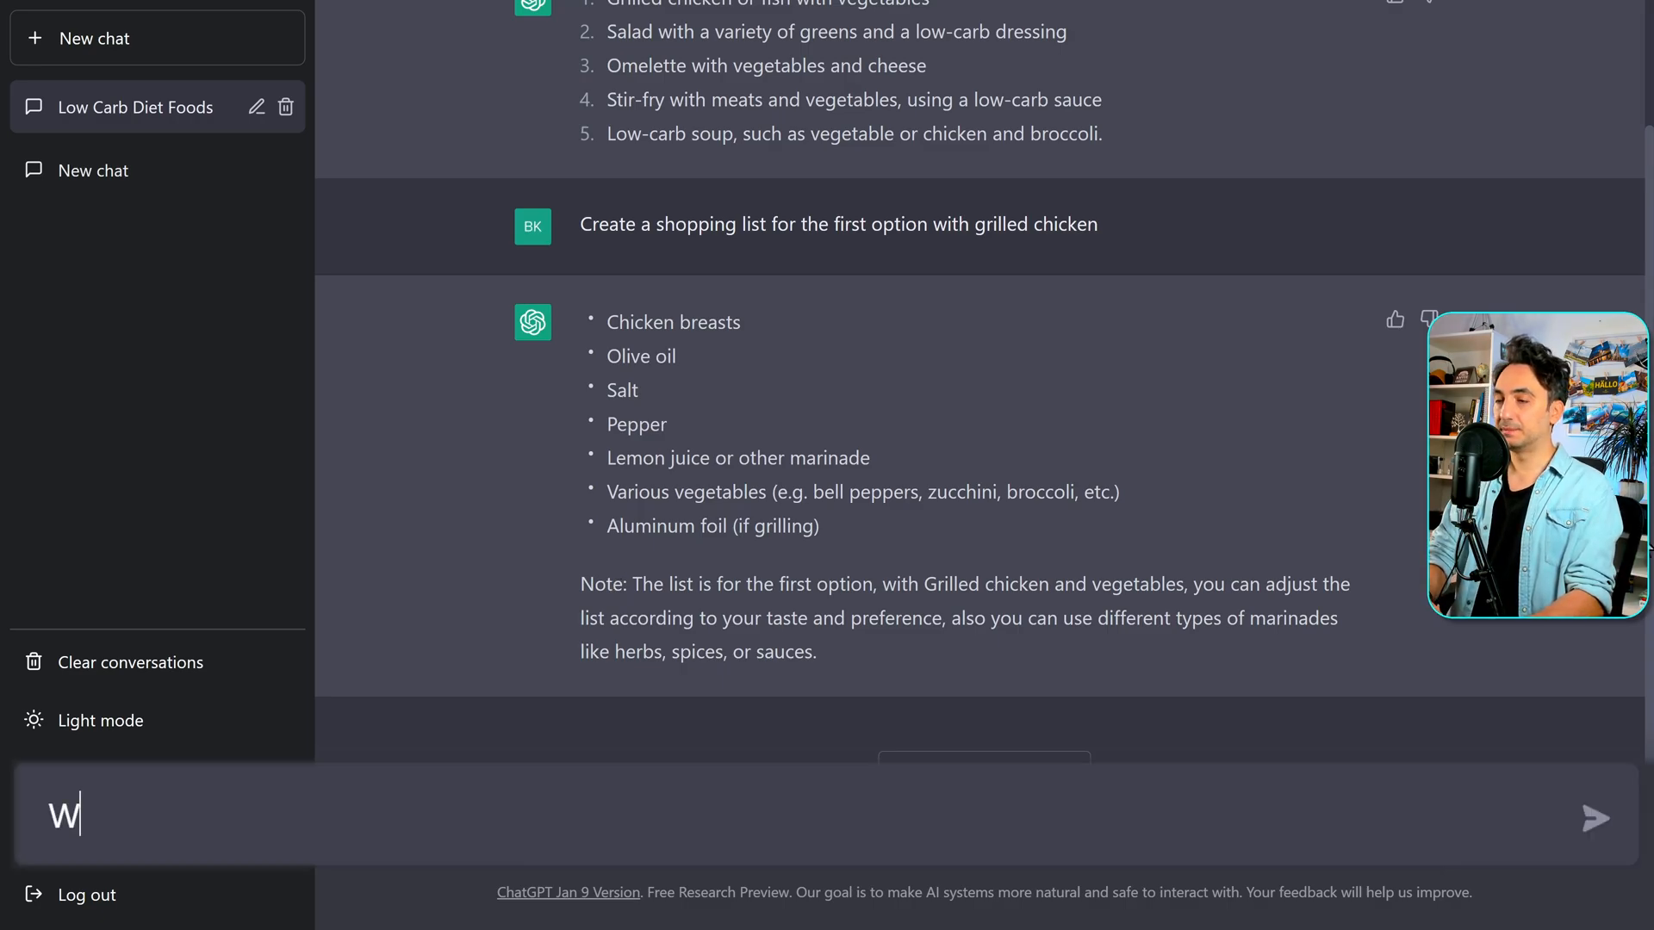
pyautogui.write('hat are the co')
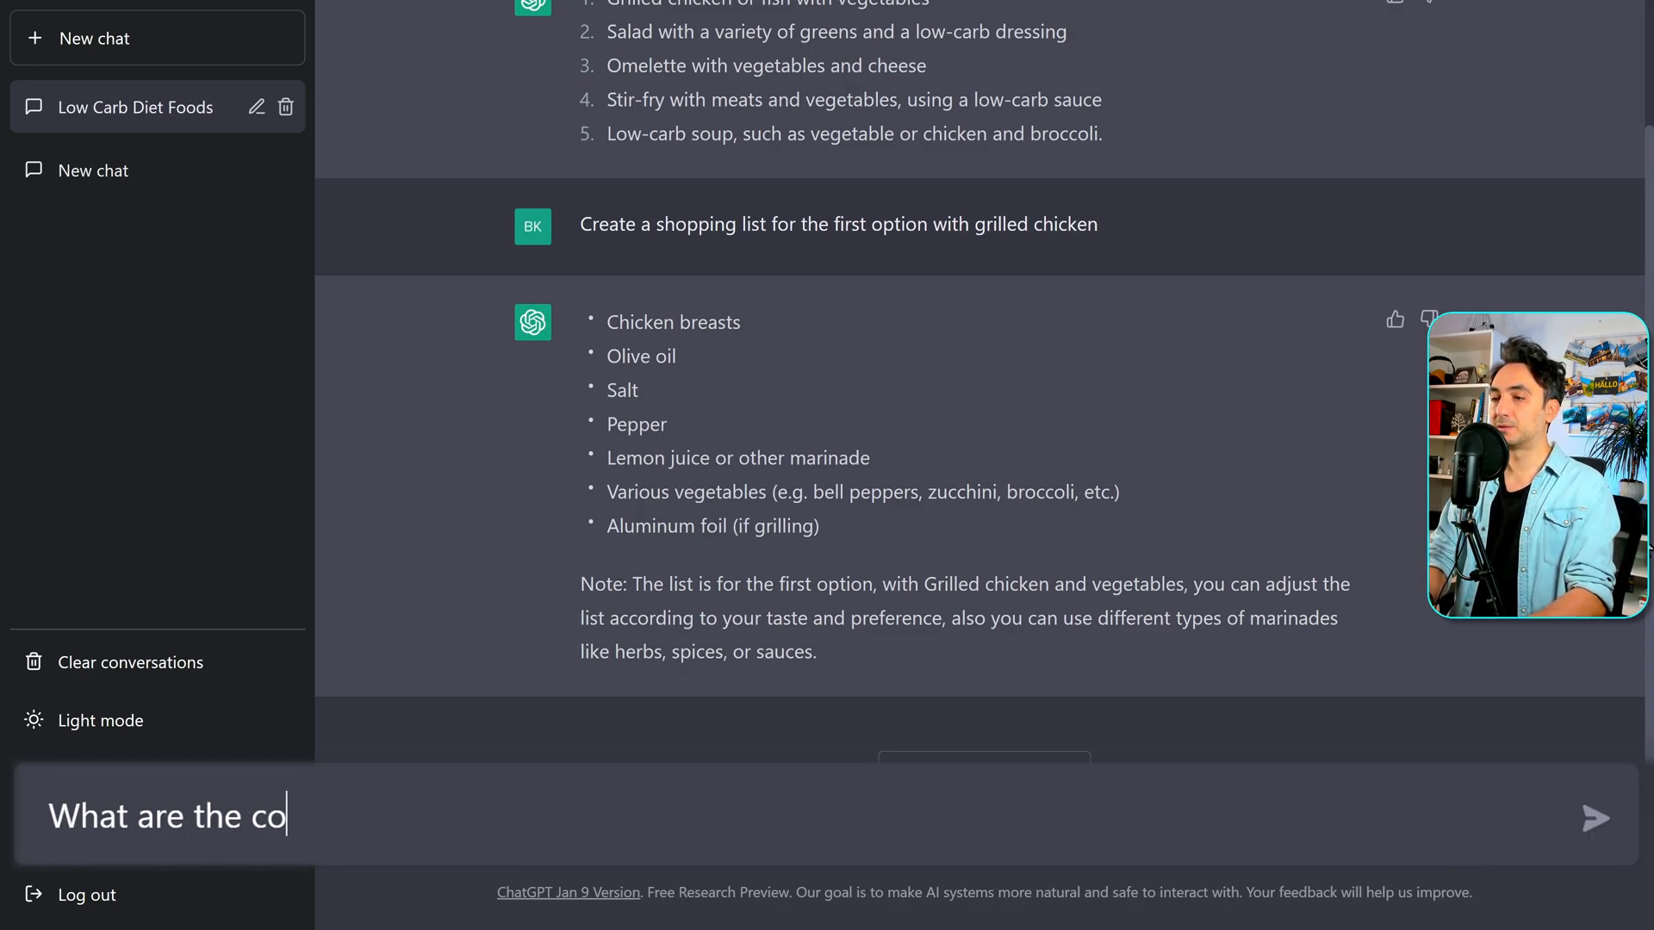
pyautogui.write('oking steps?')
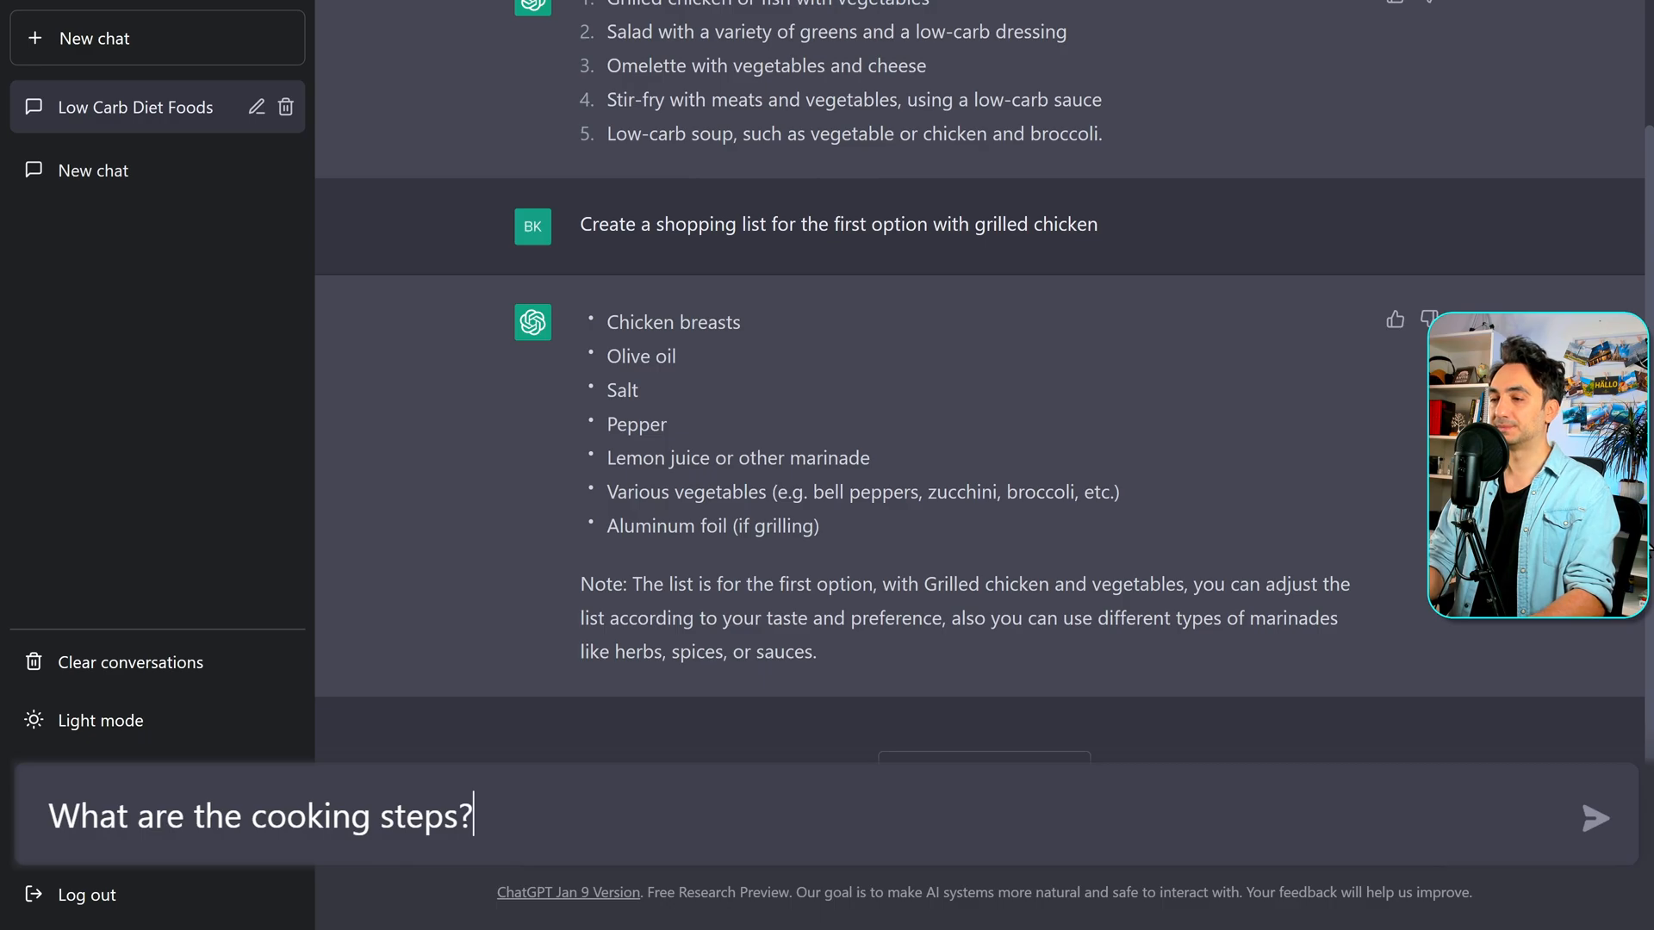
pyautogui.click(1596, 817)
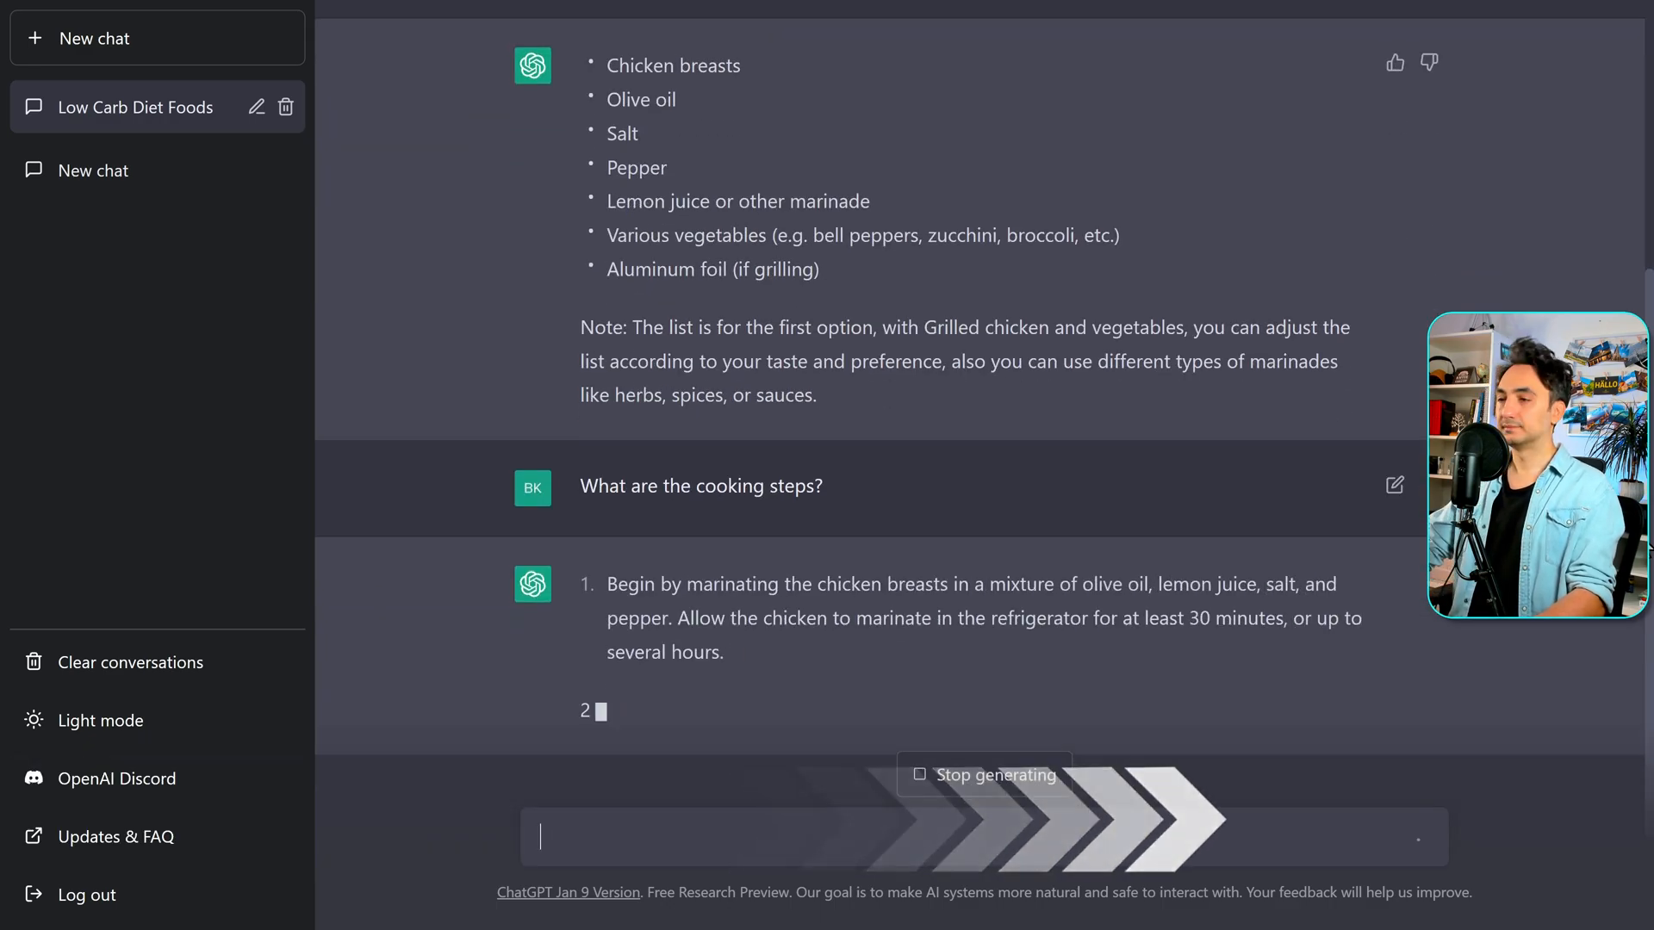
pyautogui.scroll(-3)
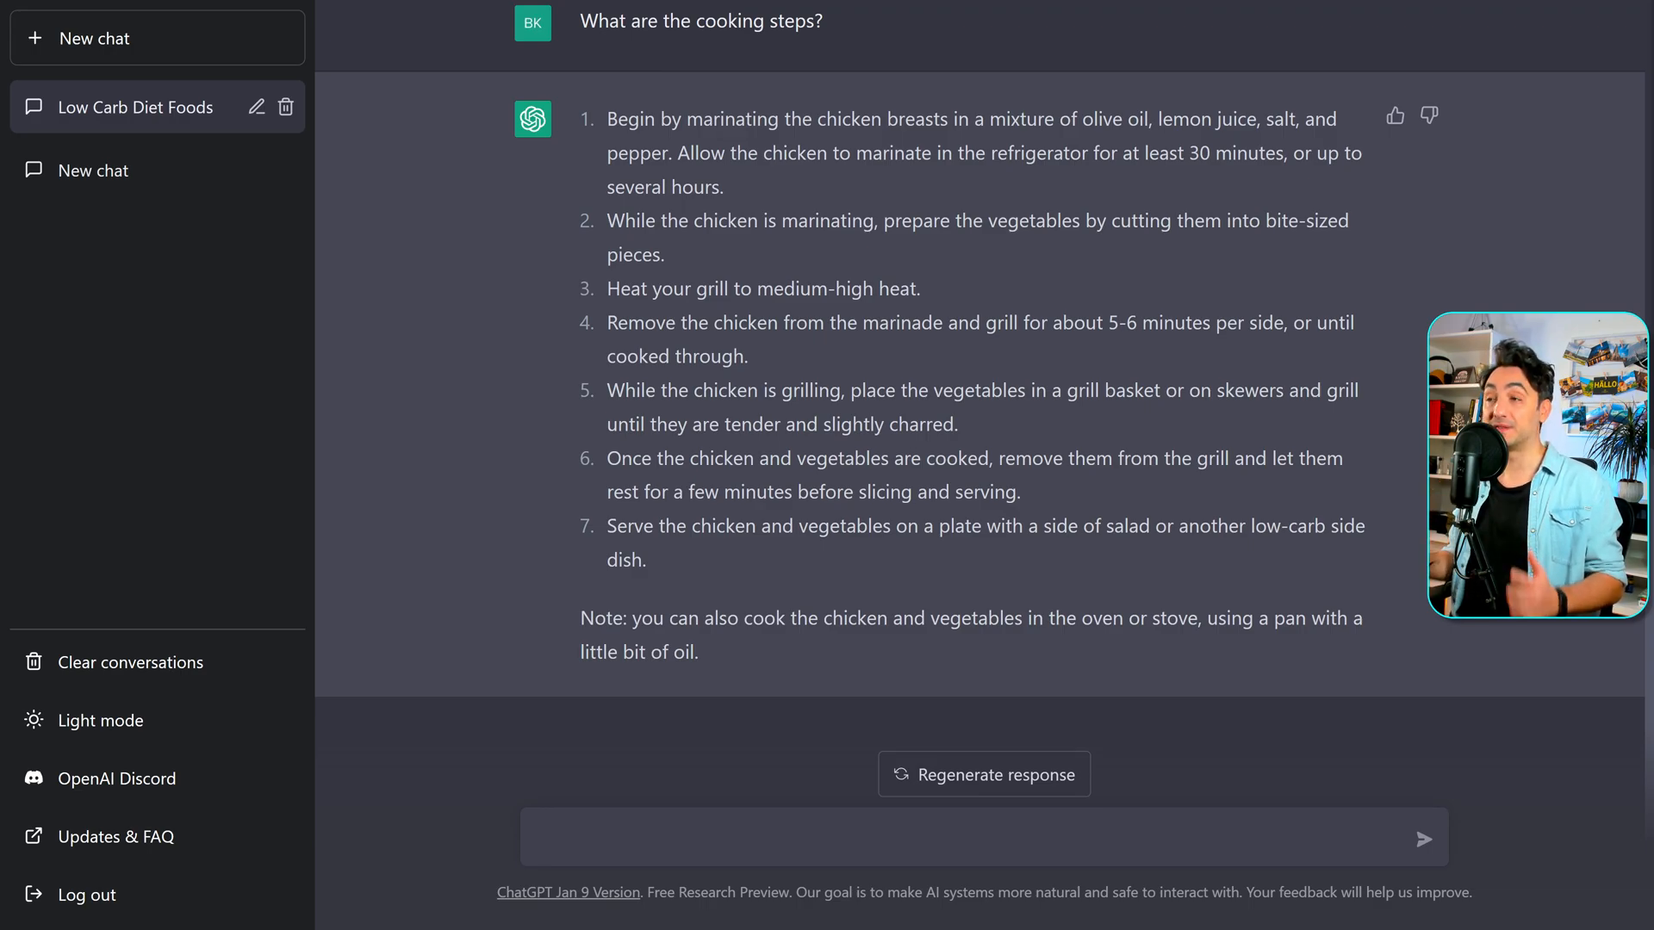
pyautogui.moveTo(578, 659)
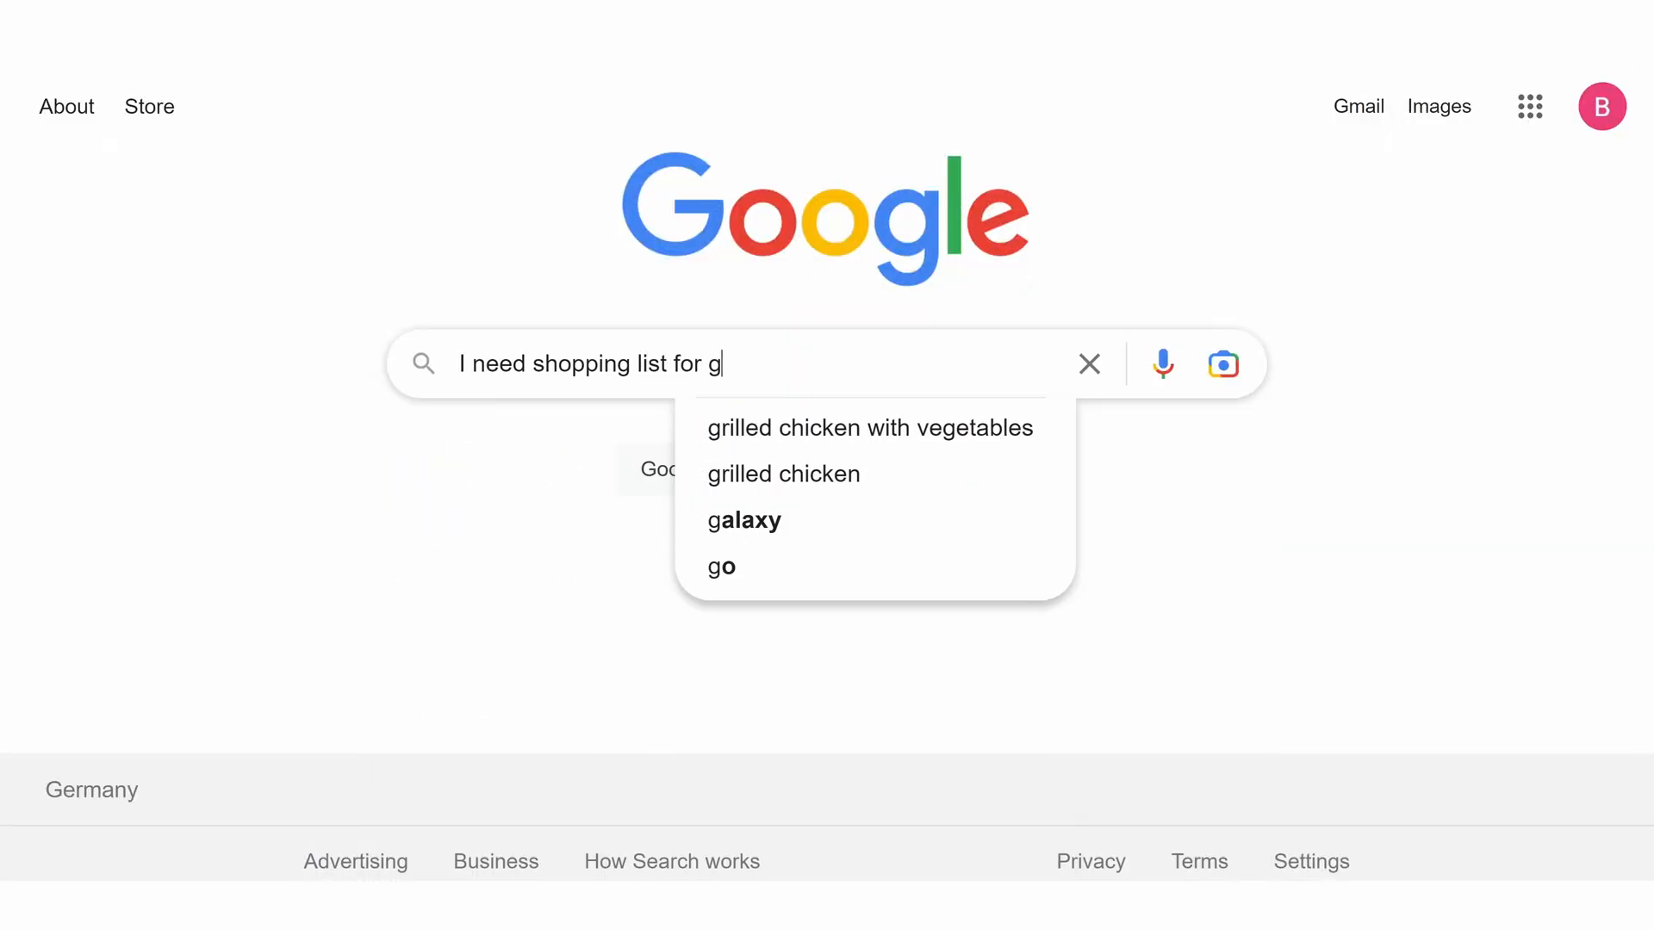
# Pick the 'grilled chicken with vegetables' suggestion to run the shopping-list search
pyautogui.click(869, 427)
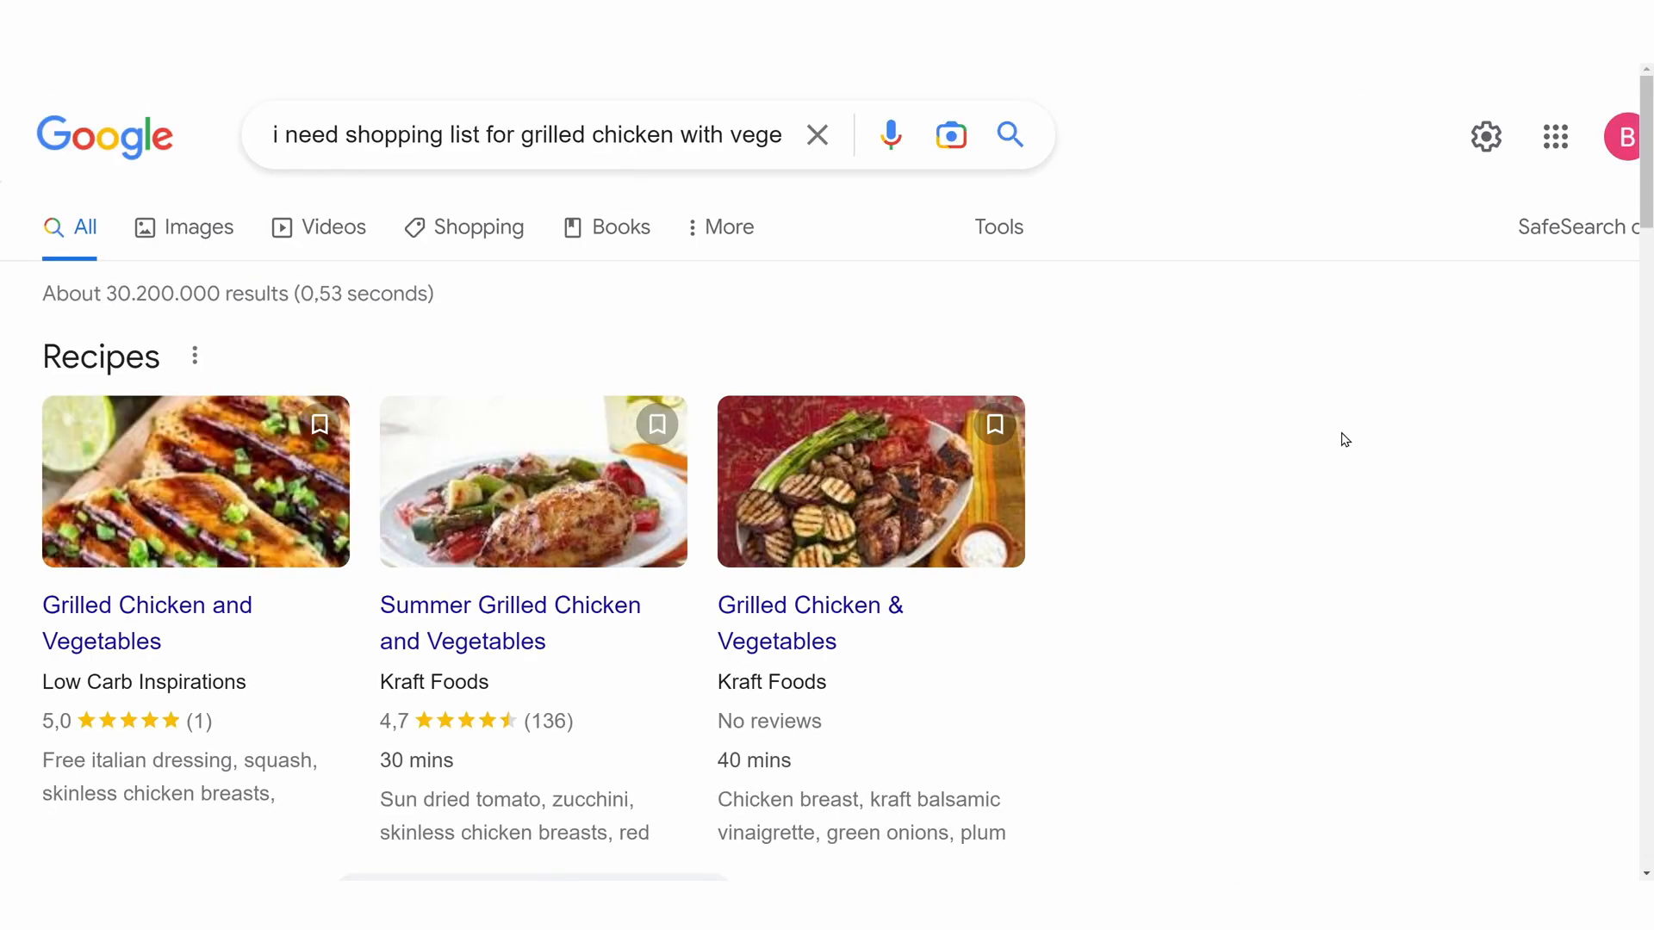